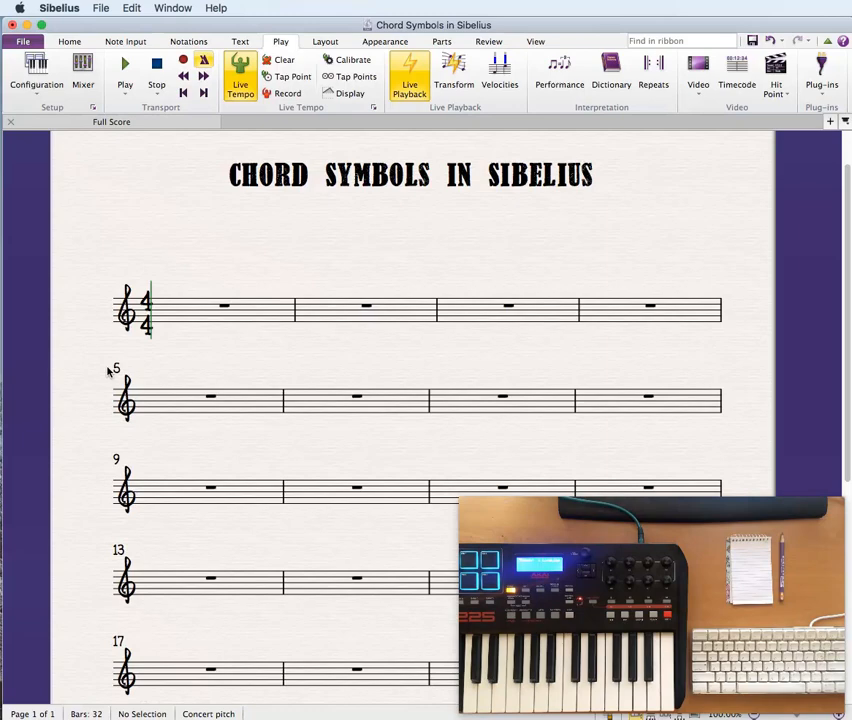
pyautogui.moveTo(98, 131)
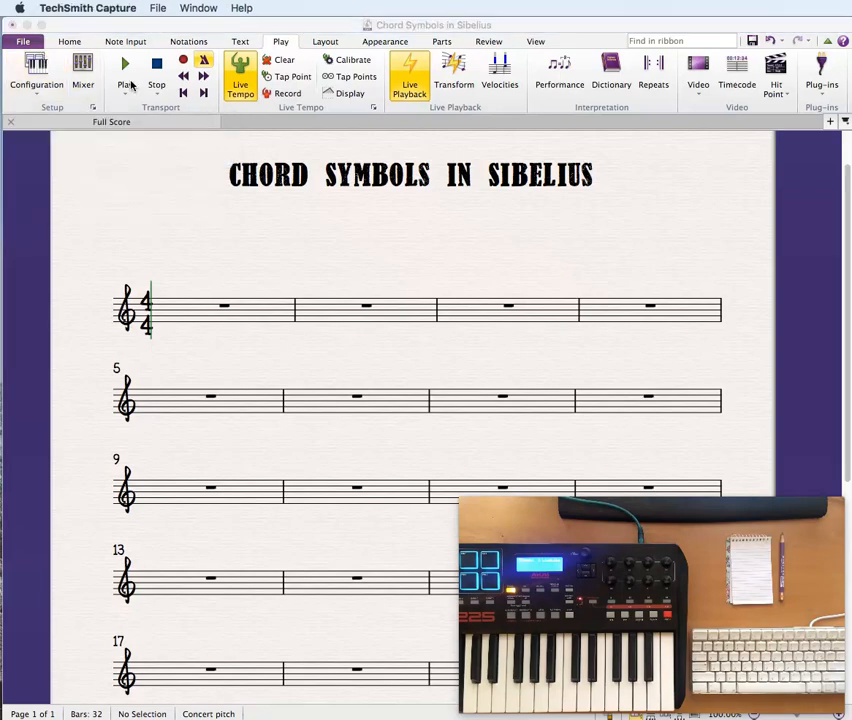
# Bring Sibelius into focus and show the Other preferences page with chord symbol options.
pyautogui.click(59, 8)
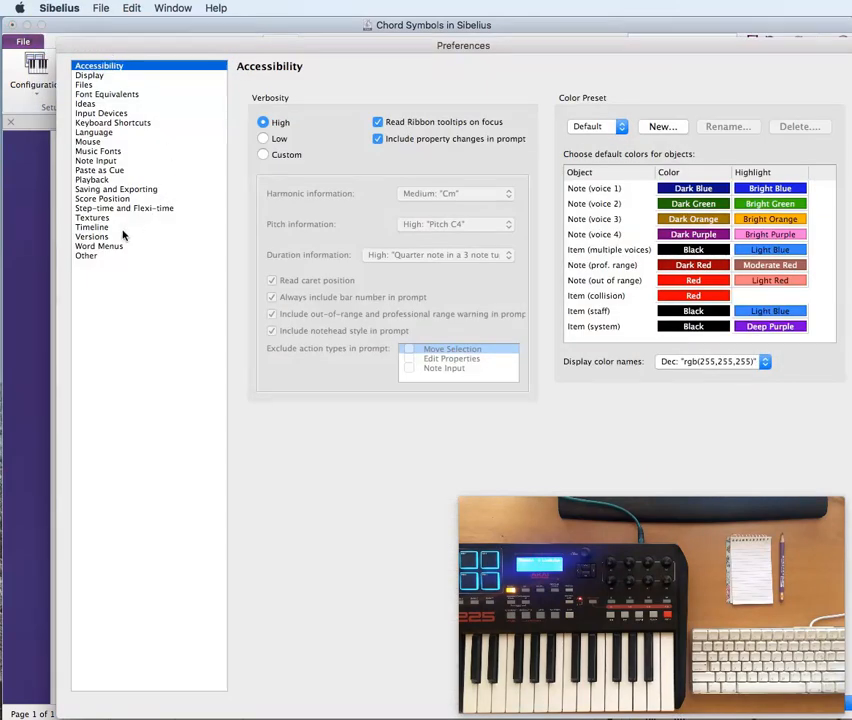
pyautogui.click(86, 255)
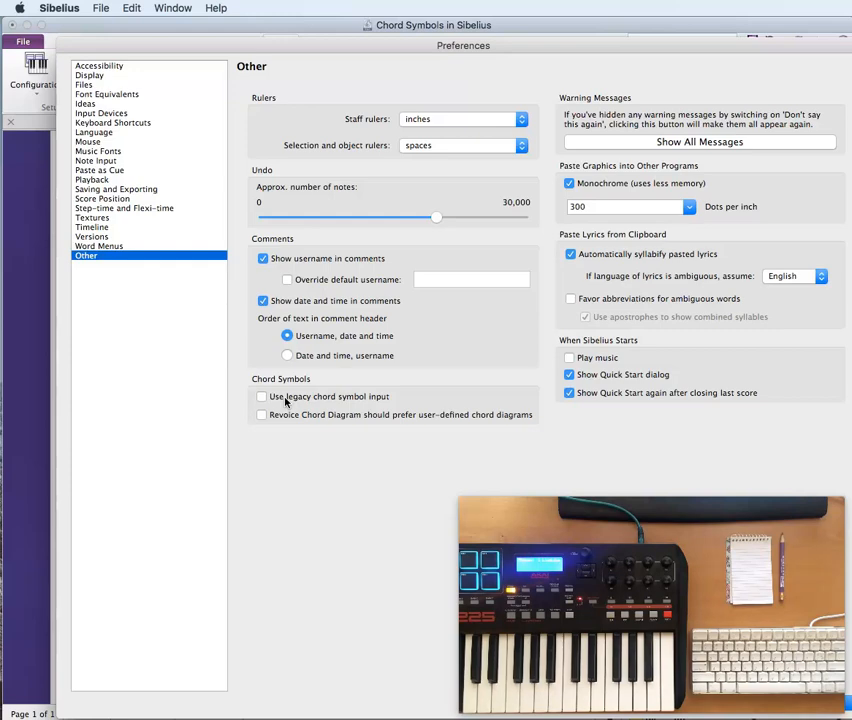
# Enable legacy chord symbol input and type a C chord symbol above bar 1.
pyautogui.click(262, 396)
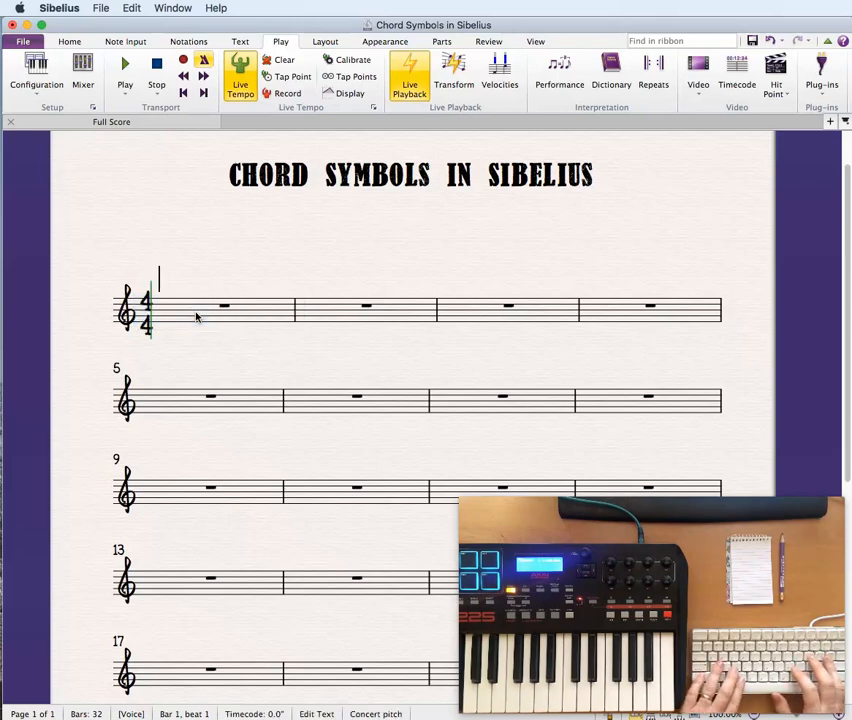
pyautogui.write('C')
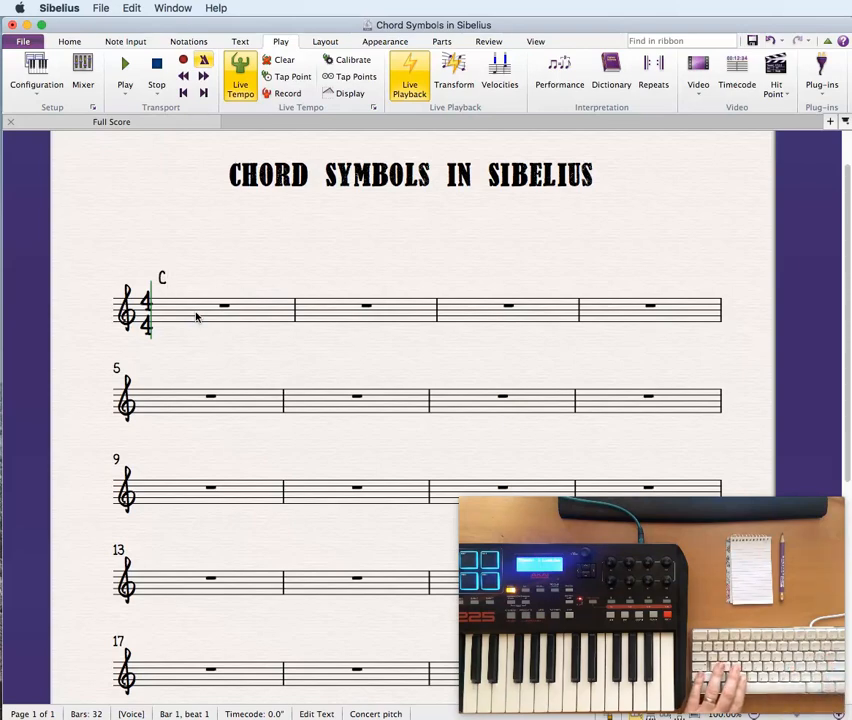
pyautogui.moveTo(168, 279)
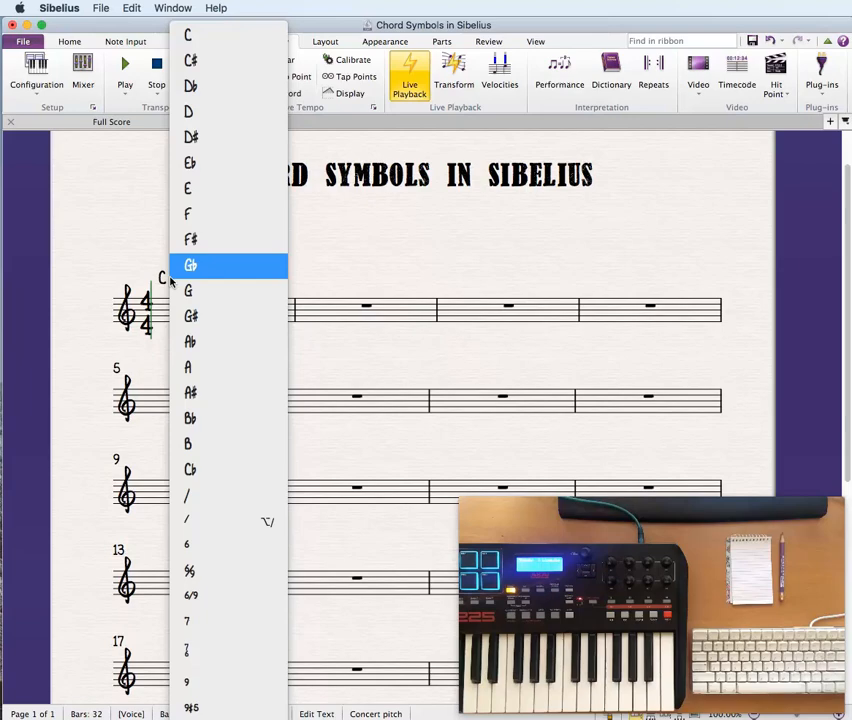
pyautogui.moveTo(190, 316)
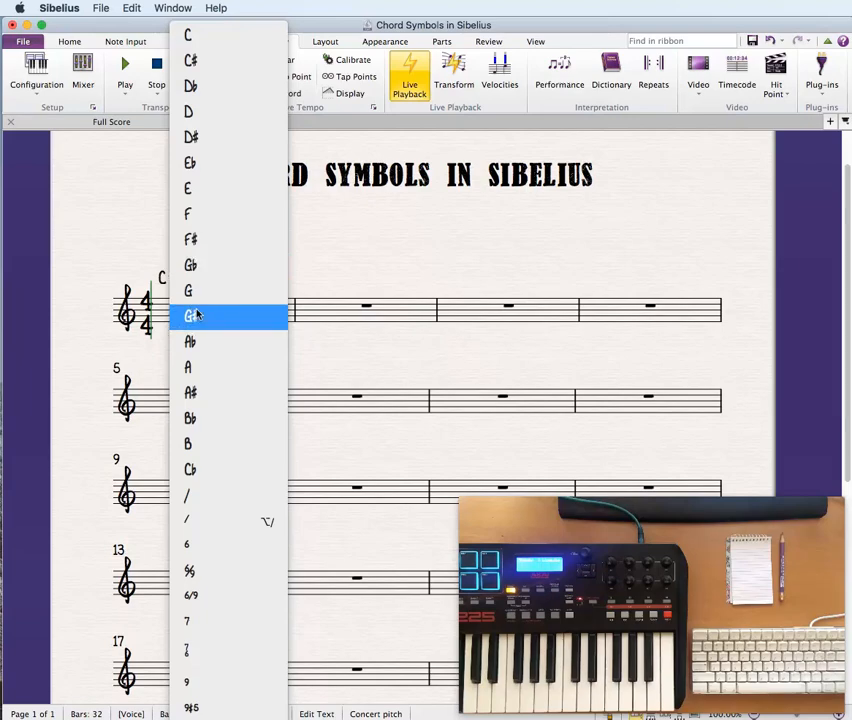
pyautogui.moveTo(205, 622)
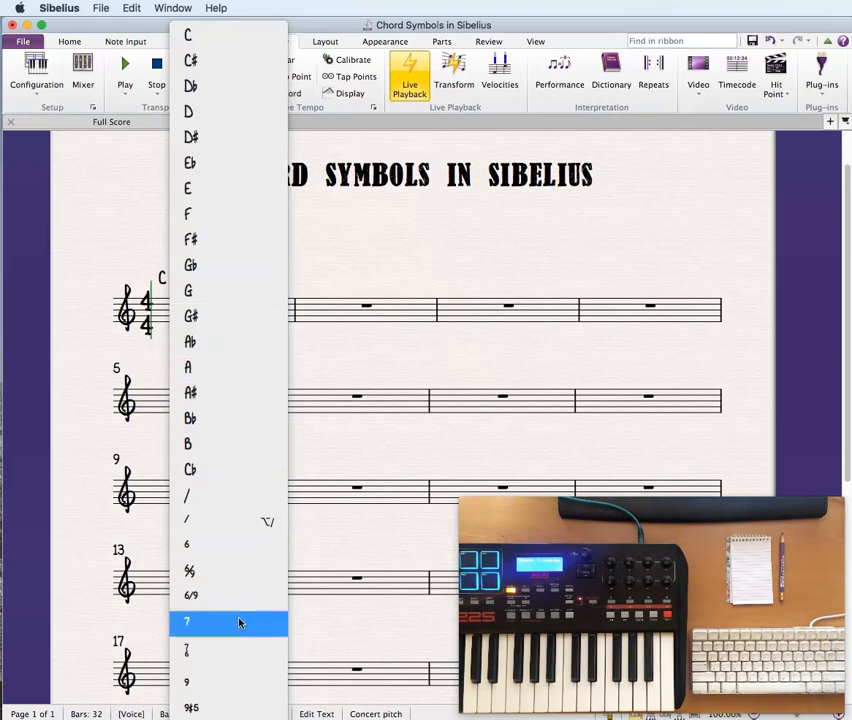
# Scroll through the chord root and suffix menu, then dismiss it.
pyautogui.scroll(-3)
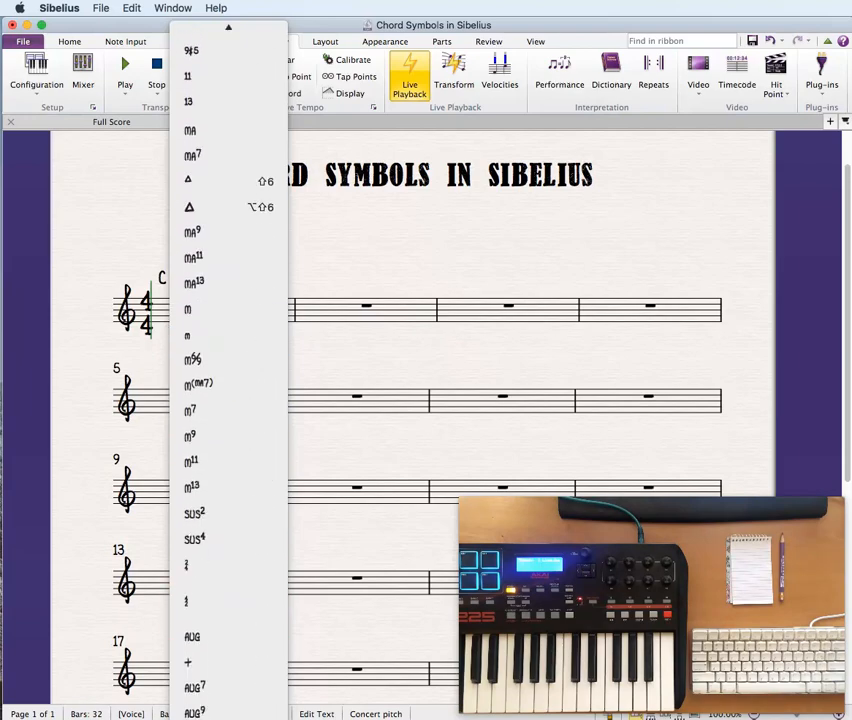
pyautogui.scroll(-3)
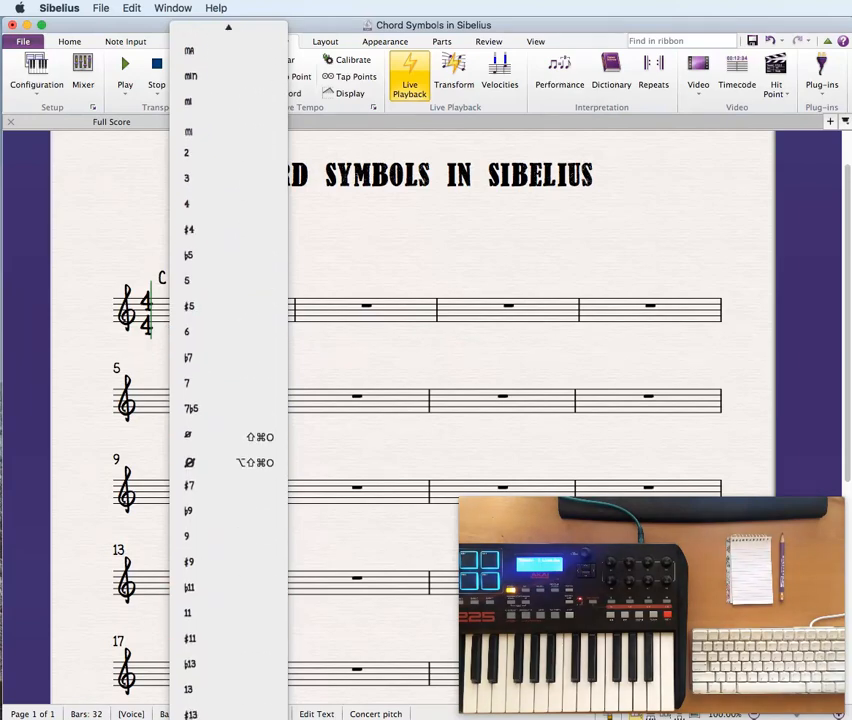
pyautogui.scroll(-3)
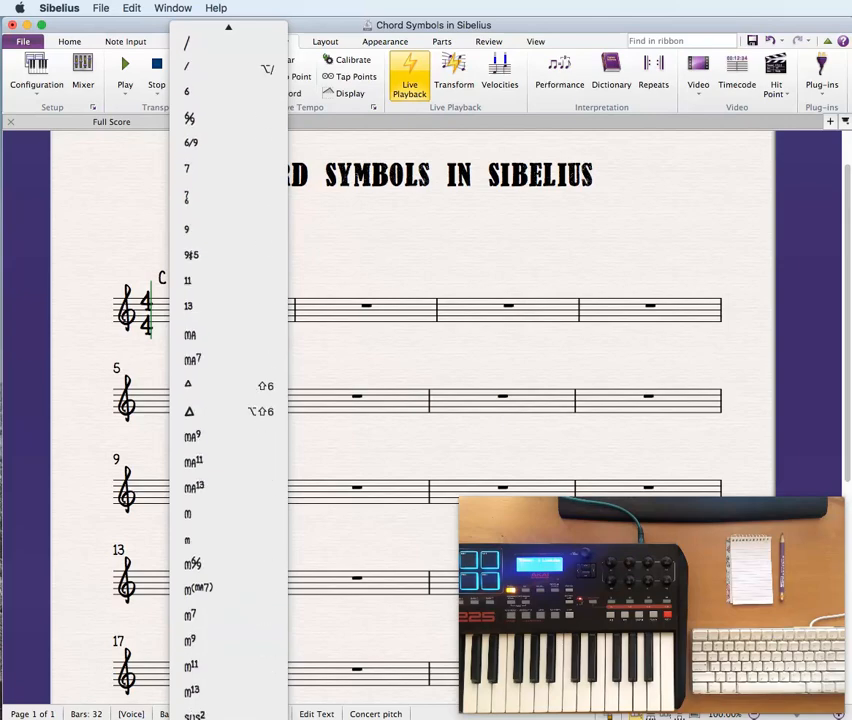
pyautogui.scroll(-3)
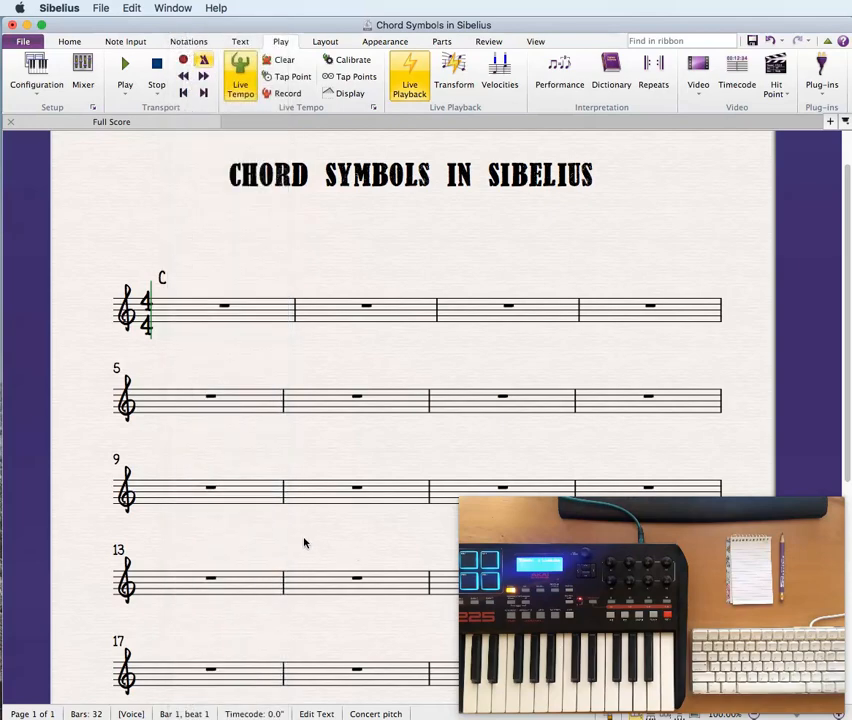
pyautogui.moveTo(73, 14)
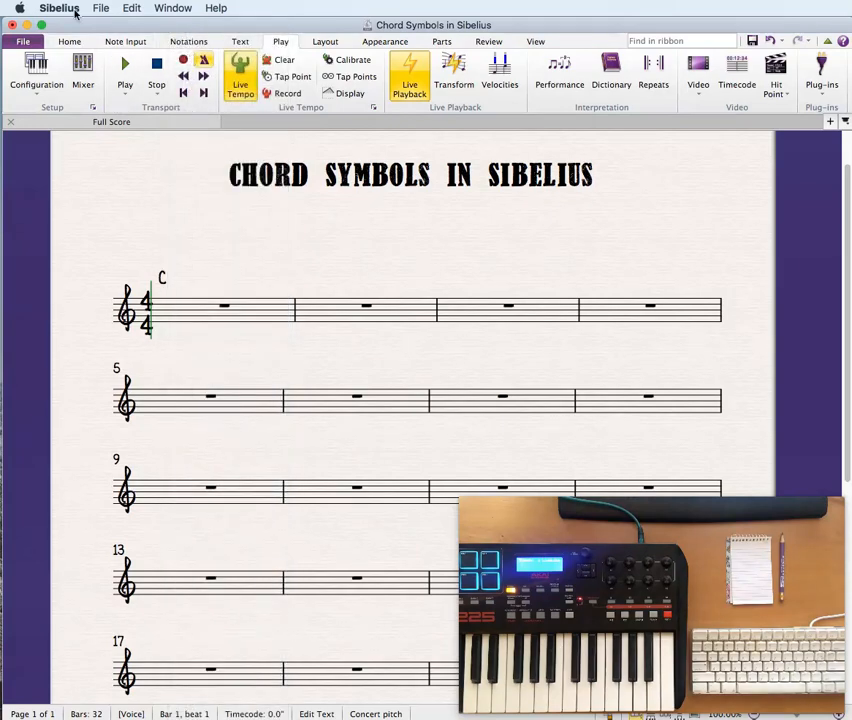
# Reopen Preferences and untick Use legacy chord symbol input.
pyautogui.click(60, 8)
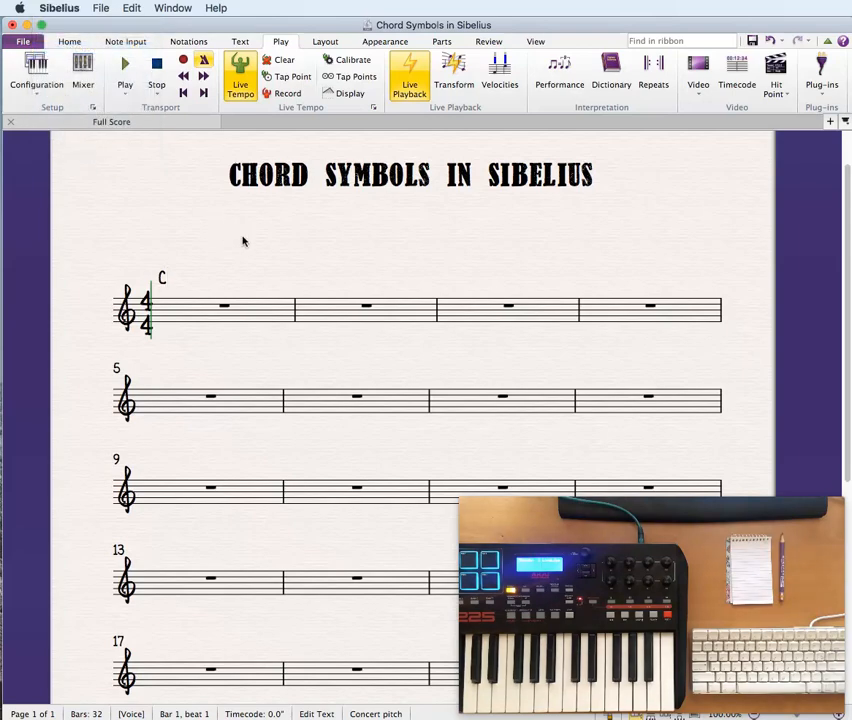
pyautogui.click(61, 8)
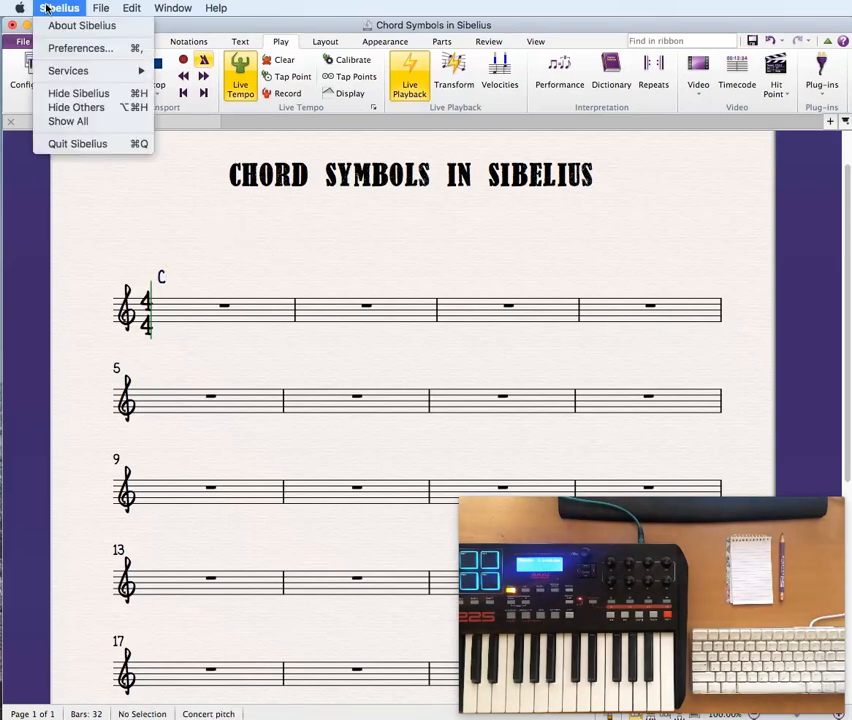
pyautogui.click(79, 48)
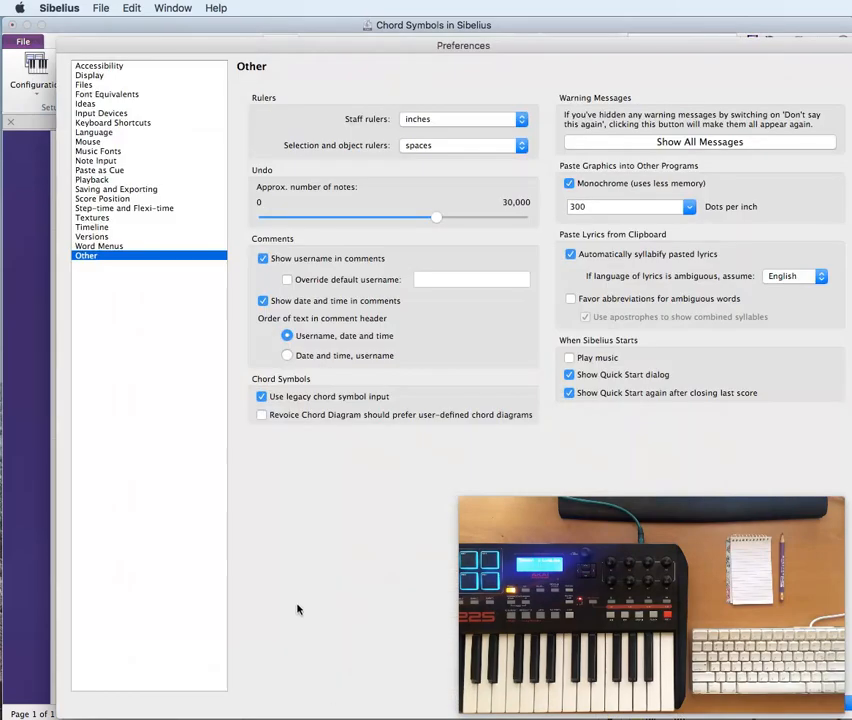
pyautogui.click(262, 396)
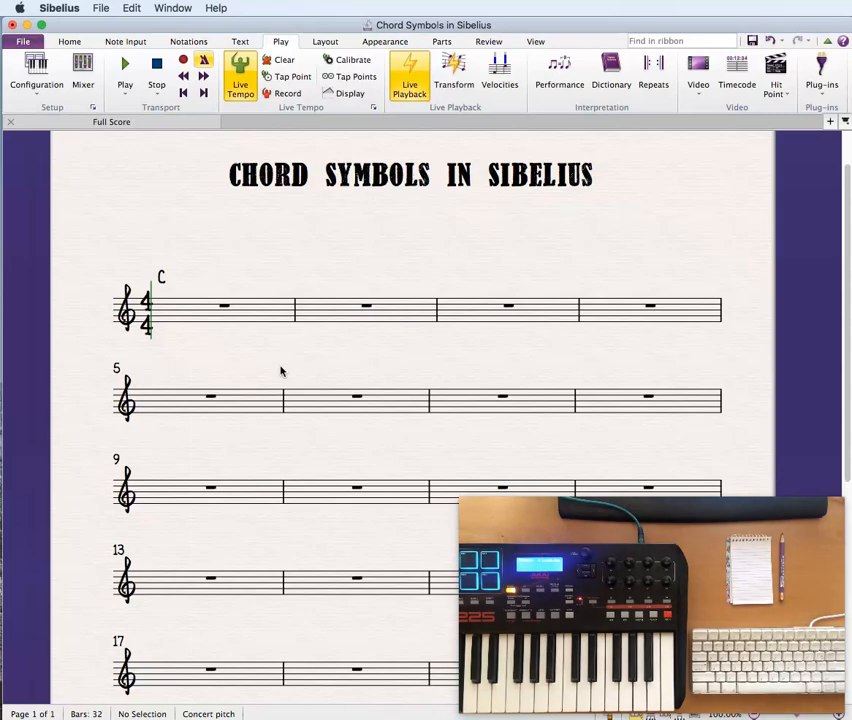
# Select the C chord symbol above bar 1 to delete it.
pyautogui.click(161, 277)
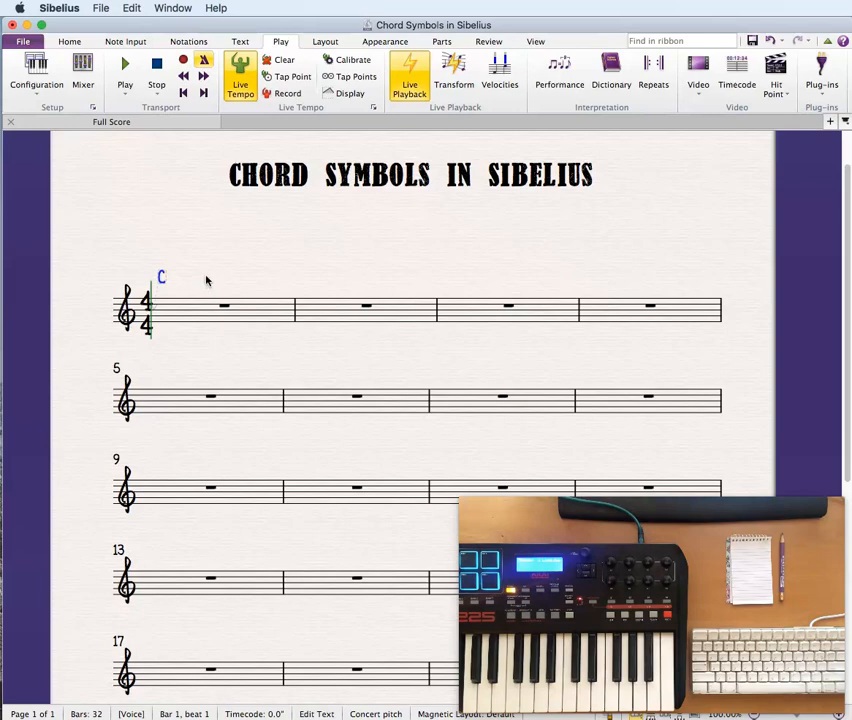
pyautogui.moveTo(213, 278)
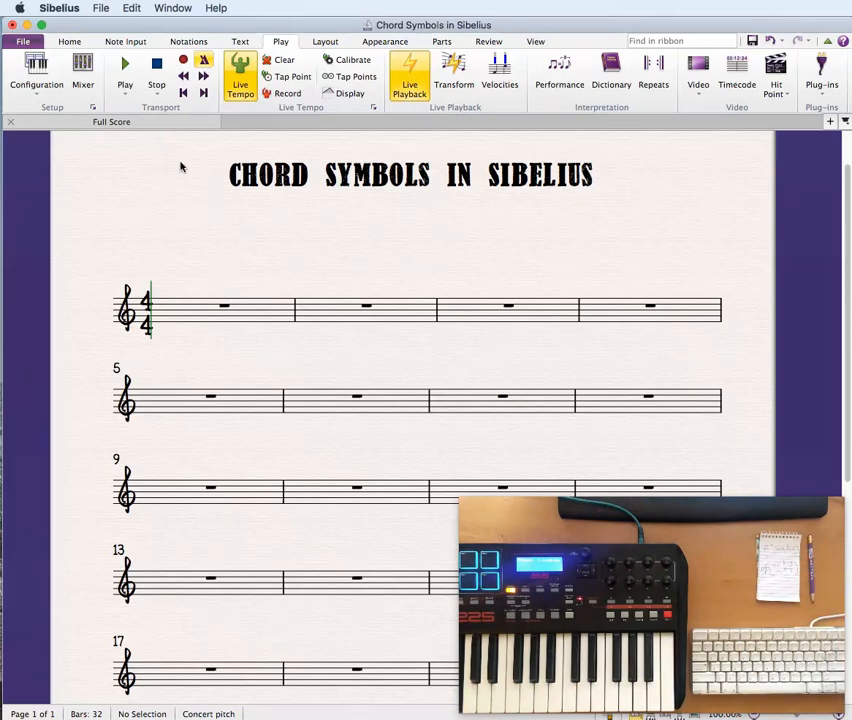
pyautogui.moveTo(239, 241)
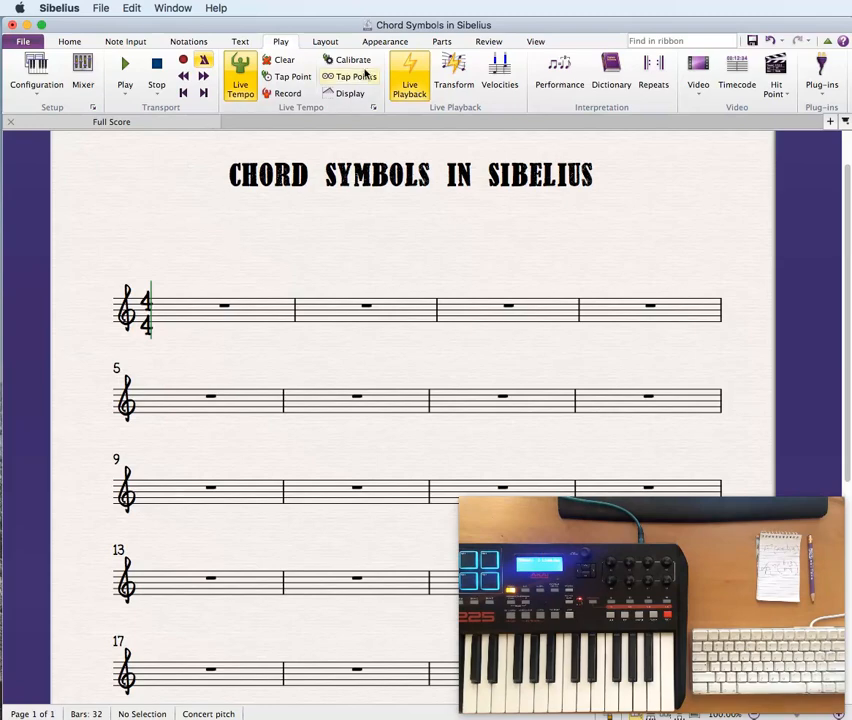
# Open Engraving Rules on the Chord Symbols page, keeping stacked chord alterations.
pyautogui.click(385, 41)
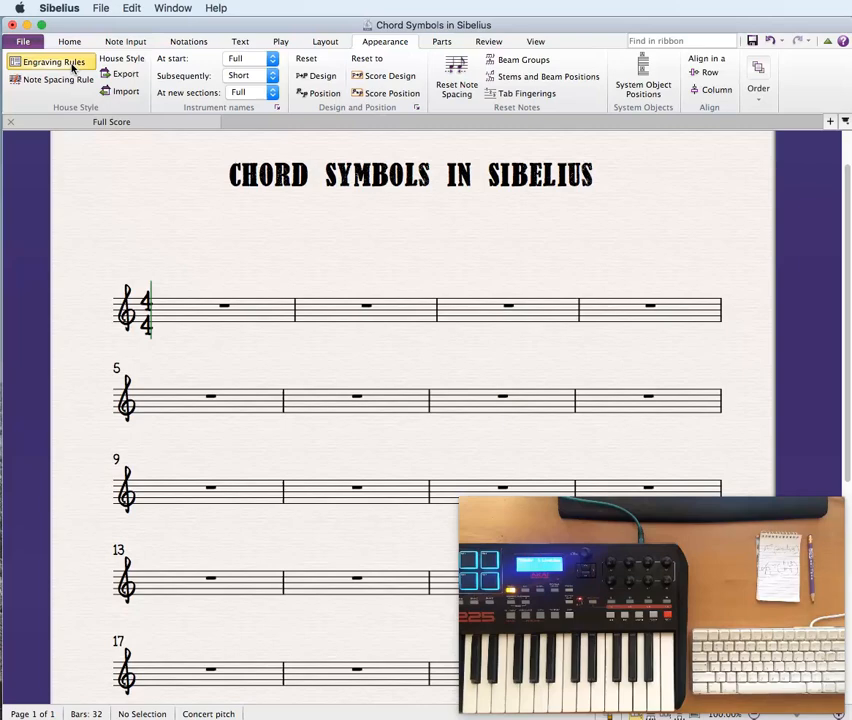
pyautogui.click(50, 62)
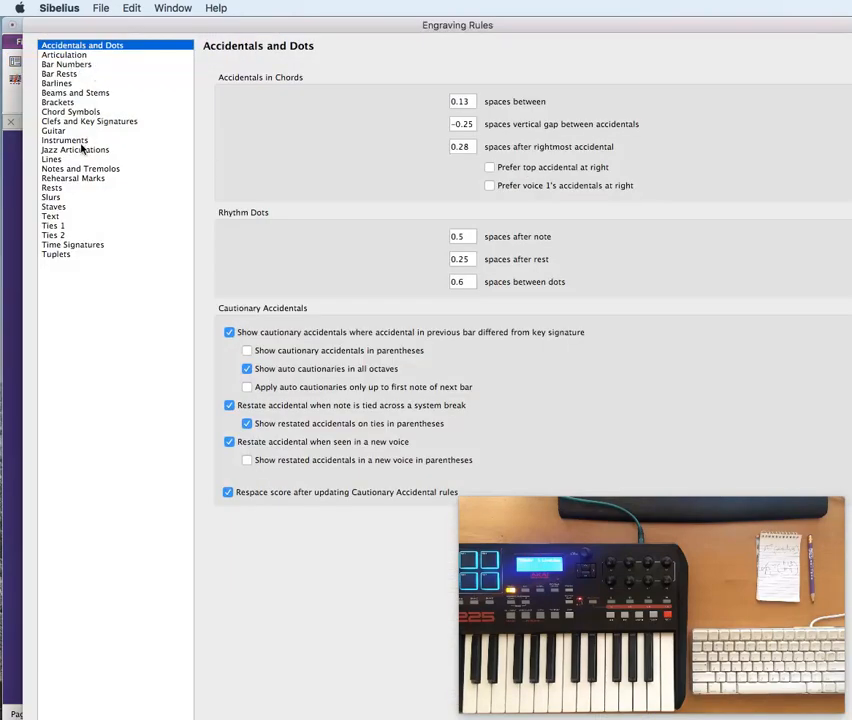
pyautogui.click(70, 111)
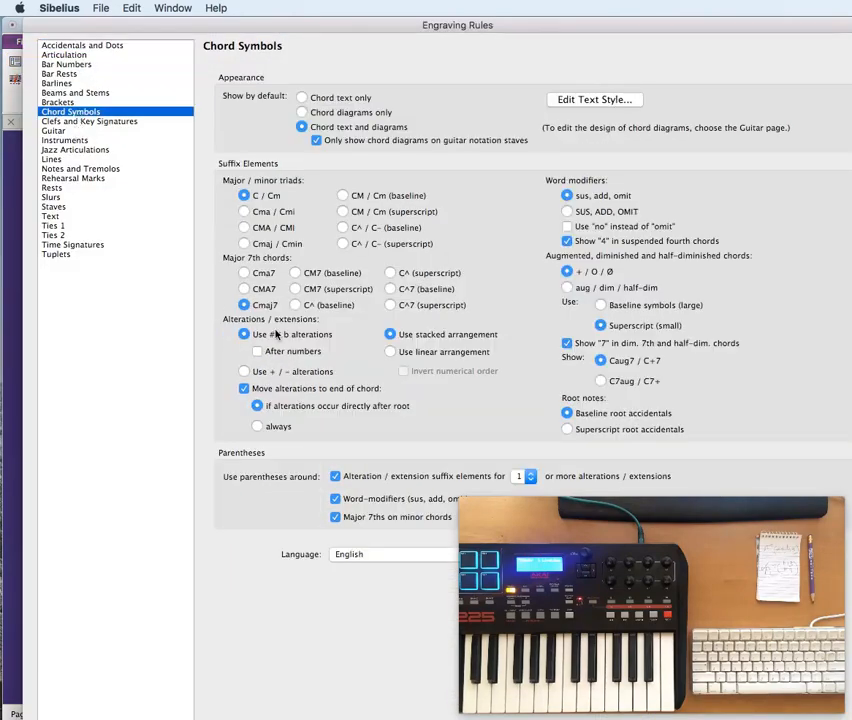
pyautogui.click(390, 351)
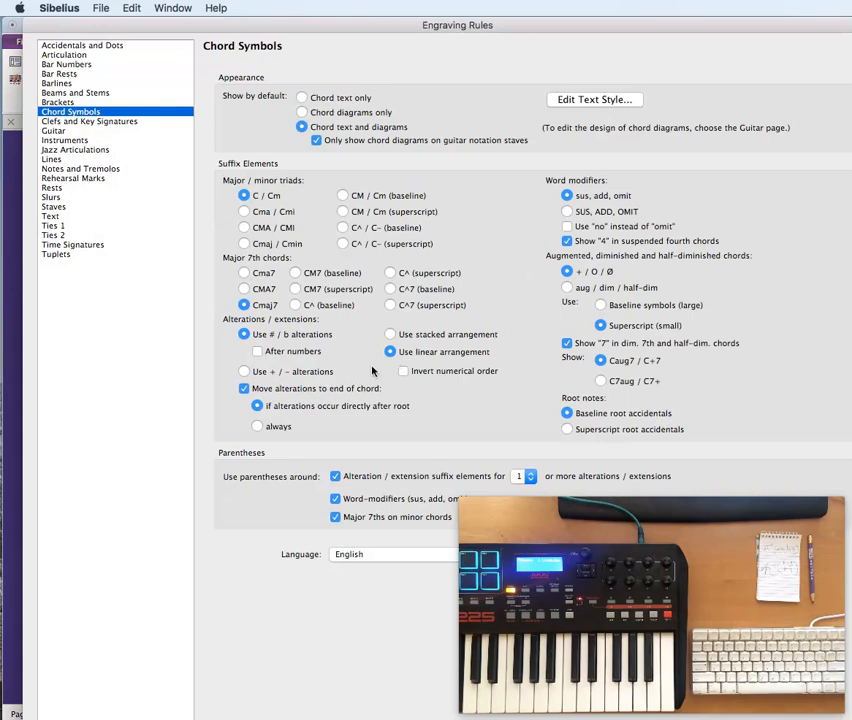
pyautogui.click(390, 334)
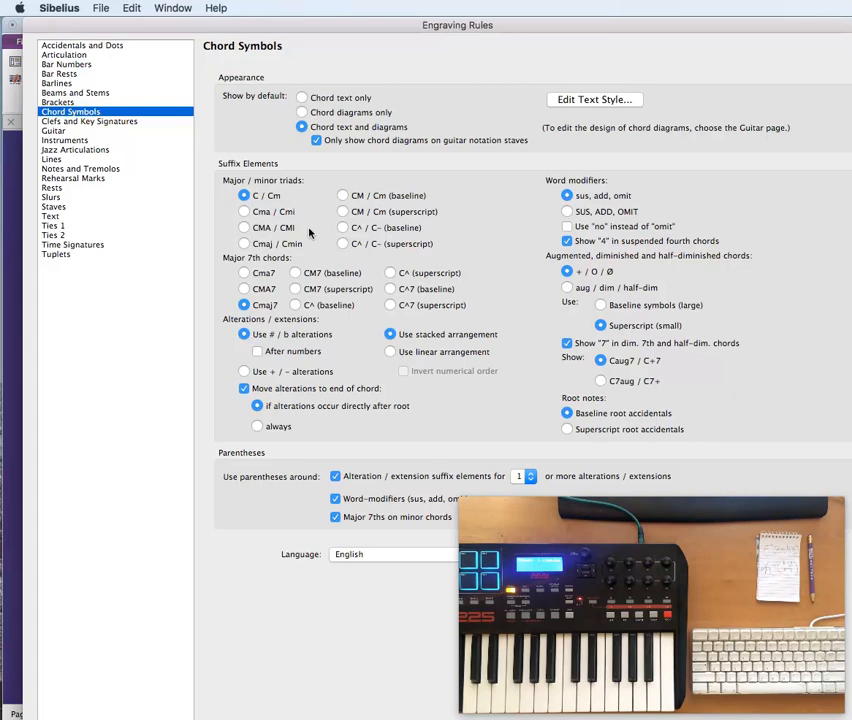
pyautogui.moveTo(595, 145)
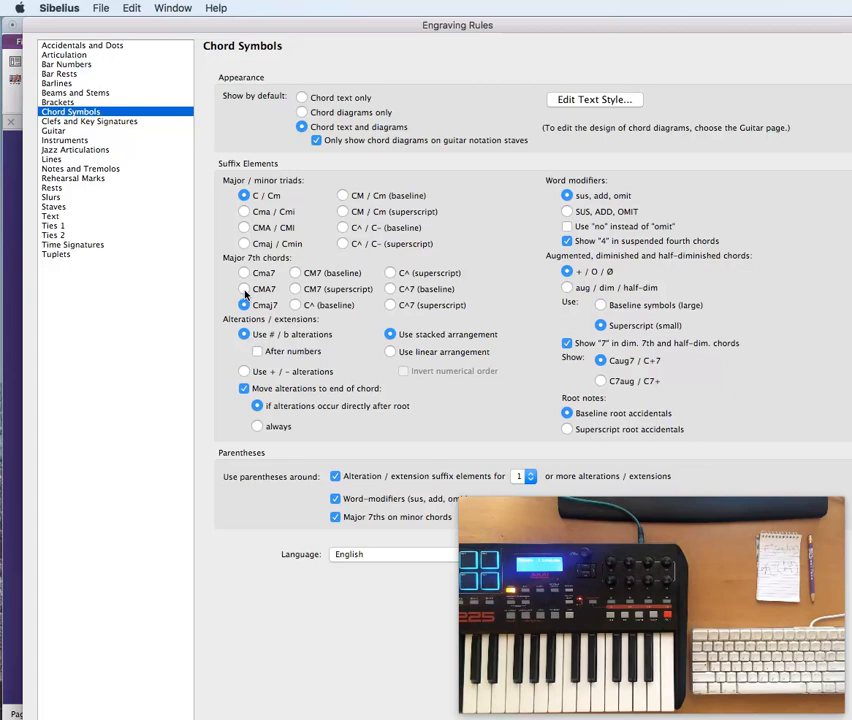
# Set the Major 7th chord suffix to CMA7 rather than Cmaj7.
pyautogui.click(244, 288)
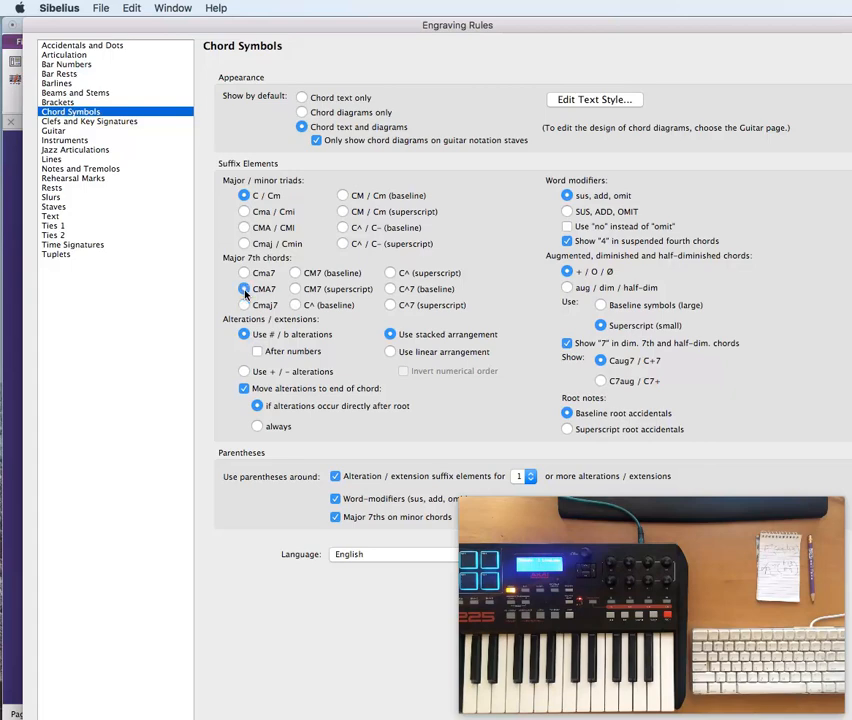
pyautogui.click(245, 305)
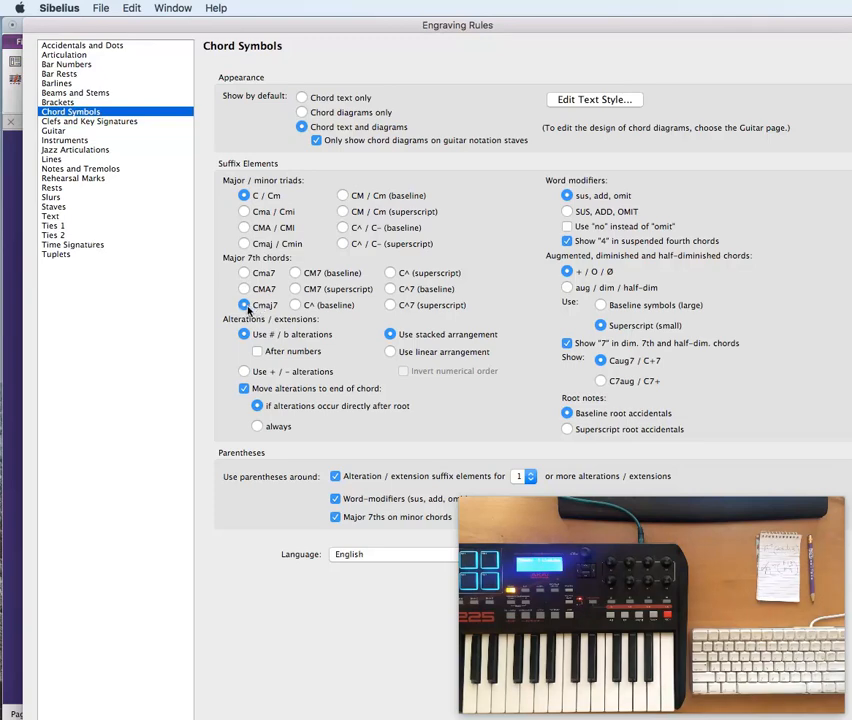
pyautogui.click(244, 289)
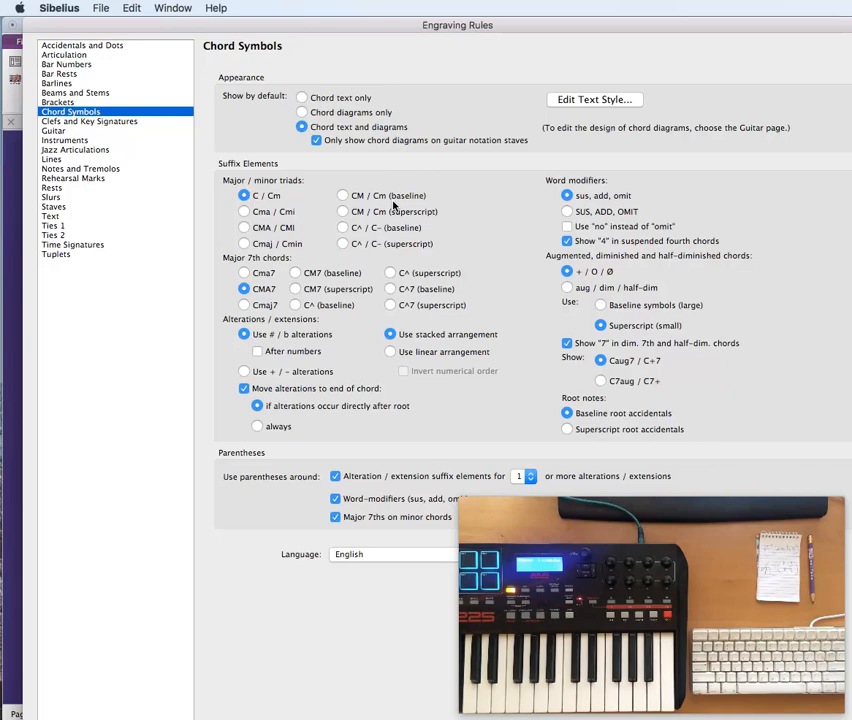
pyautogui.moveTo(398, 205)
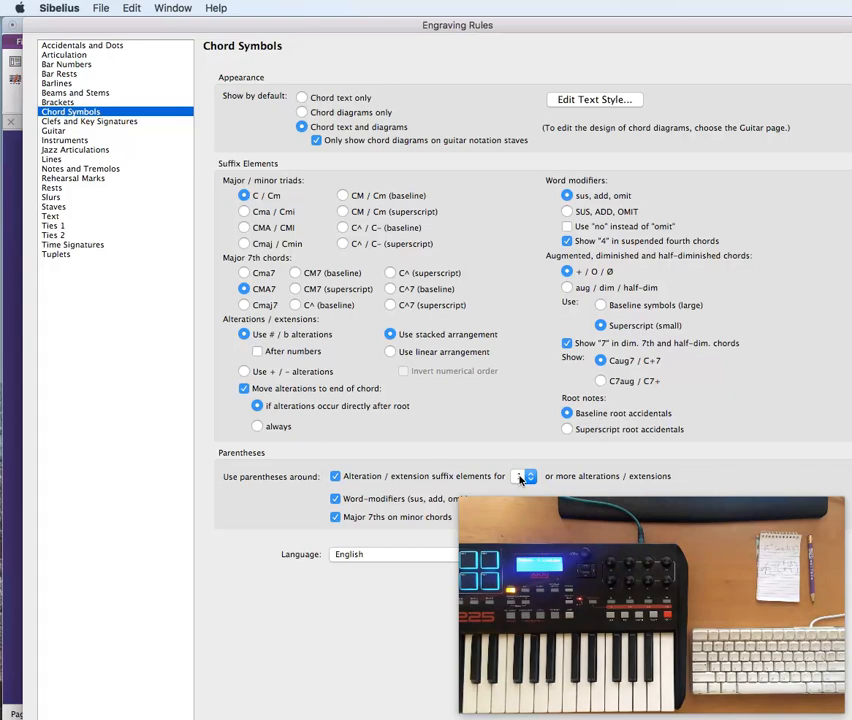
pyautogui.click(520, 476)
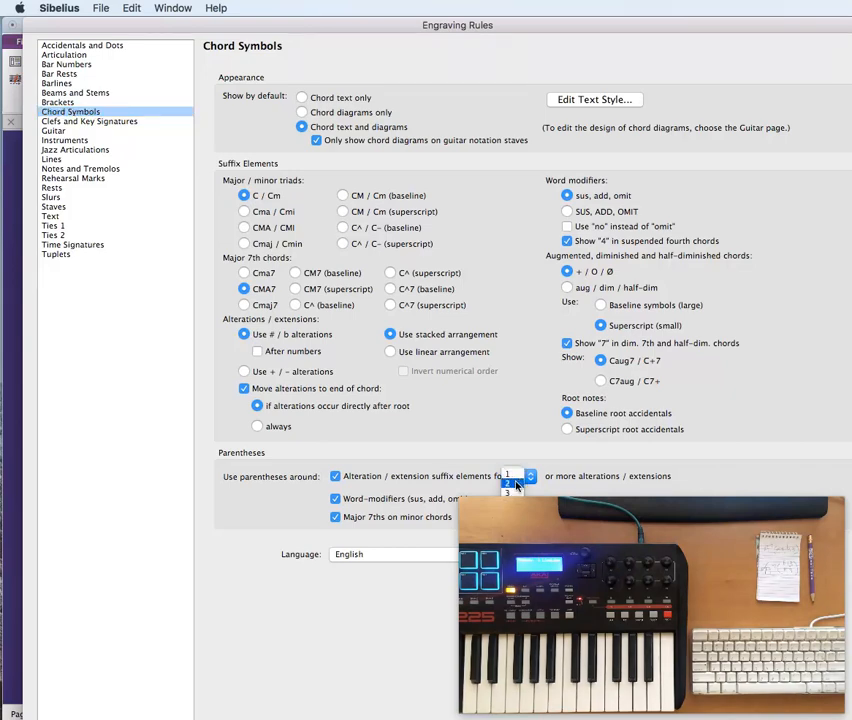
pyautogui.click(529, 473)
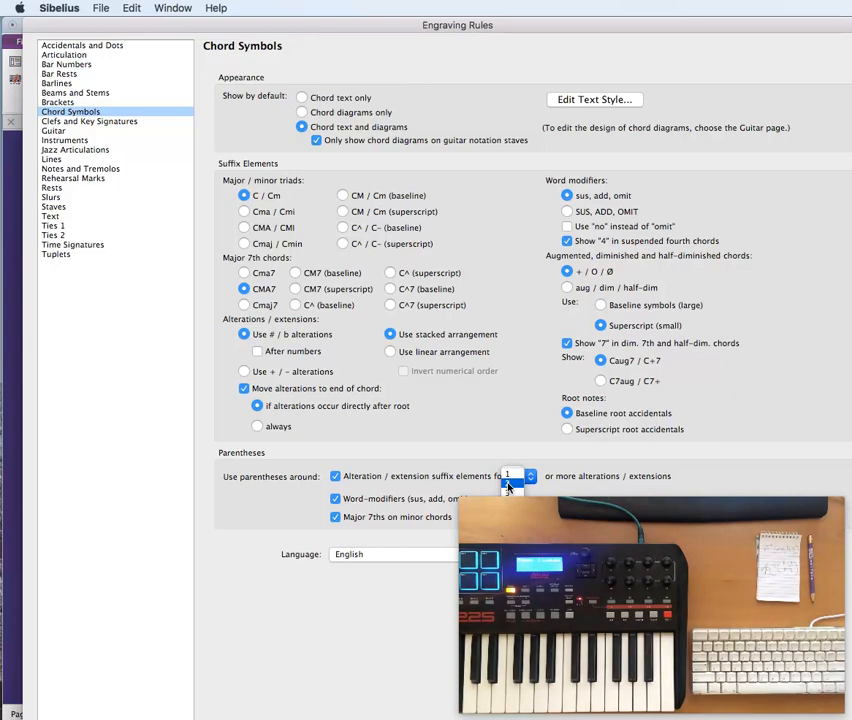
pyautogui.click(530, 490)
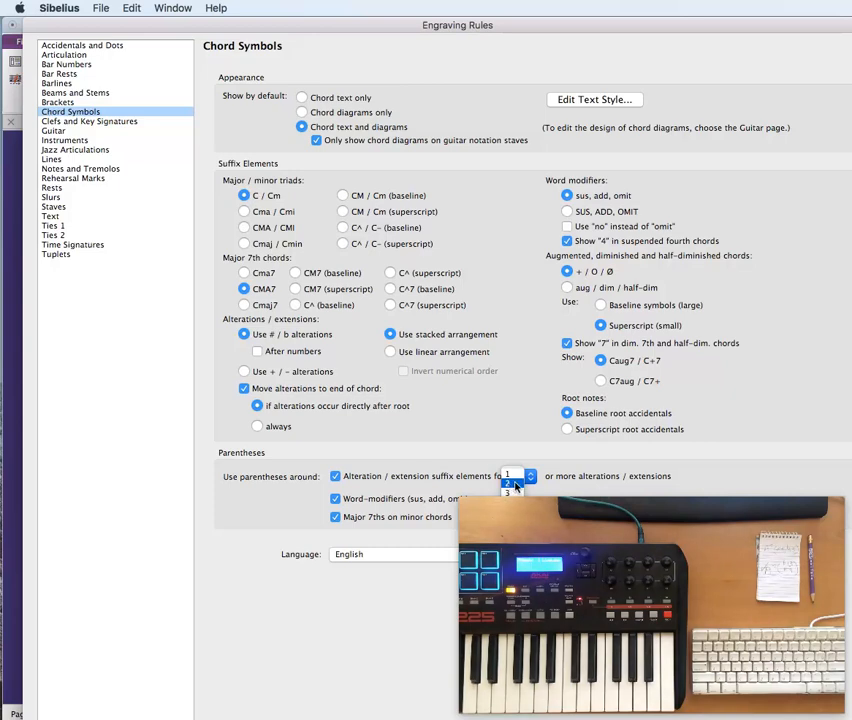
pyautogui.click(529, 481)
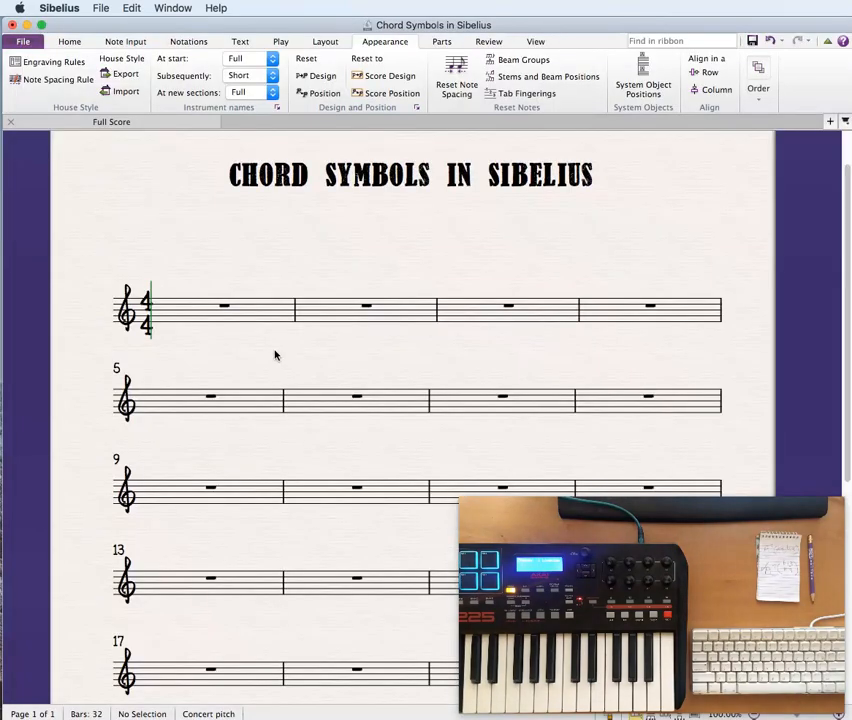
pyautogui.moveTo(281, 710)
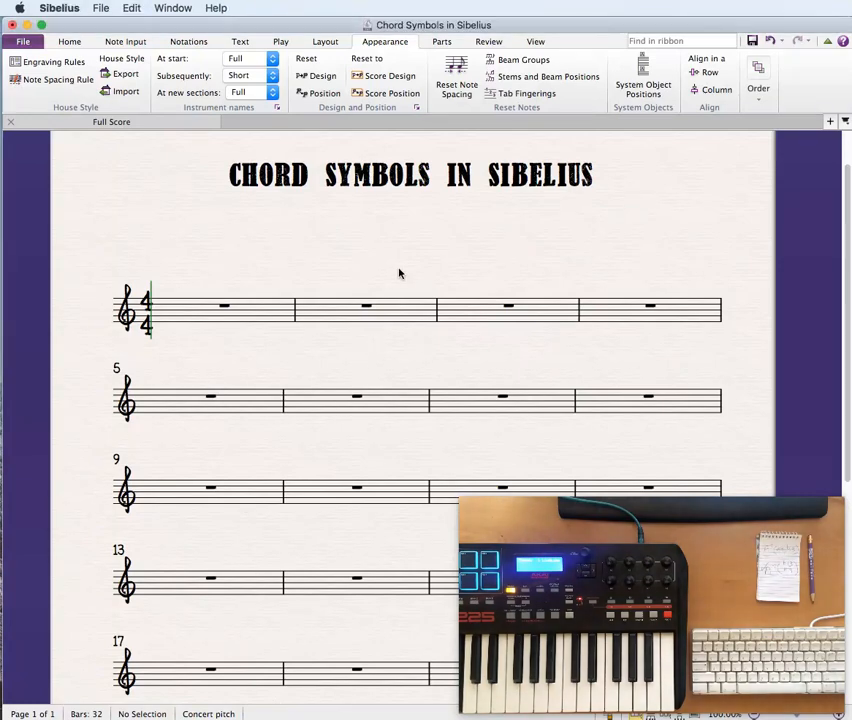
pyautogui.moveTo(386, 182)
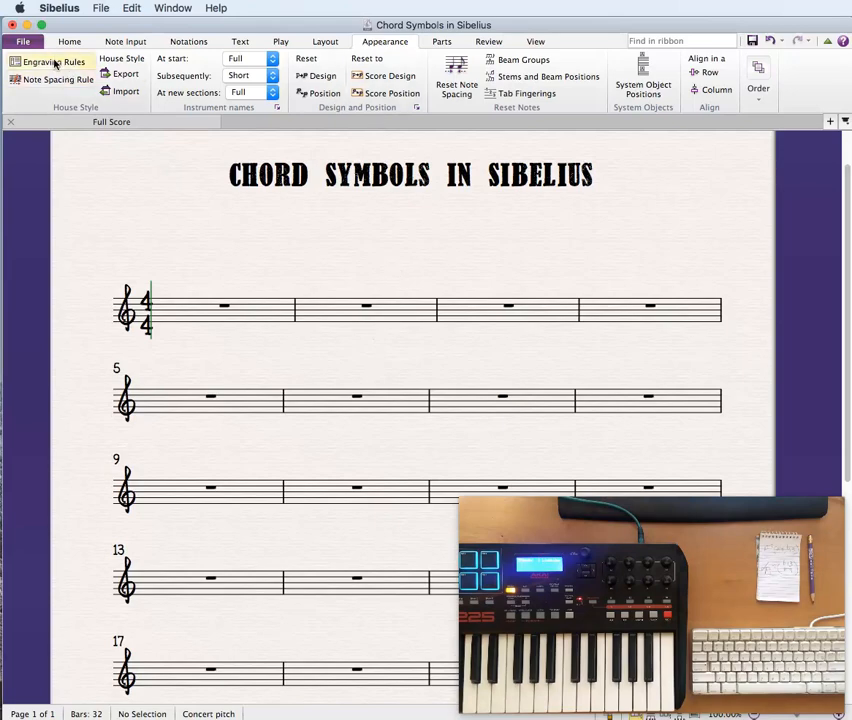
pyautogui.moveTo(45, 62)
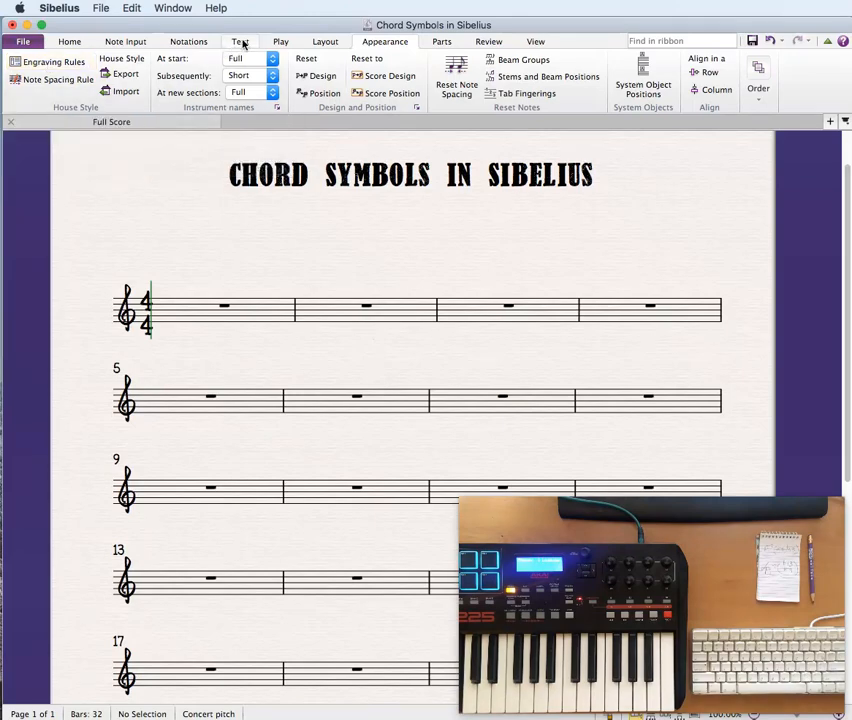
# Switch the ribbon to the Text tab showing the Chord Symbols tools.
pyautogui.click(240, 41)
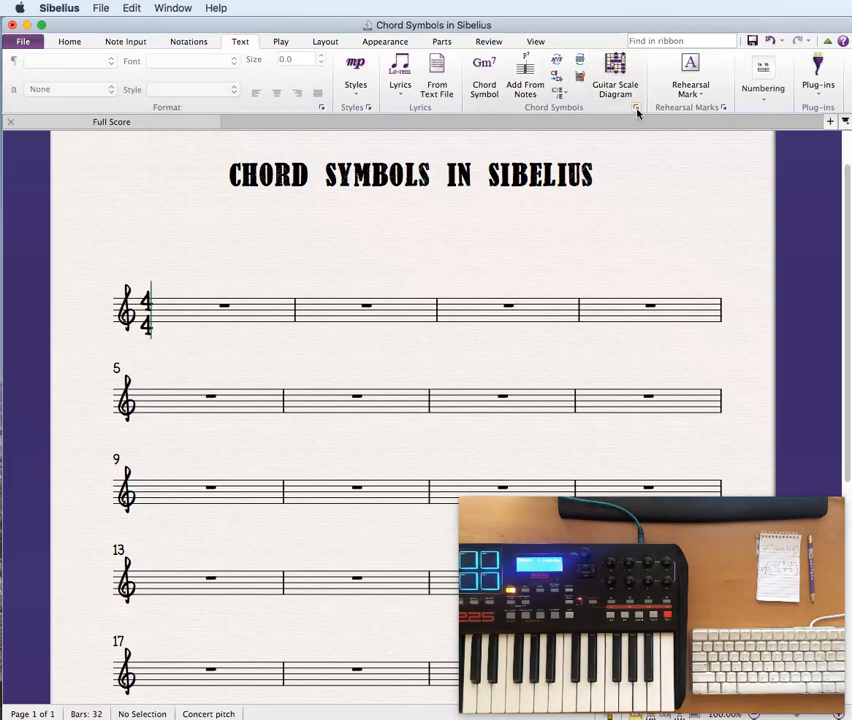
pyautogui.moveTo(636, 107)
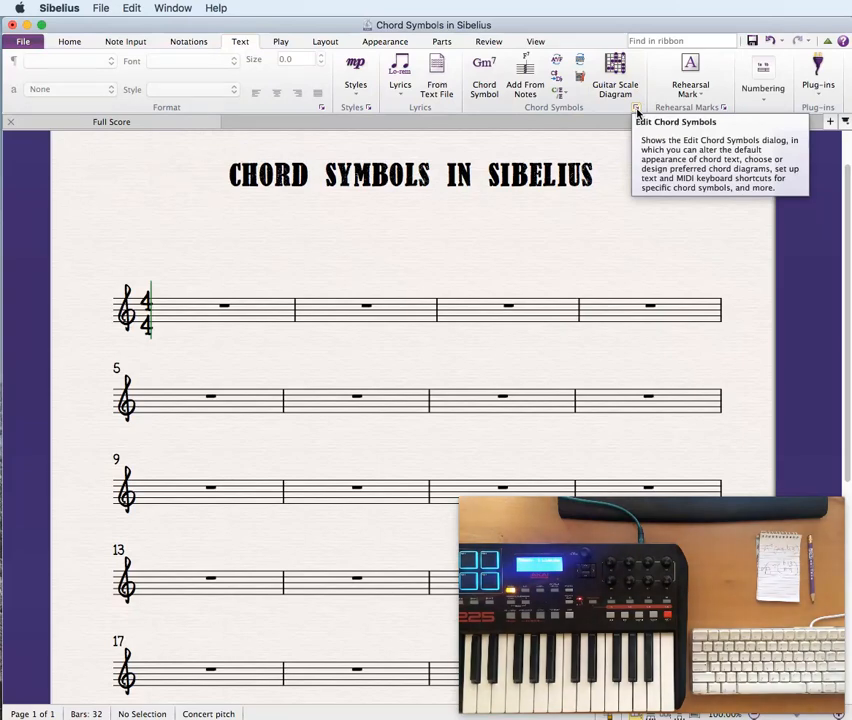
# Open Edit Chord Symbols and select the major7 chord, previewing CMA7.
pyautogui.click(636, 107)
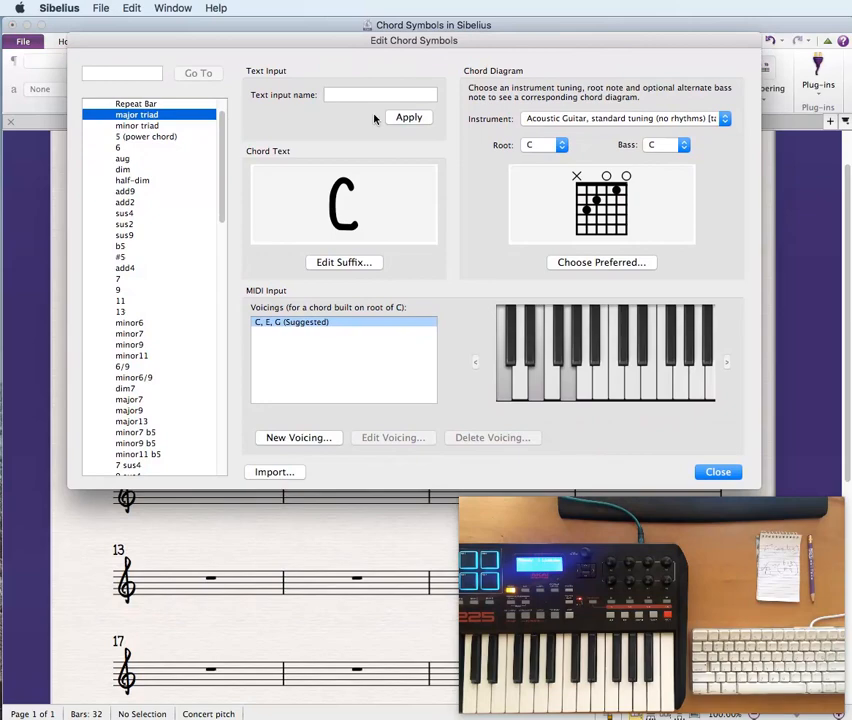
pyautogui.moveTo(165, 175)
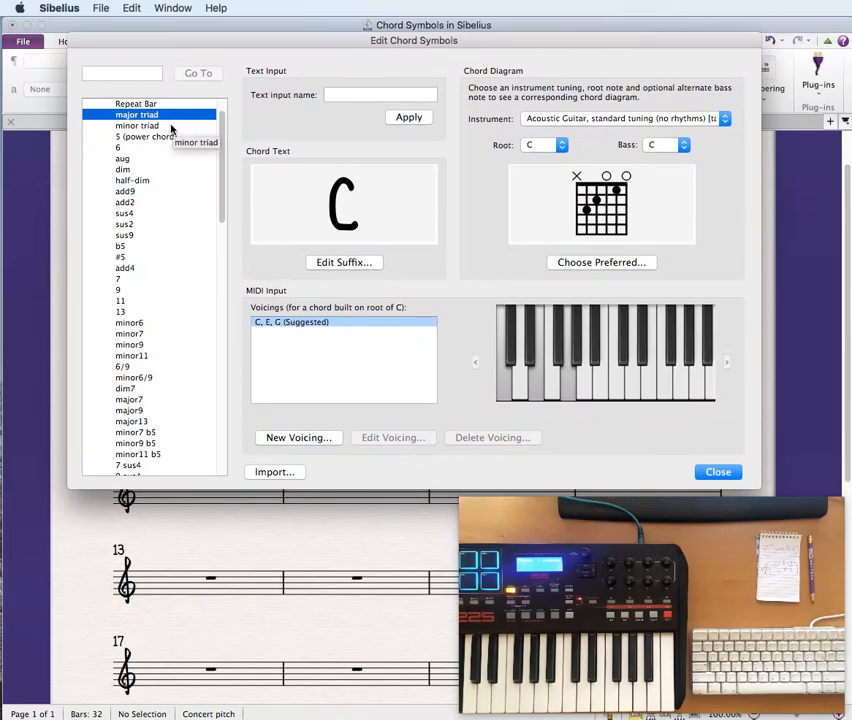
pyautogui.moveTo(158, 220)
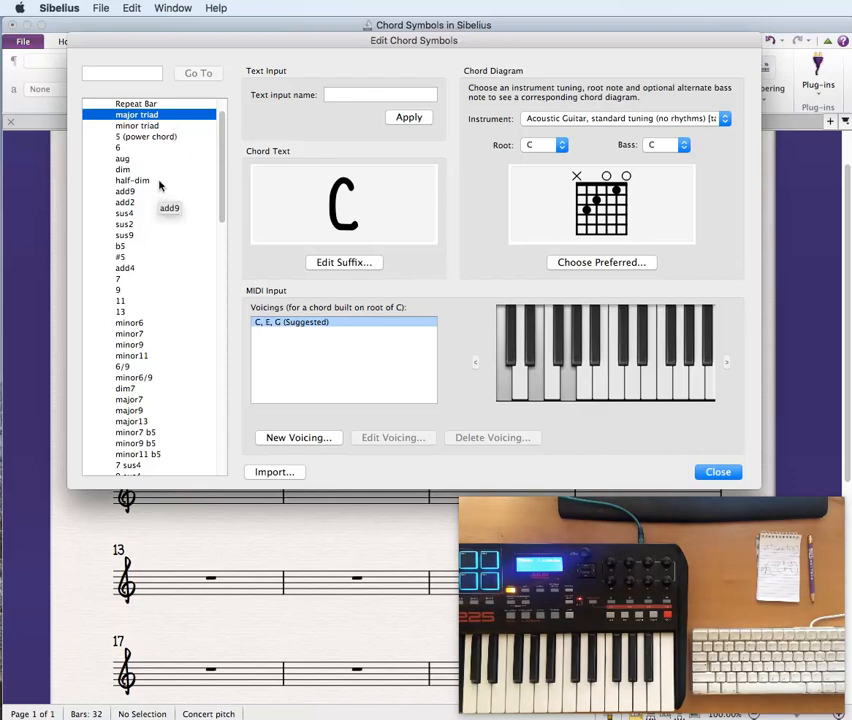
pyautogui.moveTo(130, 398)
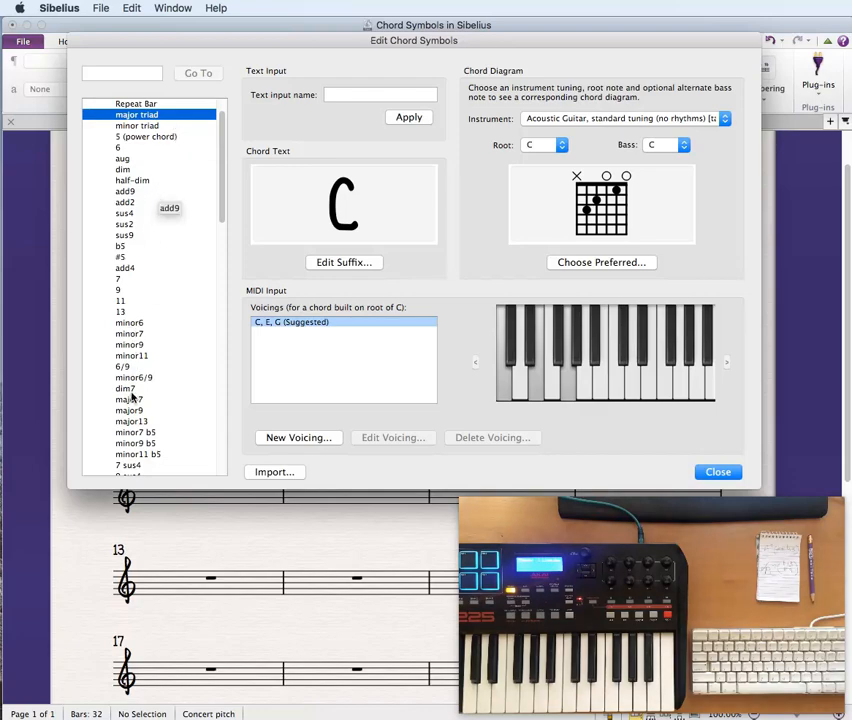
pyautogui.click(129, 399)
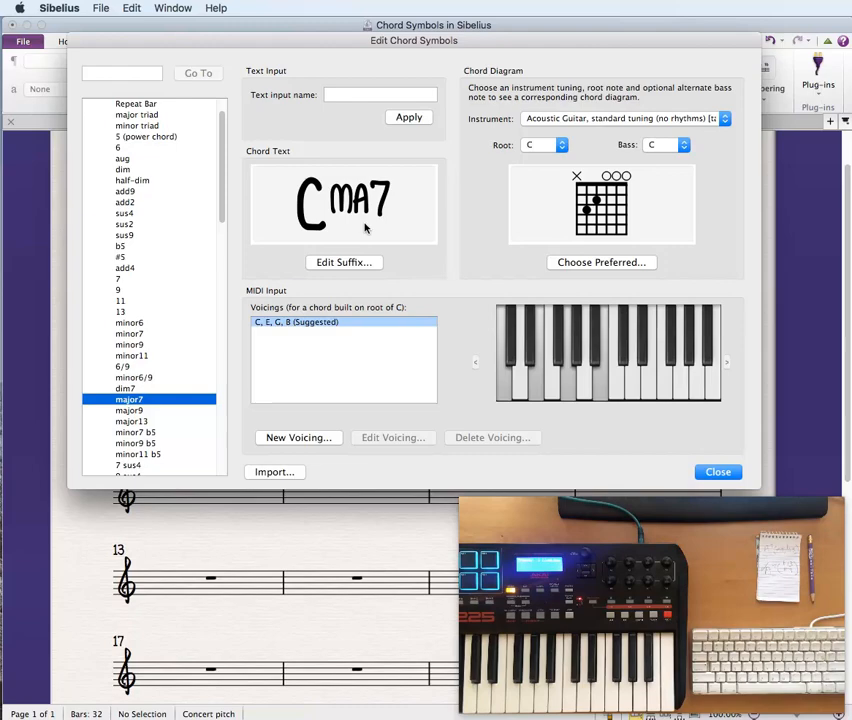
pyautogui.moveTo(344, 272)
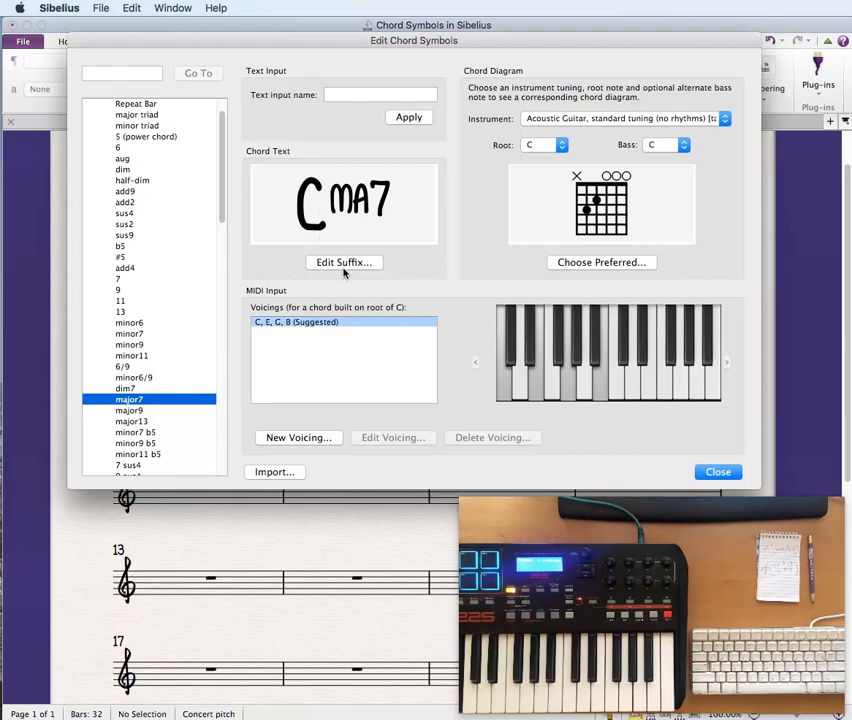
# Override the major7 suffix appearance with the lowercase ma7 style, giving Cma7.
pyautogui.click(344, 262)
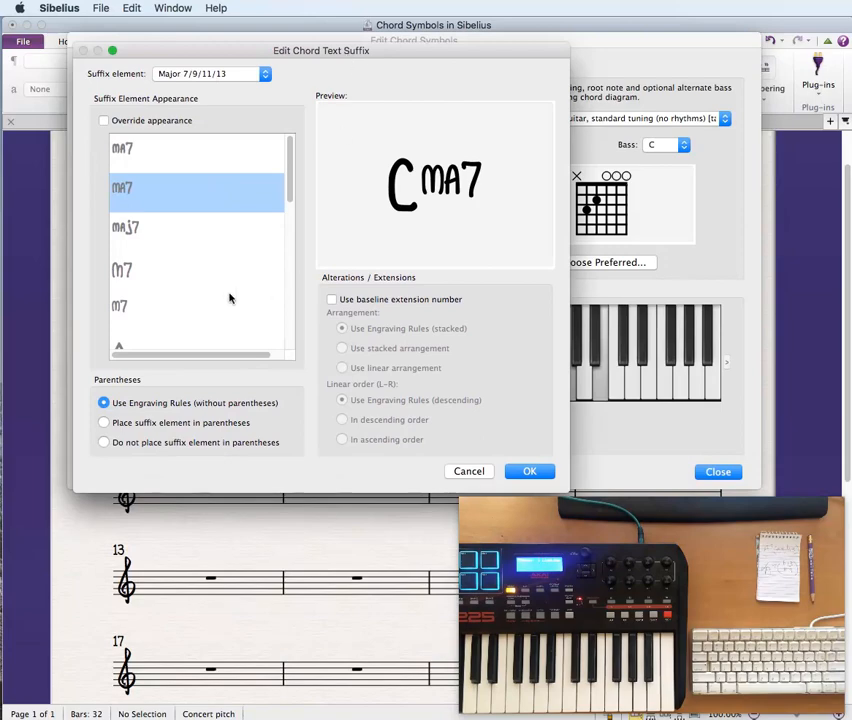
pyautogui.moveTo(155, 181)
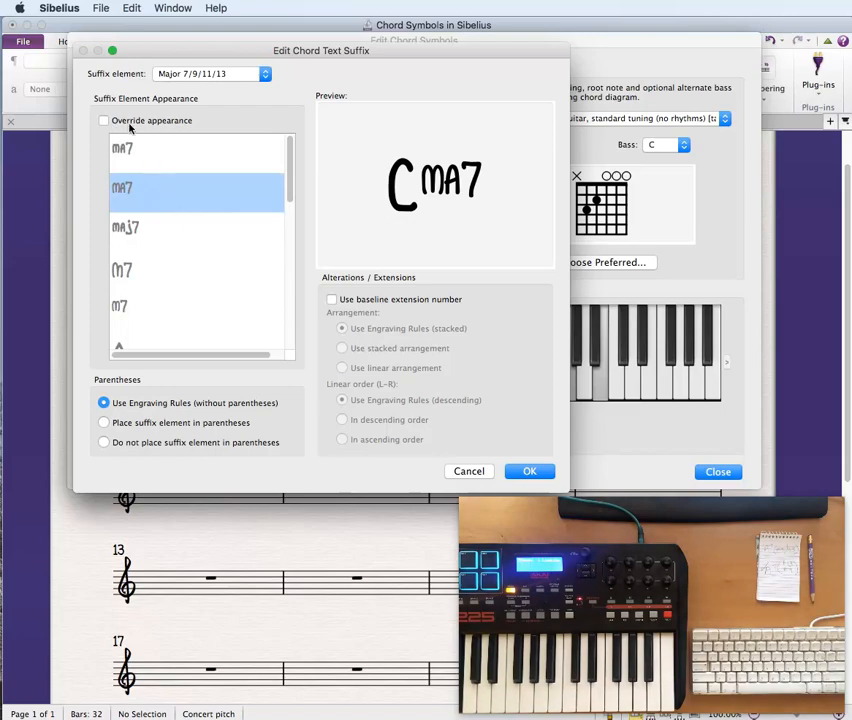
pyautogui.moveTo(124, 120)
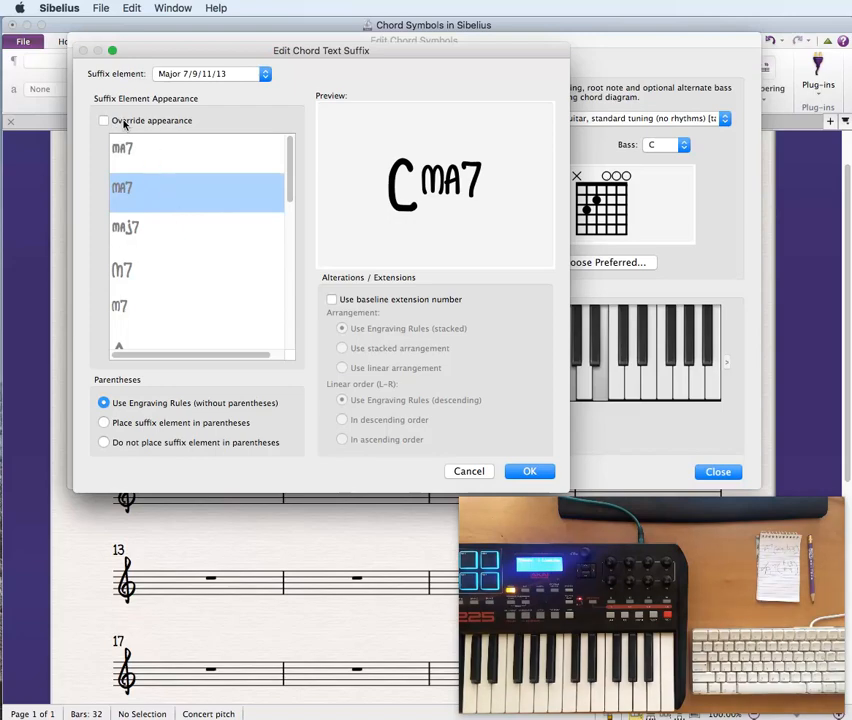
pyautogui.click(104, 120)
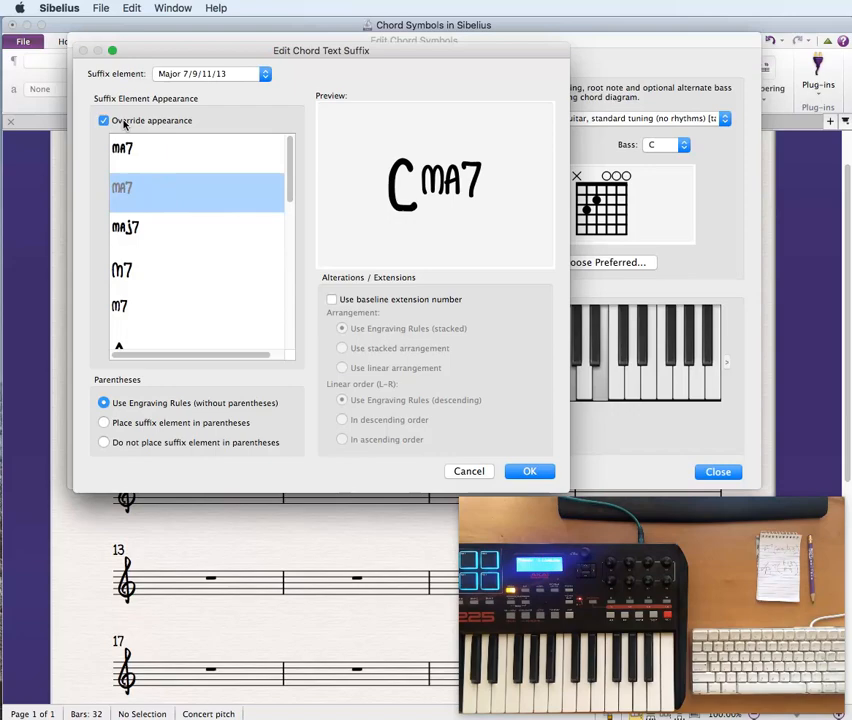
pyautogui.moveTo(270, 170)
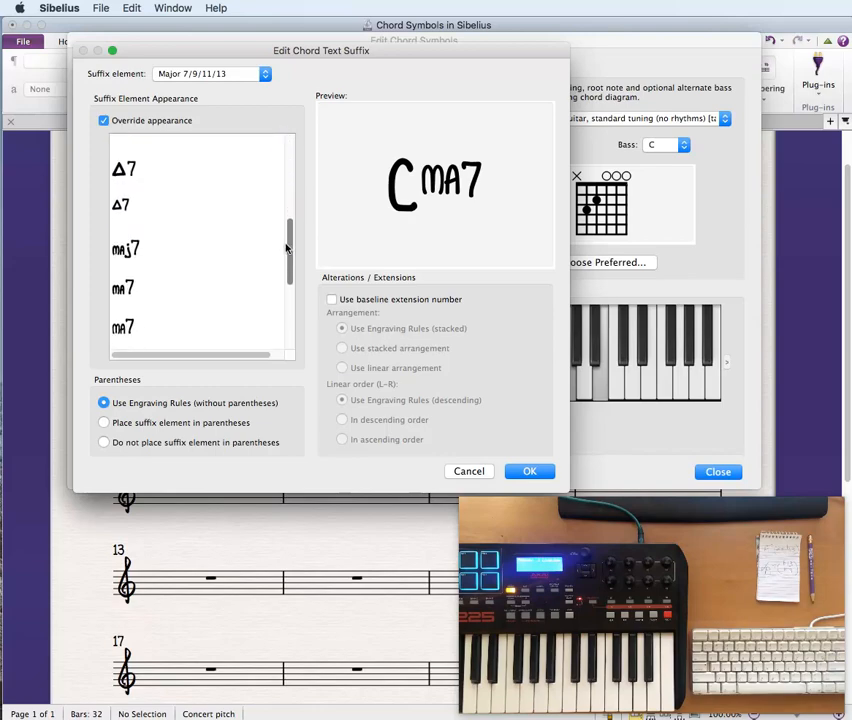
pyautogui.scroll(-3)
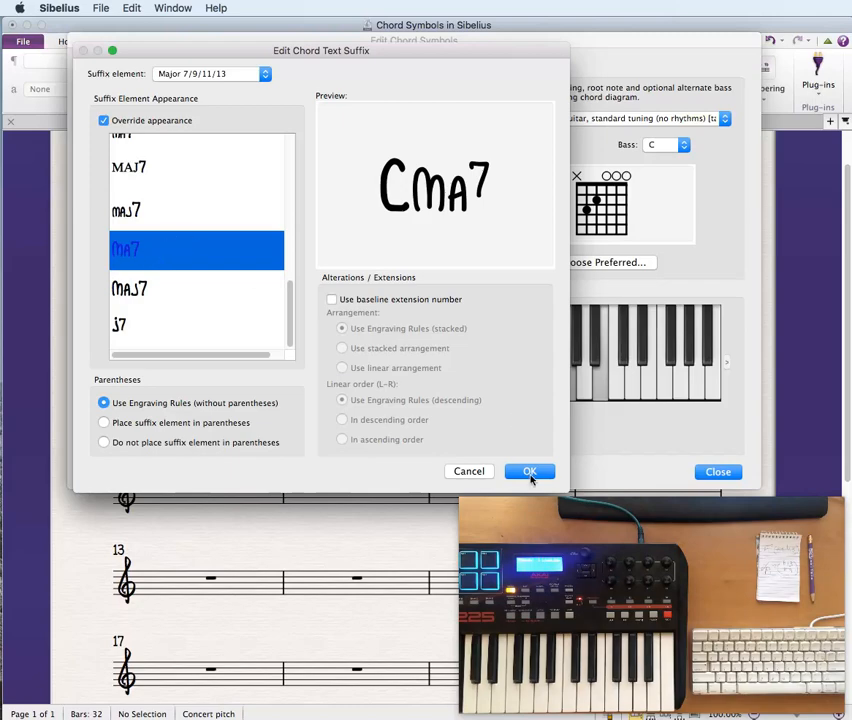
pyautogui.click(529, 471)
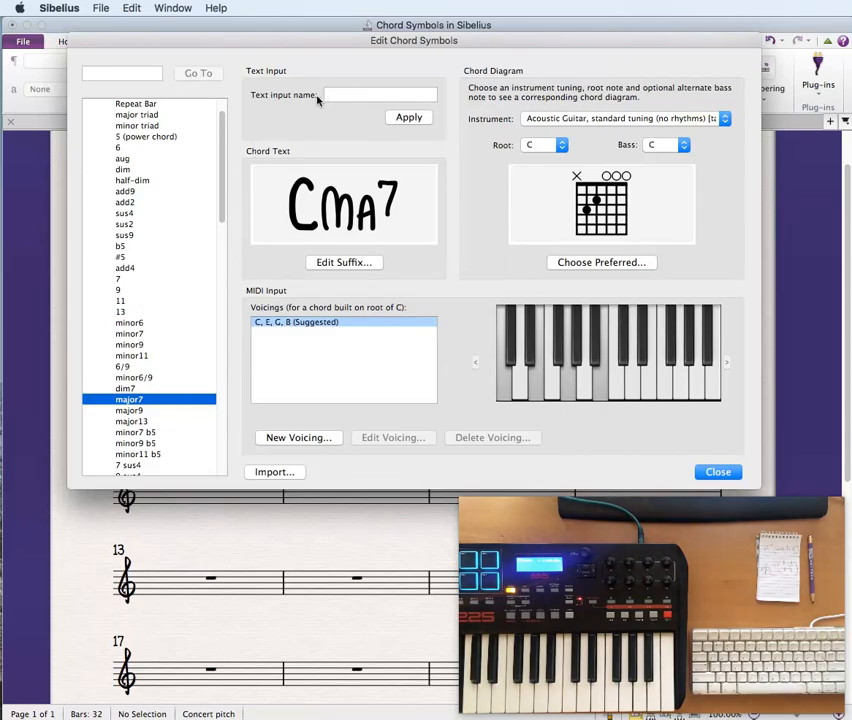
# Expand the More Dominant Chords and Dominant 7th groups in the chord list.
pyautogui.click(380, 94)
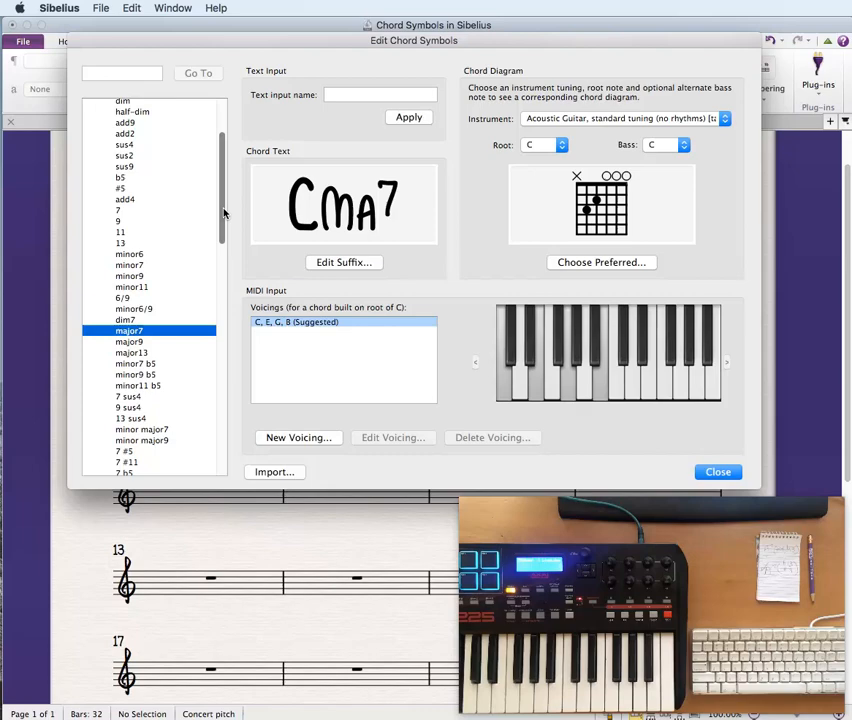
pyautogui.scroll(-3)
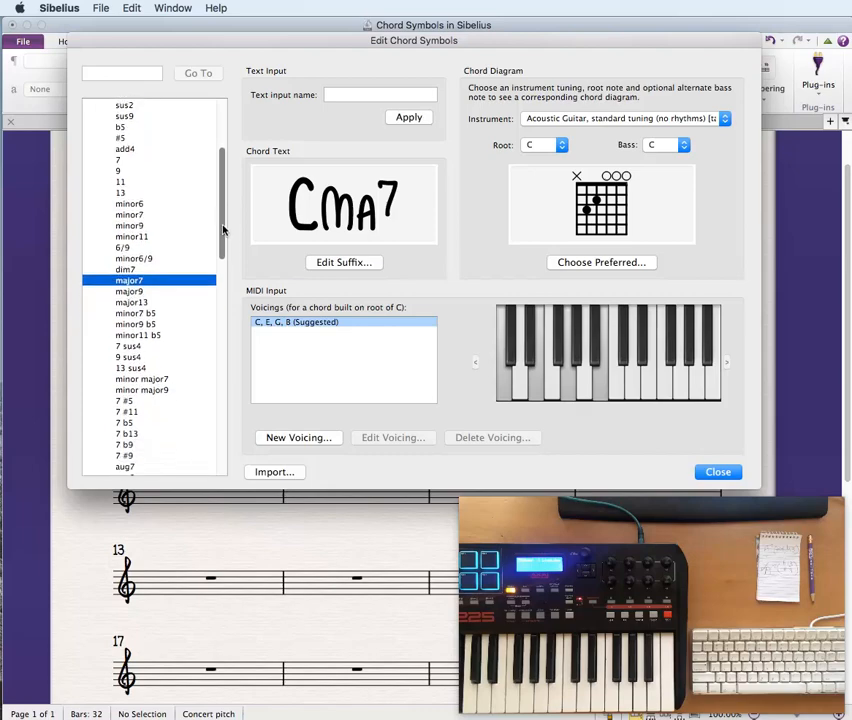
pyautogui.scroll(-3)
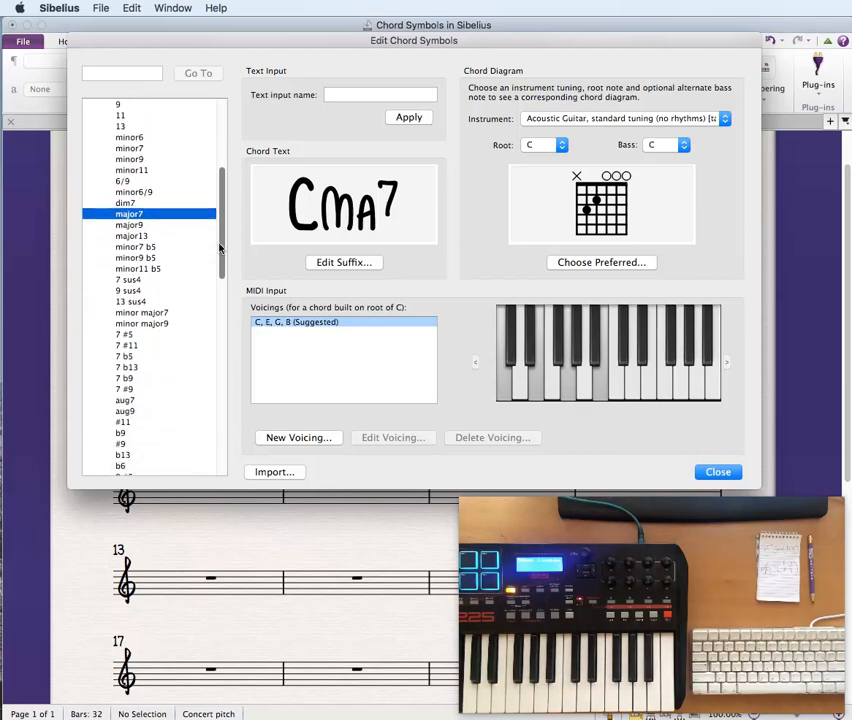
pyautogui.scroll(-3)
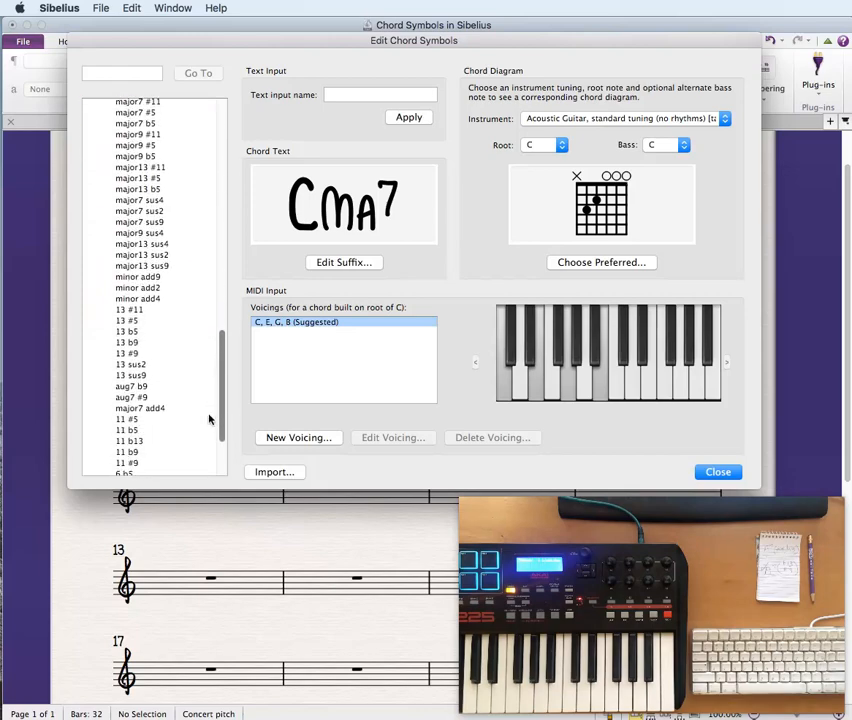
pyautogui.scroll(-3)
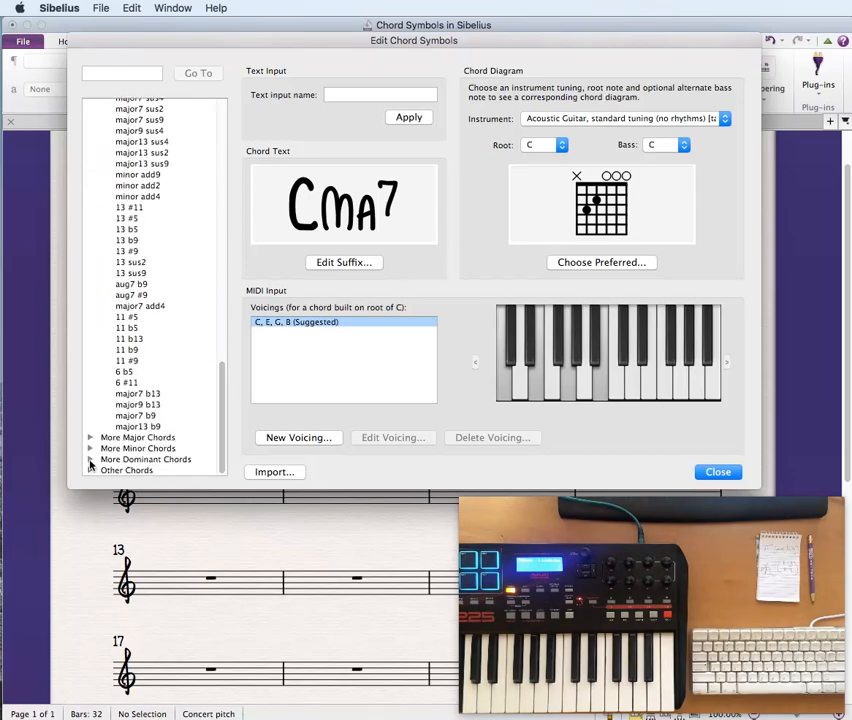
pyautogui.click(91, 415)
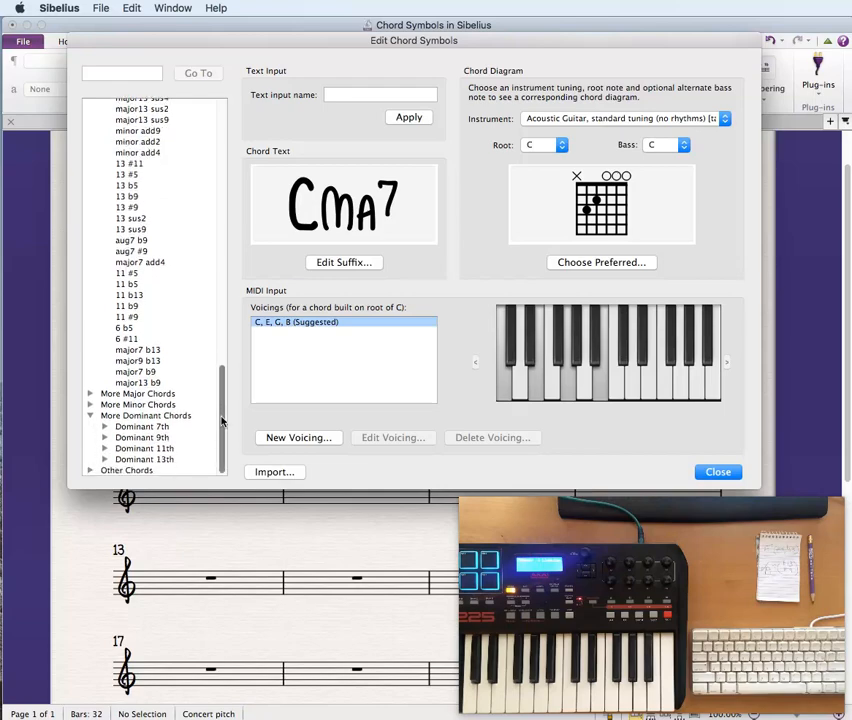
pyautogui.click(105, 426)
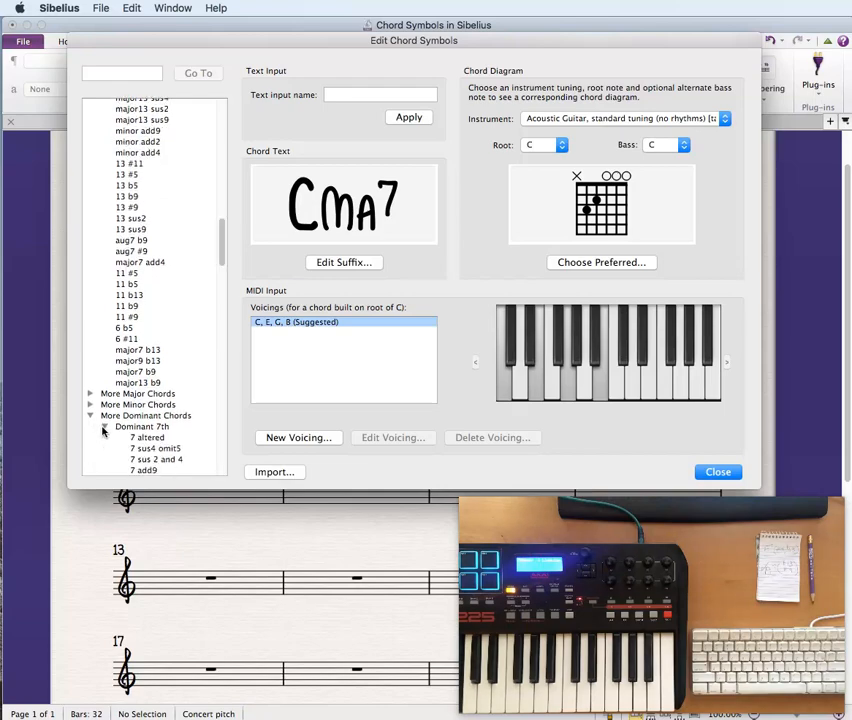
# Select the 7 #9 #5 chord type, check its text input name, and close the editor.
pyautogui.scroll(-3)
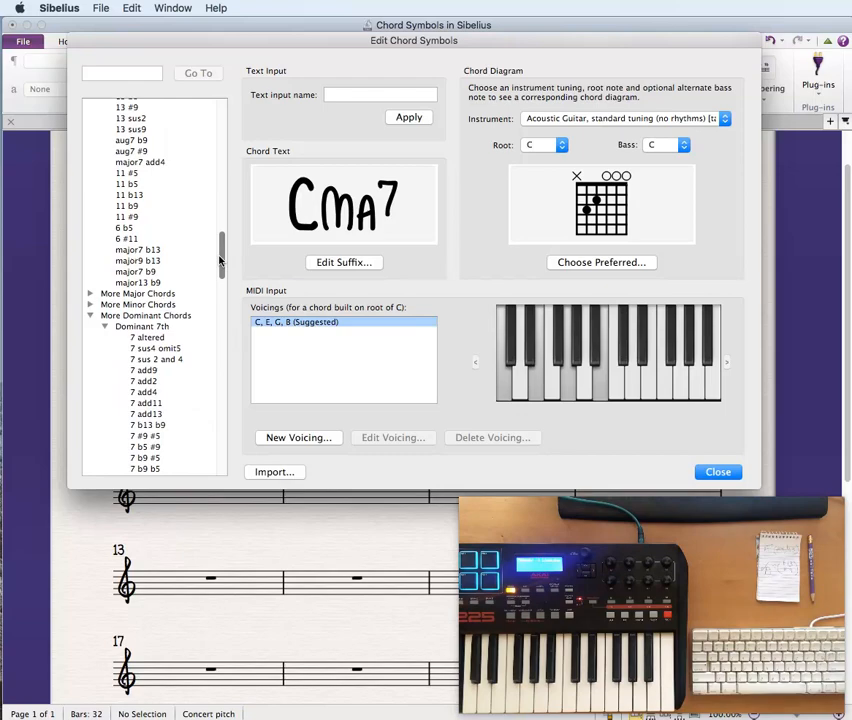
pyautogui.scroll(-3)
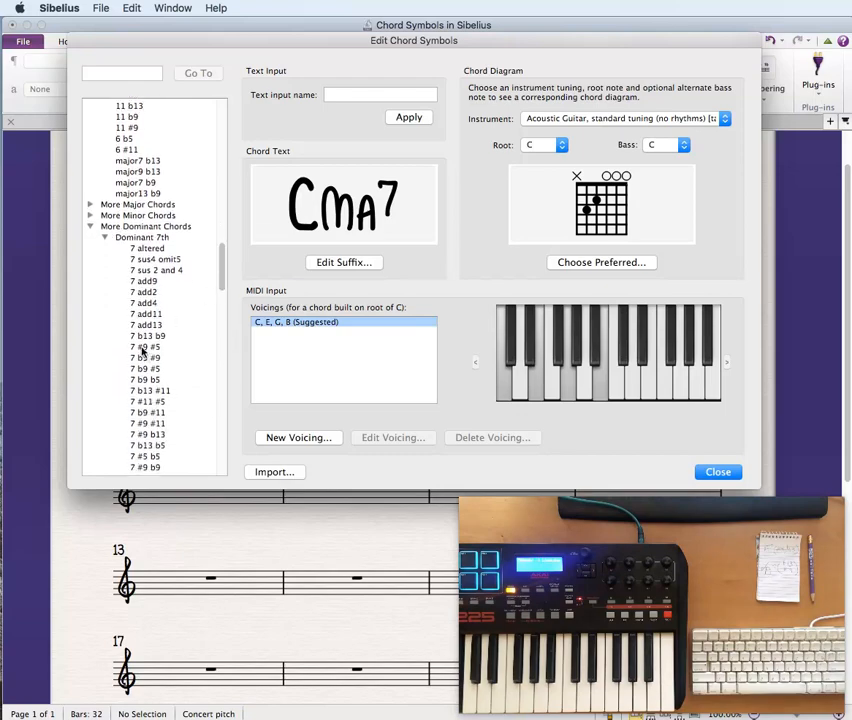
pyautogui.click(145, 346)
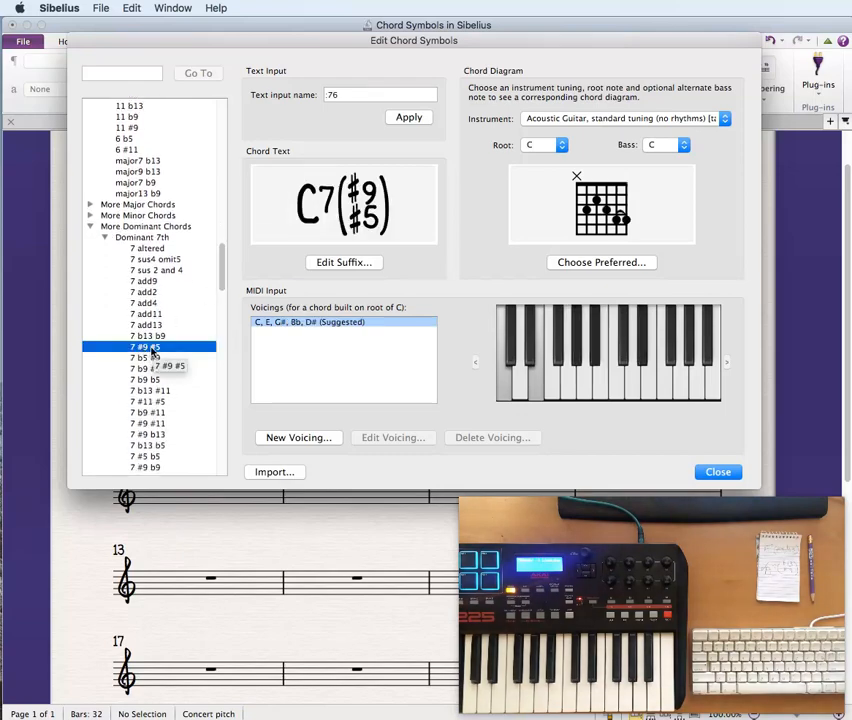
pyautogui.click(380, 94)
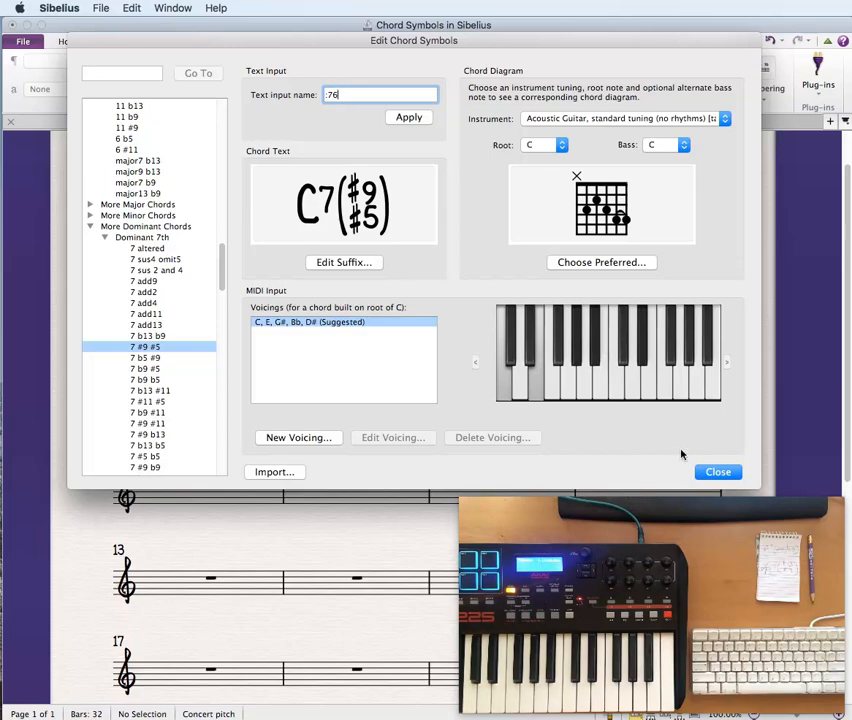
pyautogui.click(717, 471)
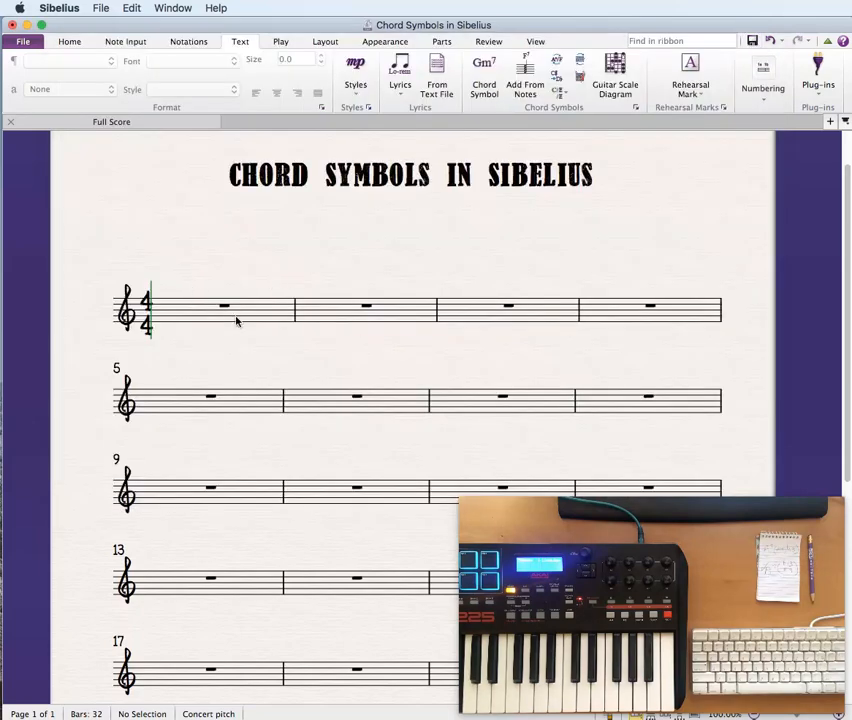
pyautogui.click(224, 305)
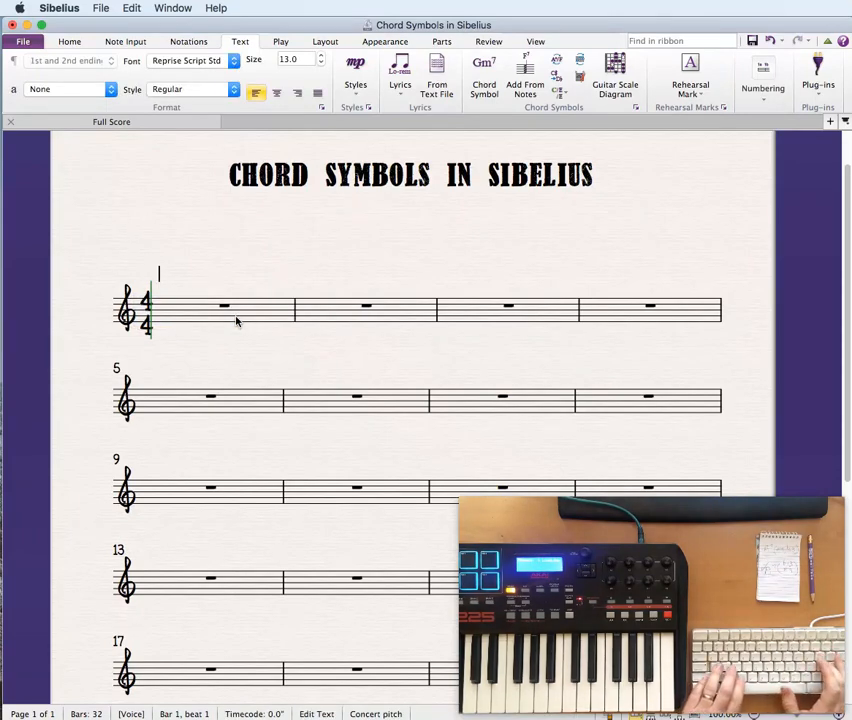
pyautogui.write('C')
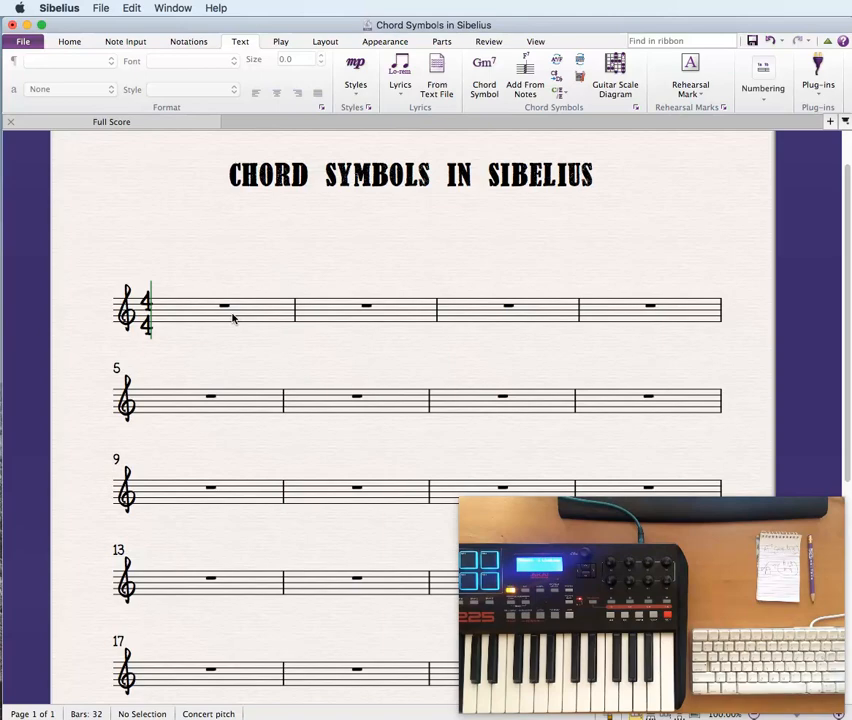
# Enter a C chord symbol over bar 1 and Cma7 over bar 2, then deselect.
pyautogui.click(224, 306)
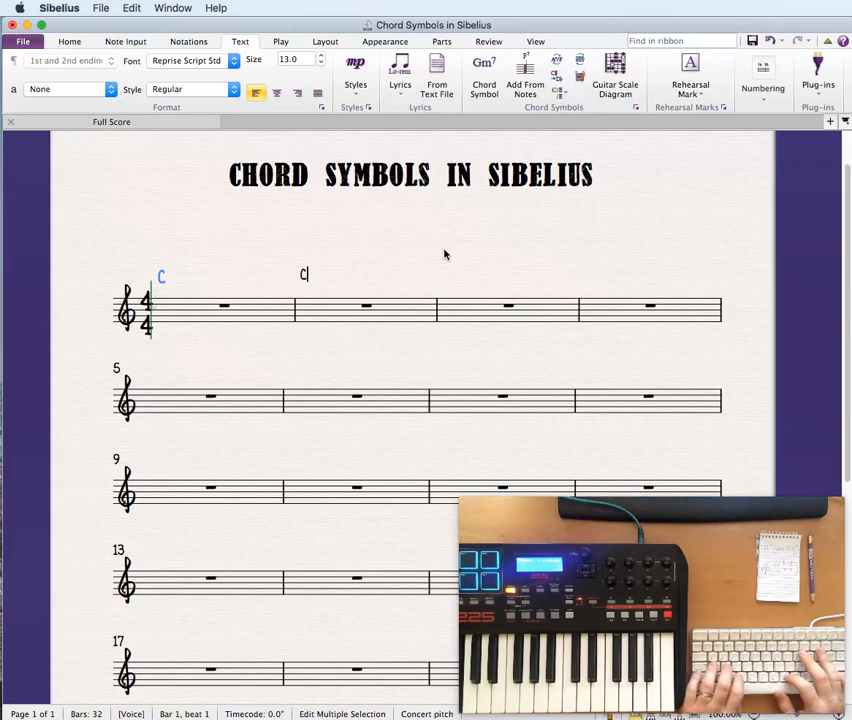
pyautogui.write('ma')
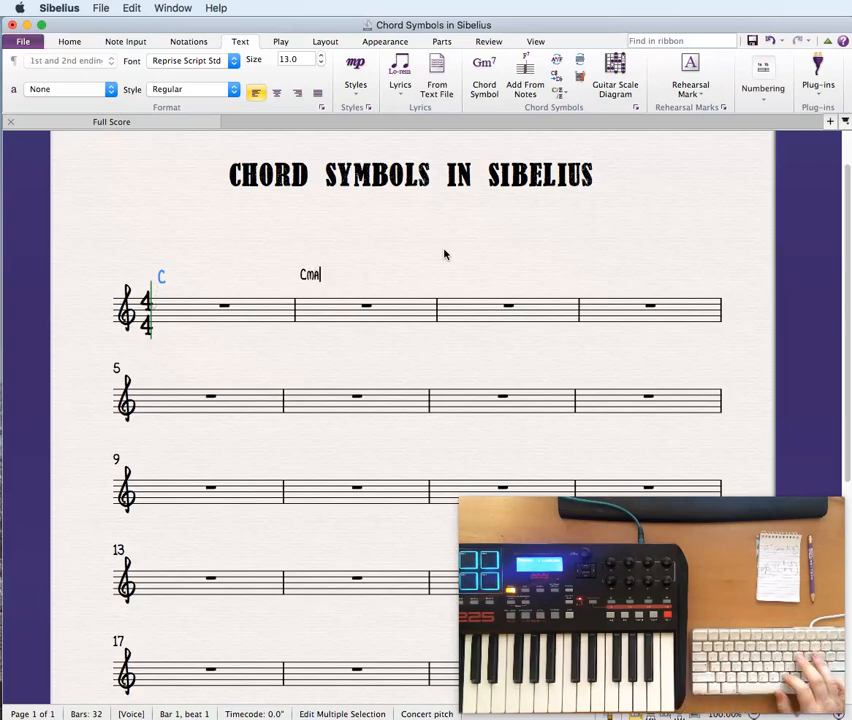
pyautogui.write('7')
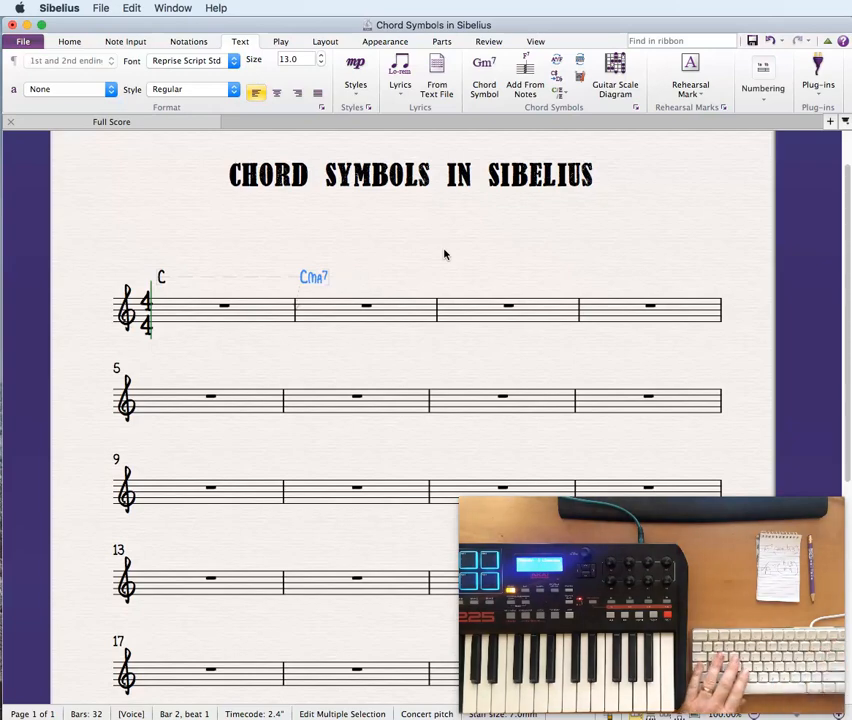
pyautogui.click(440, 270)
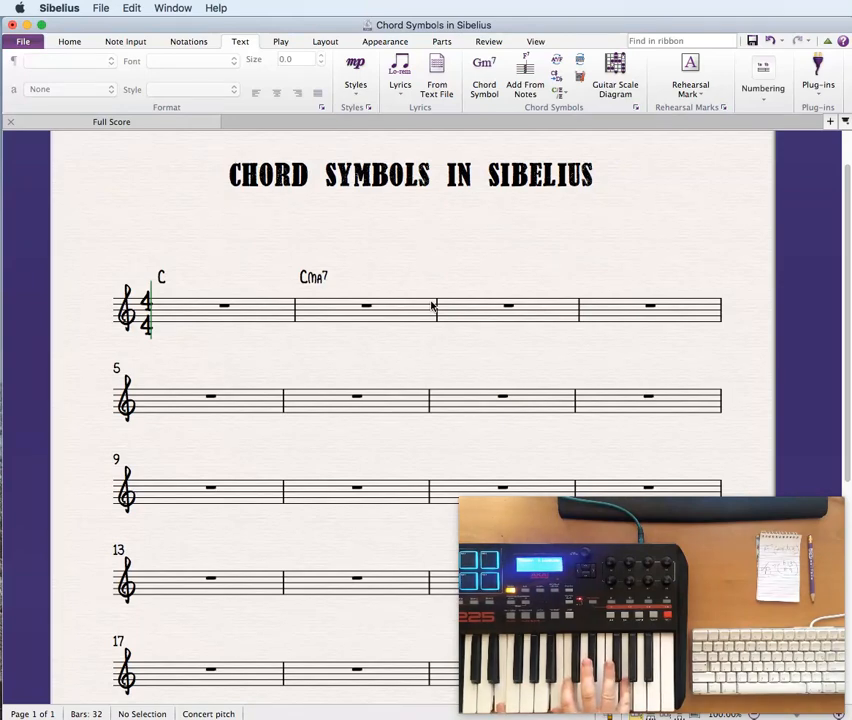
pyautogui.moveTo(465, 315)
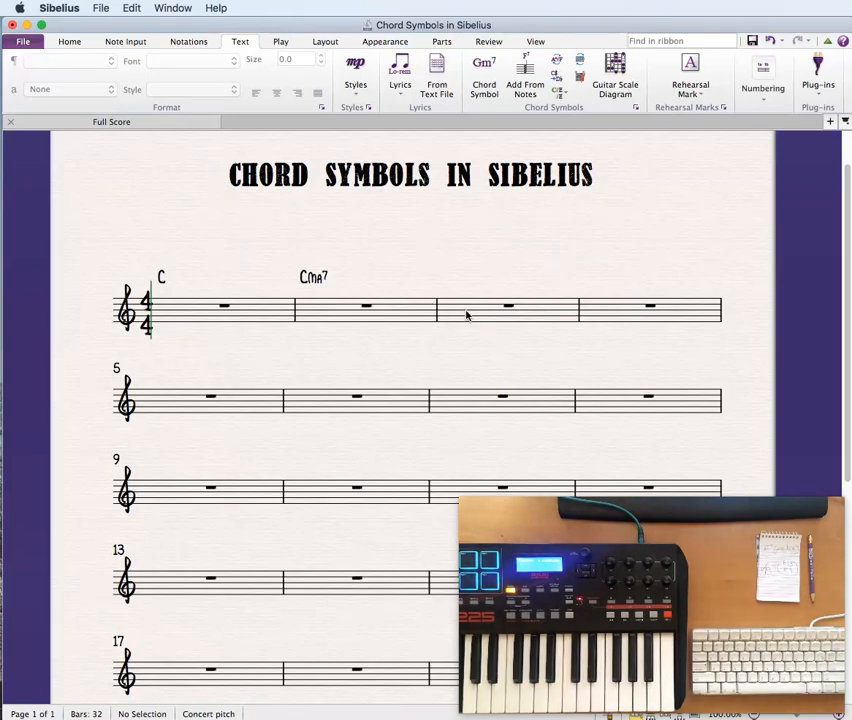
pyautogui.moveTo(398, 308)
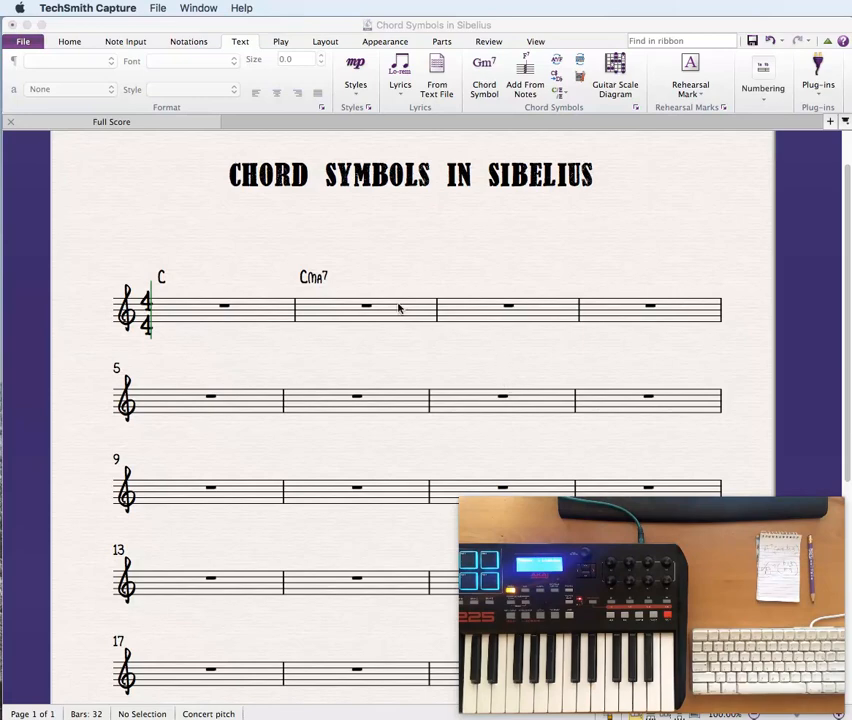
# Launch Edit Chord Symbols from the Text tab's Chord Symbols dialog launcher.
pyautogui.click(312, 278)
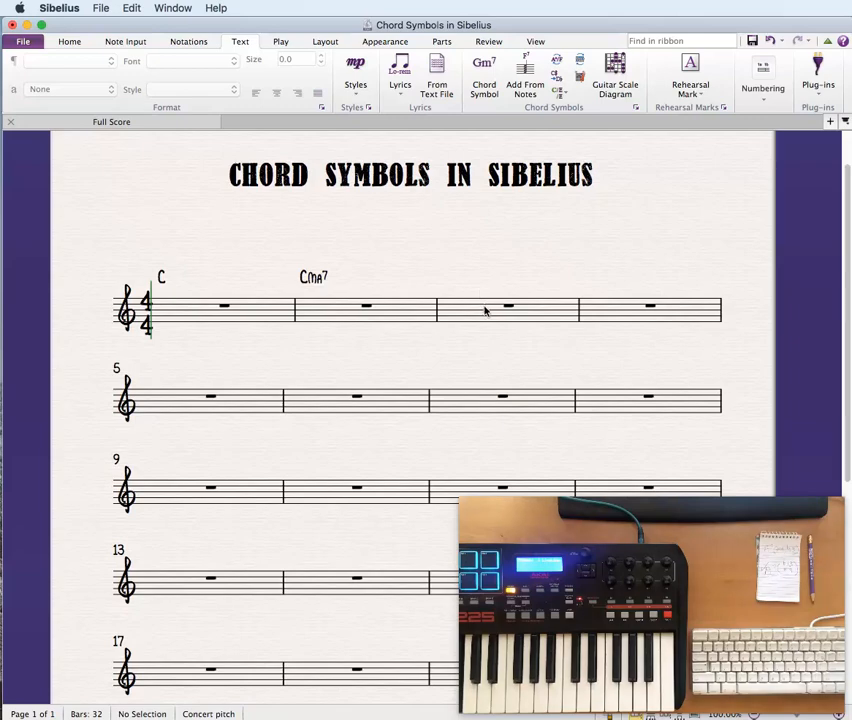
pyautogui.moveTo(238, 188)
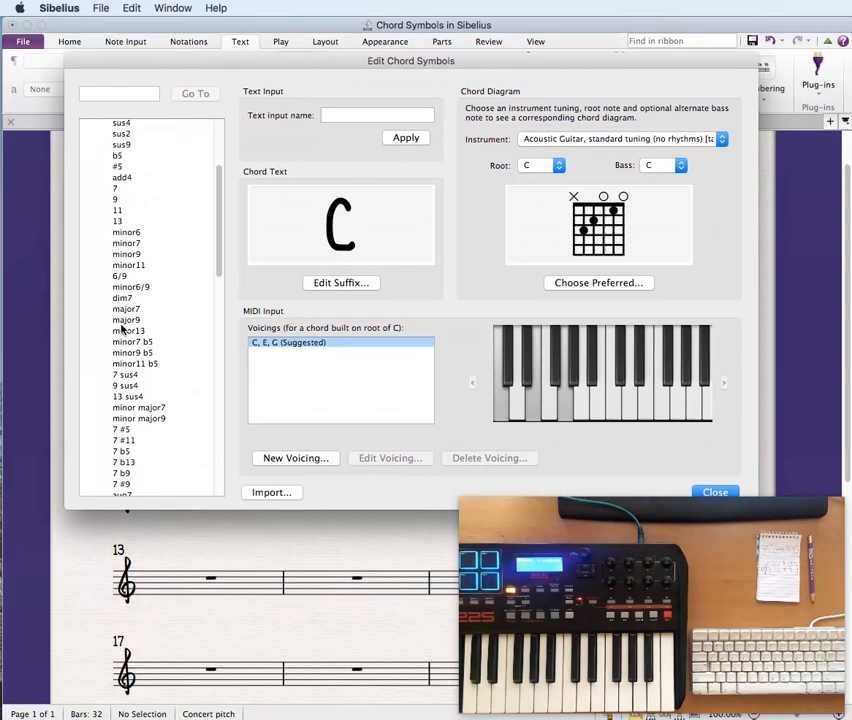
pyautogui.moveTo(125, 332)
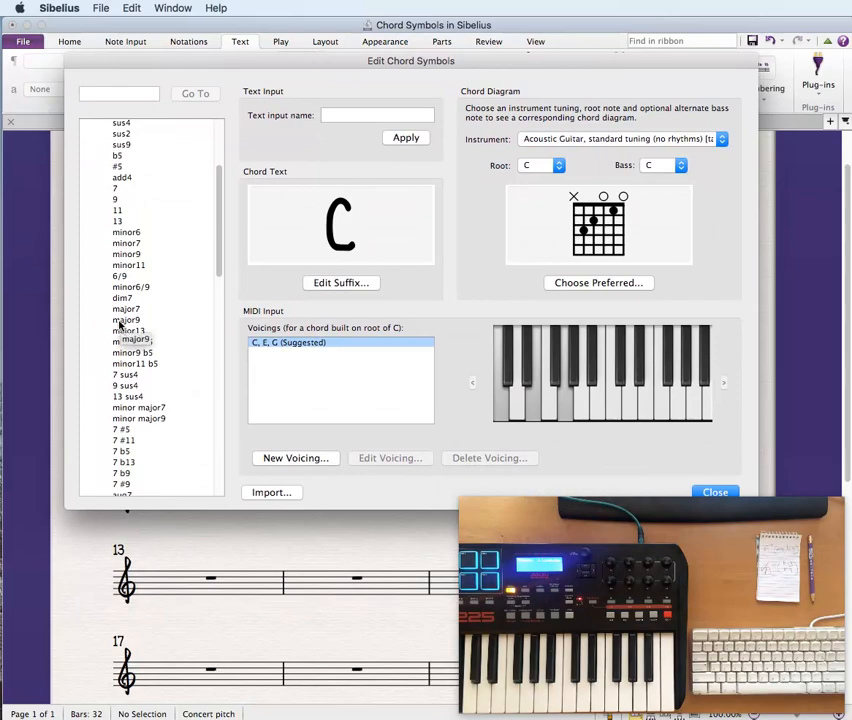
# Give the major9 suffix the ma9 appearance and close Edit Chord Symbols.
pyautogui.click(125, 320)
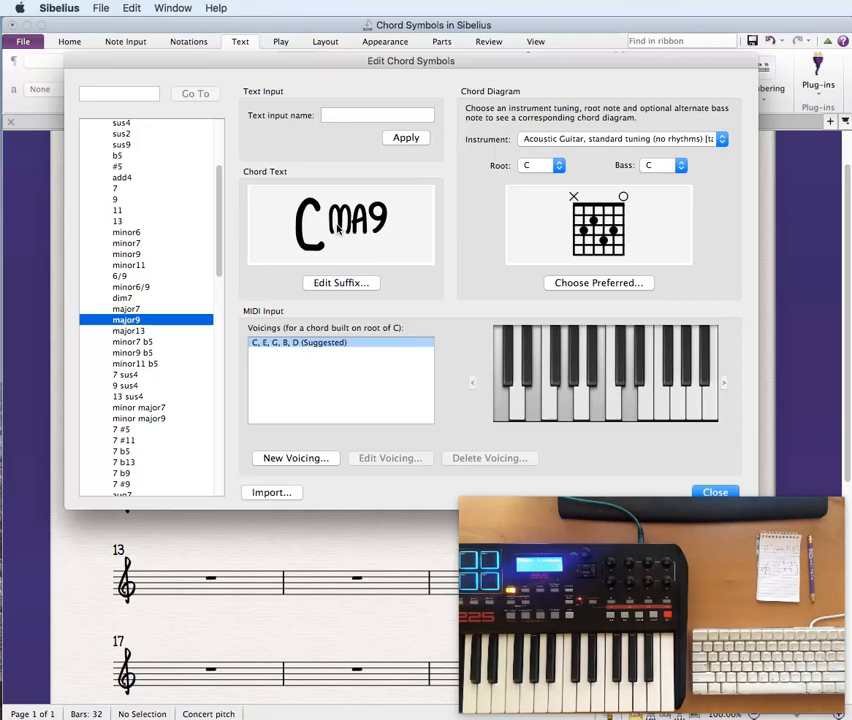
pyautogui.moveTo(351, 283)
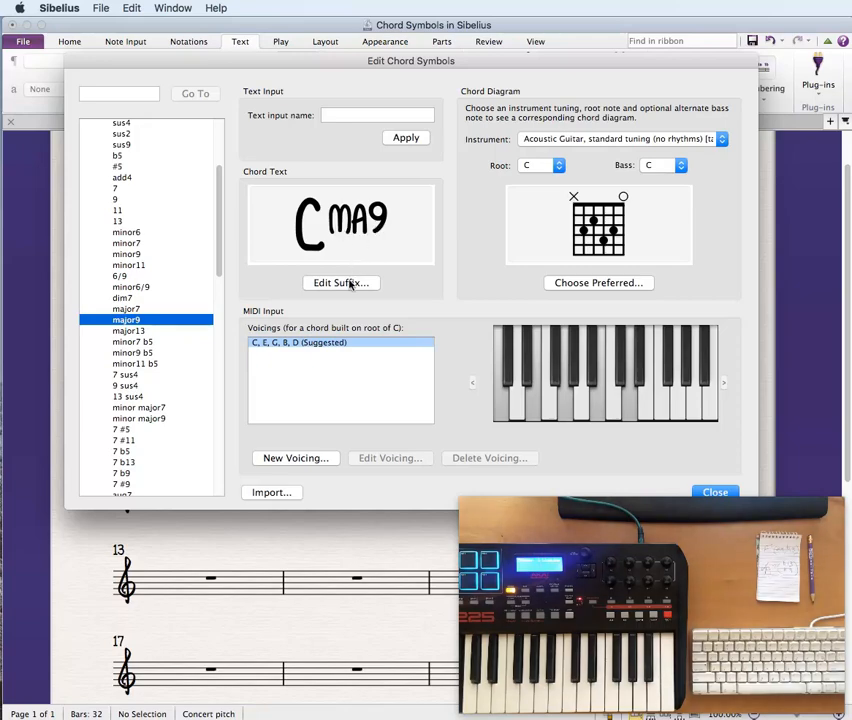
pyautogui.click(341, 283)
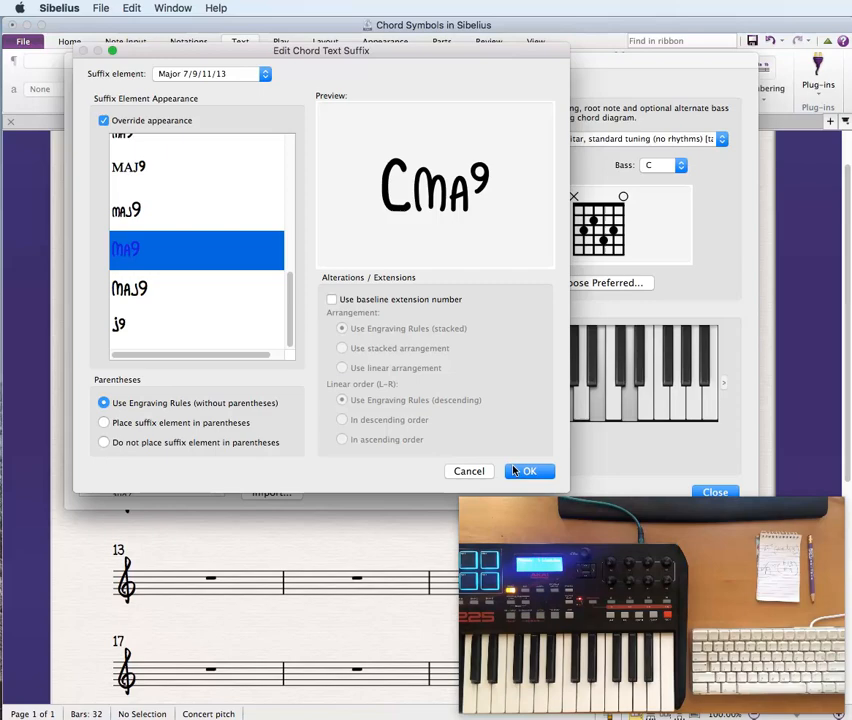
pyautogui.click(529, 471)
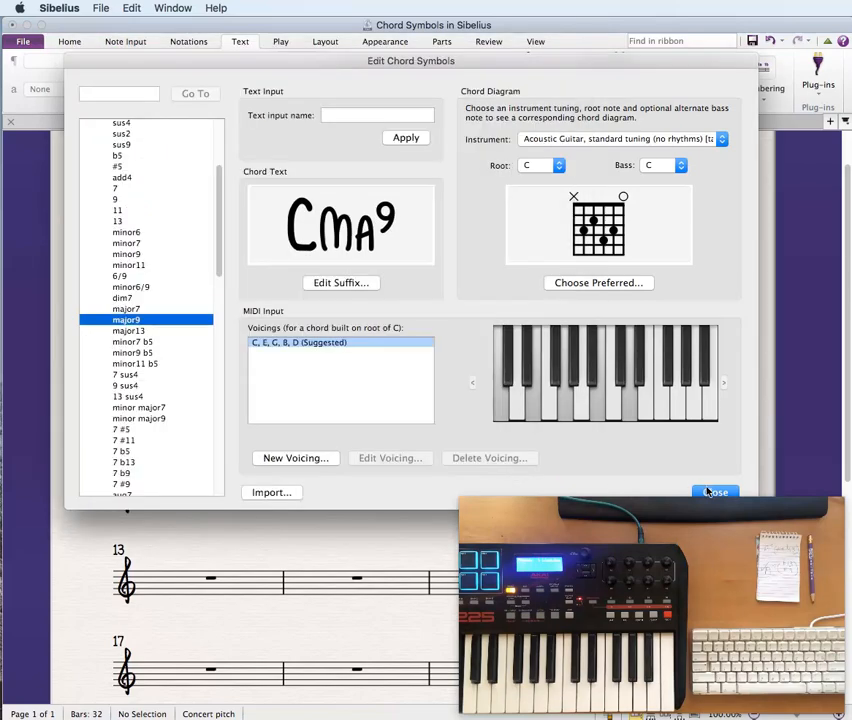
pyautogui.click(714, 491)
pyautogui.write('CMA')
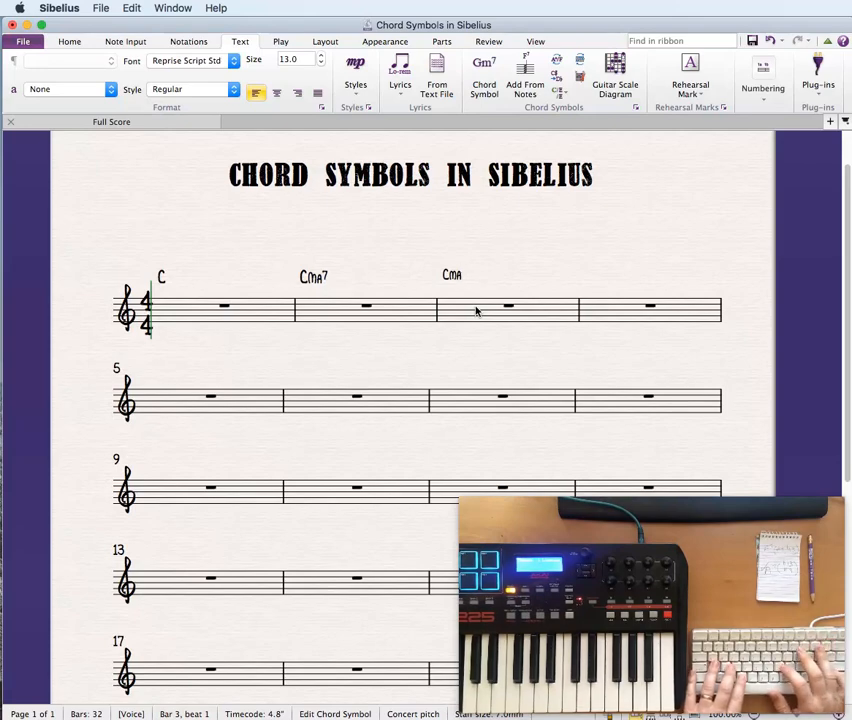
# Type Cma9 for bar 3 and C6 for bar 4, then select bar 5.
pyautogui.write('9')
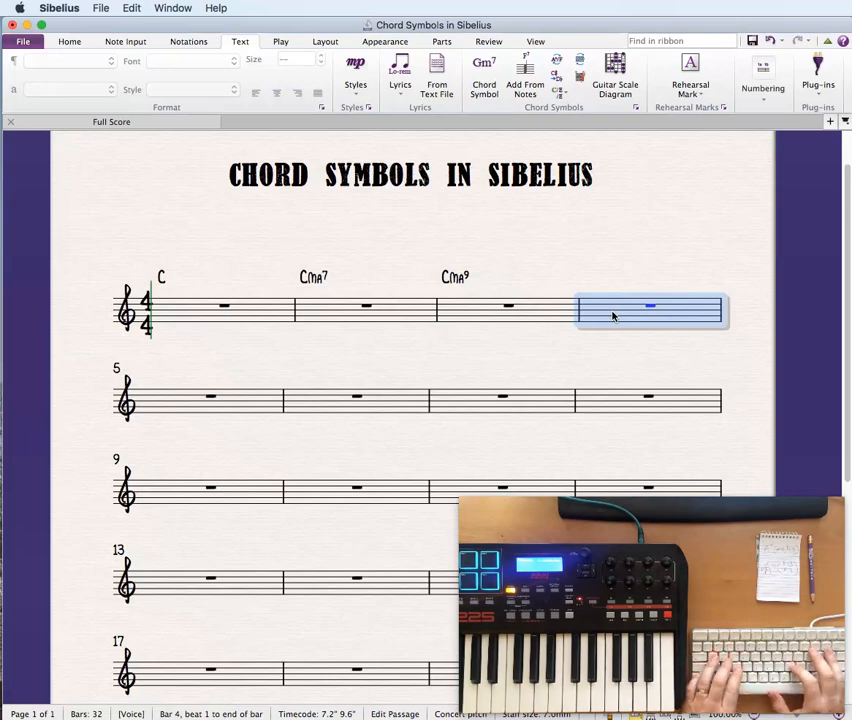
pyautogui.write('C6')
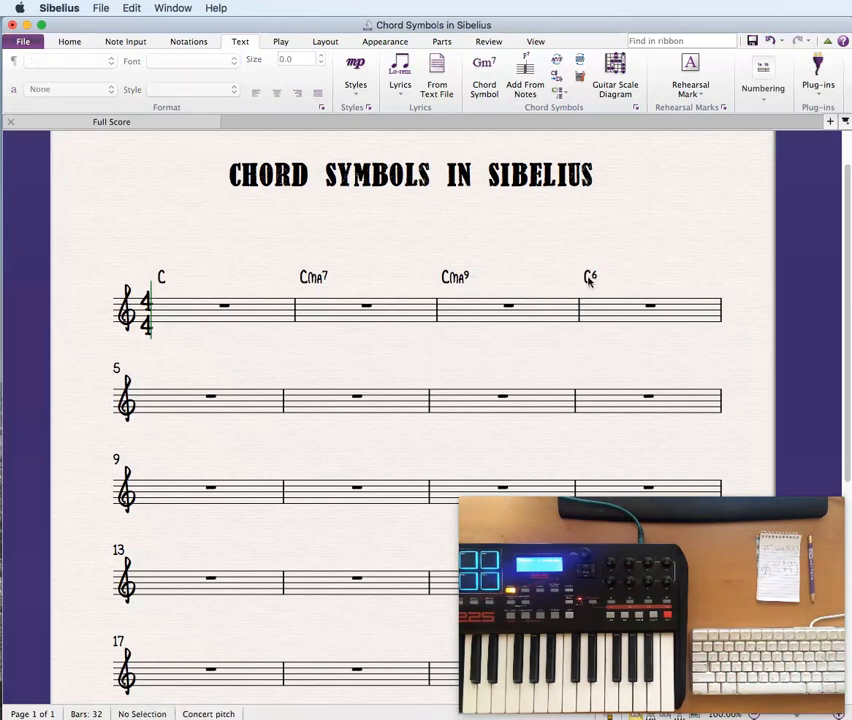
pyautogui.moveTo(588, 282)
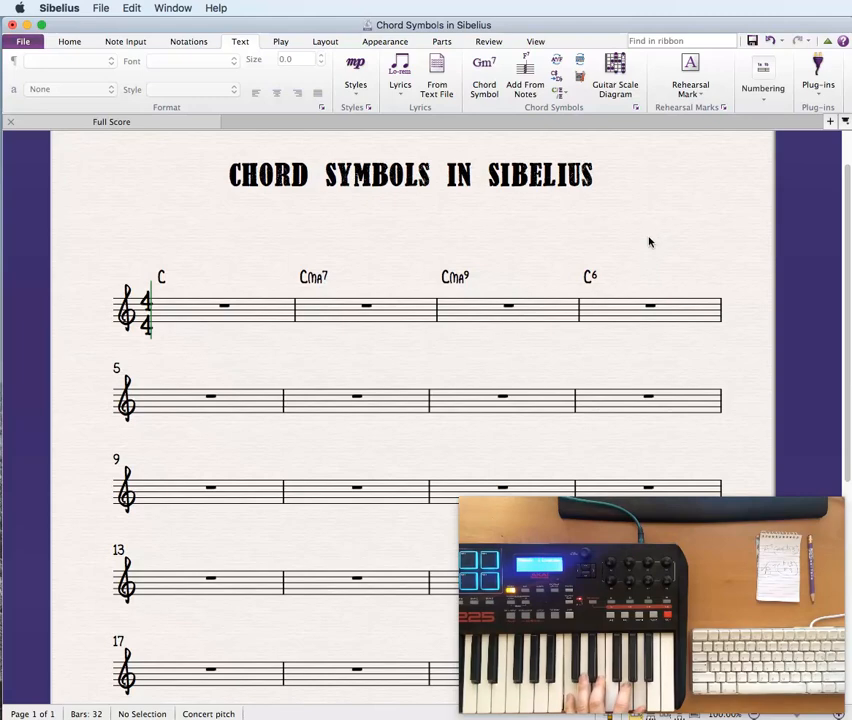
pyautogui.click(210, 400)
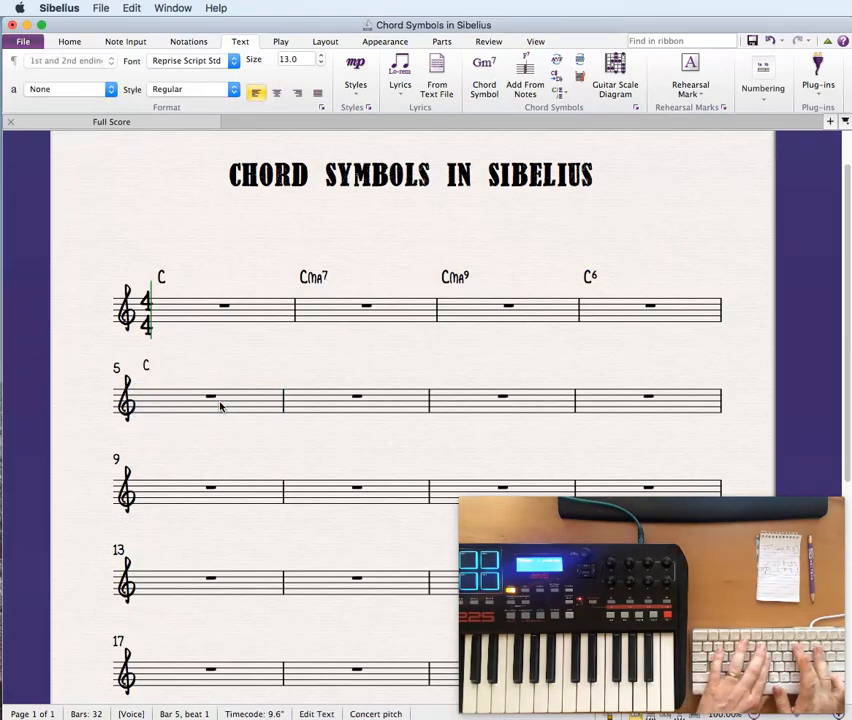
# Enter C6/9, C7, C9 and C13 chord symbols across bars 5 through 8.
pyautogui.write('6/9')
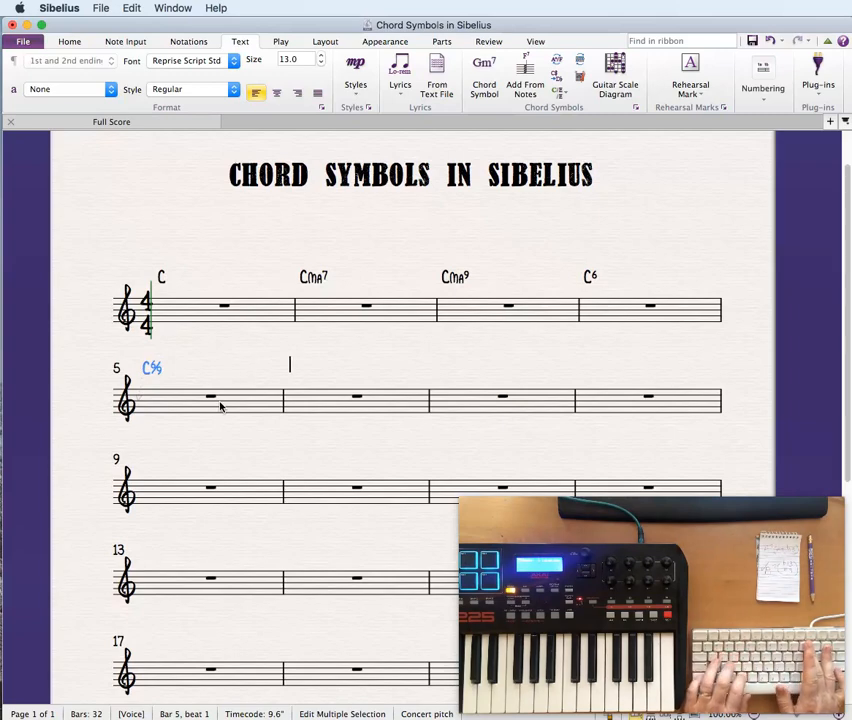
pyautogui.write('C7')
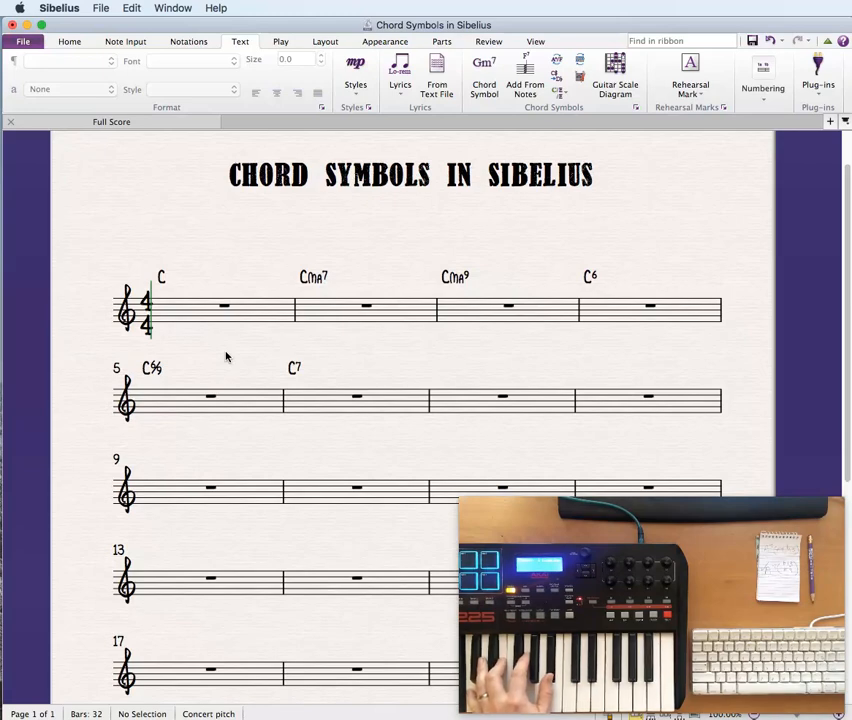
pyautogui.click(503, 400)
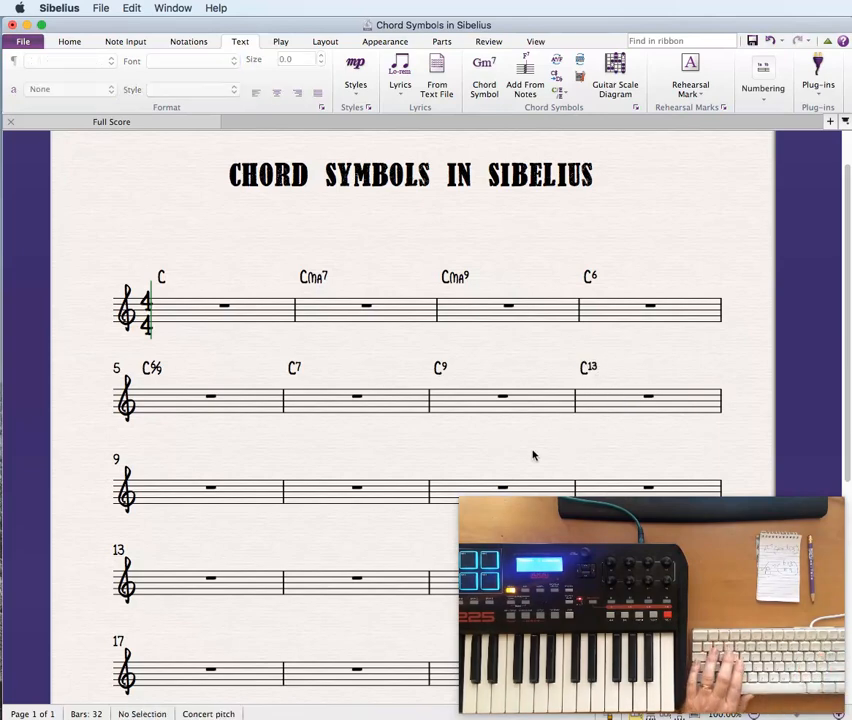
pyautogui.click(210, 490)
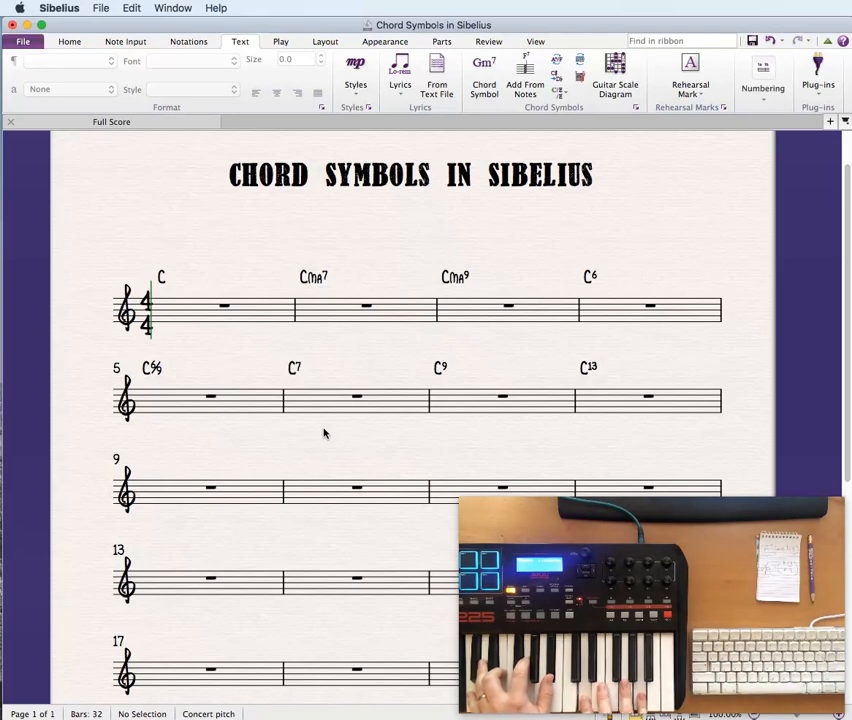
pyautogui.moveTo(251, 491)
pyautogui.write('C7')
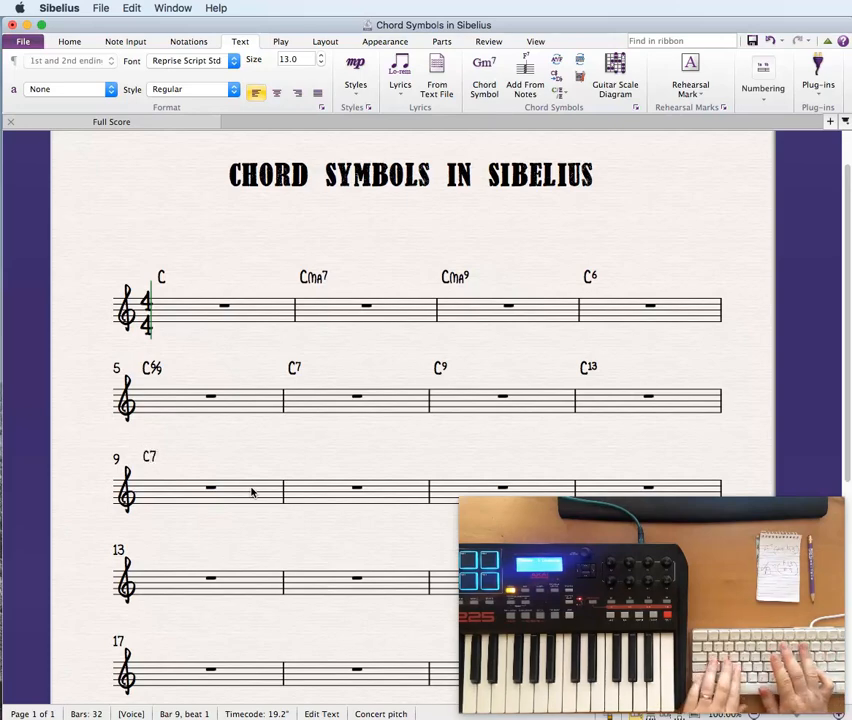
# Type the C7#11 chord symbol above bar 9.
pyautogui.write('#')
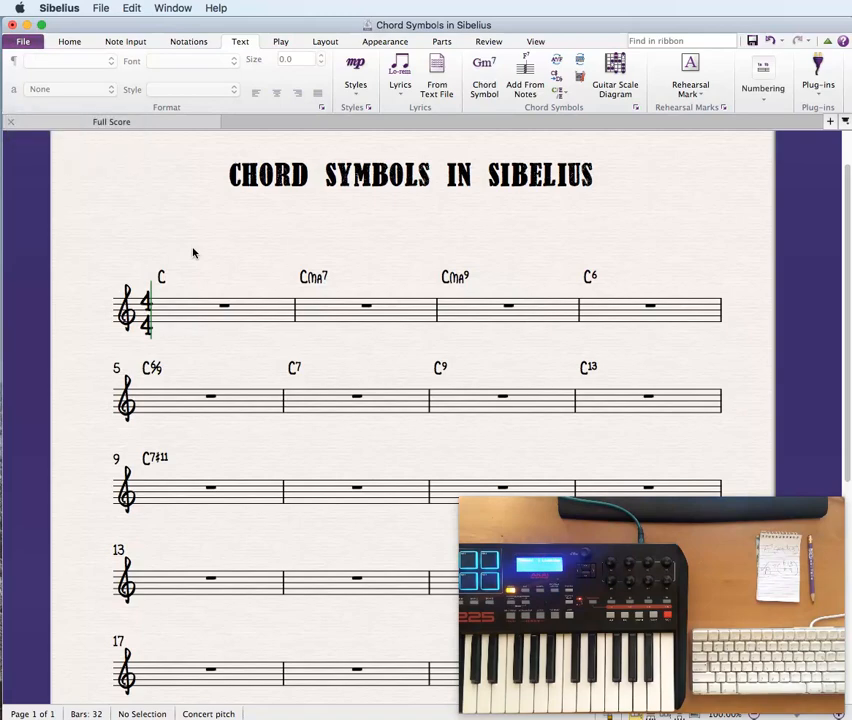
pyautogui.moveTo(160, 465)
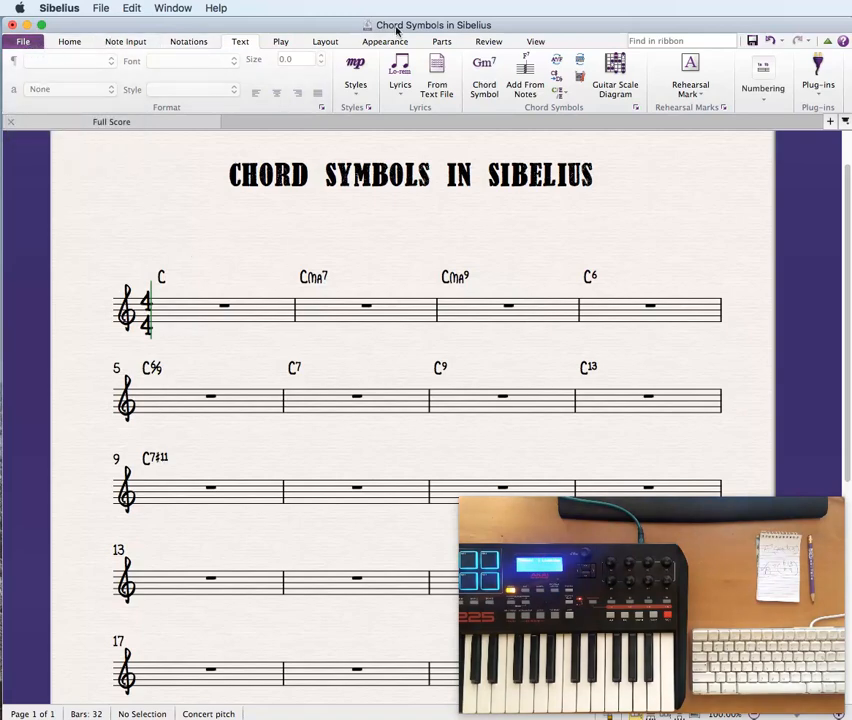
pyautogui.click(385, 41)
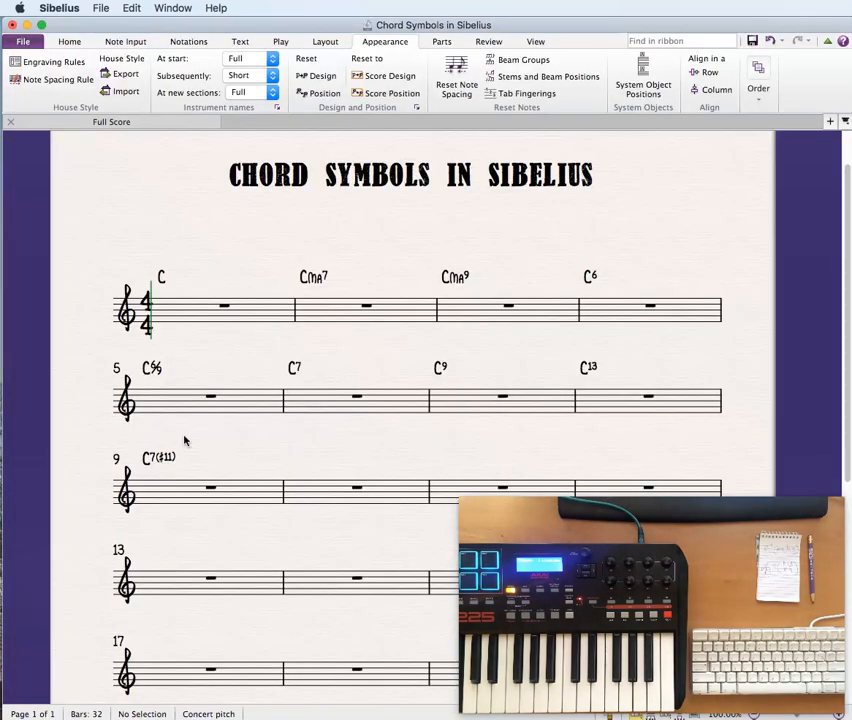
pyautogui.moveTo(432, 314)
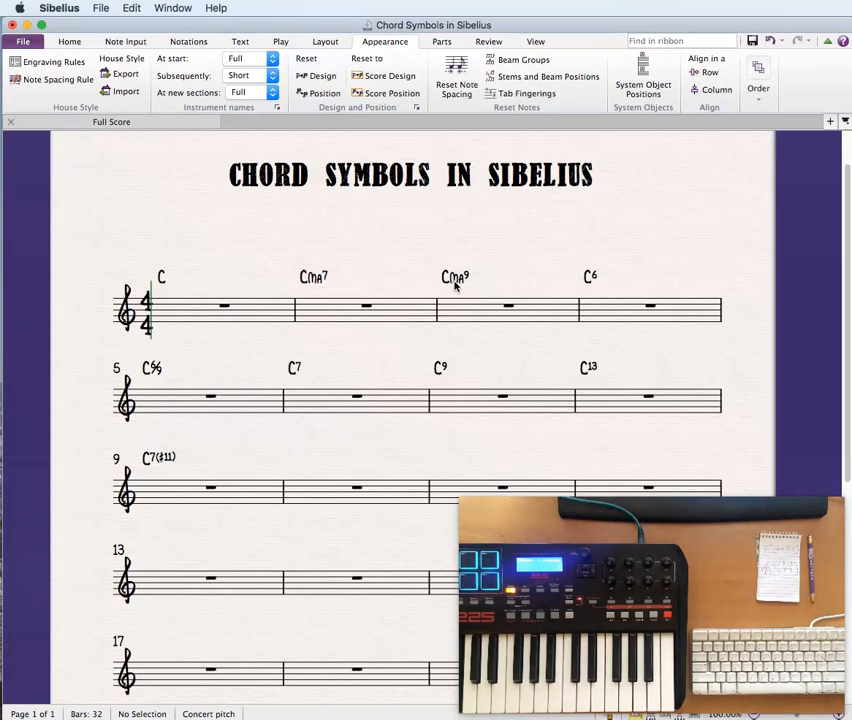
pyautogui.click(158, 457)
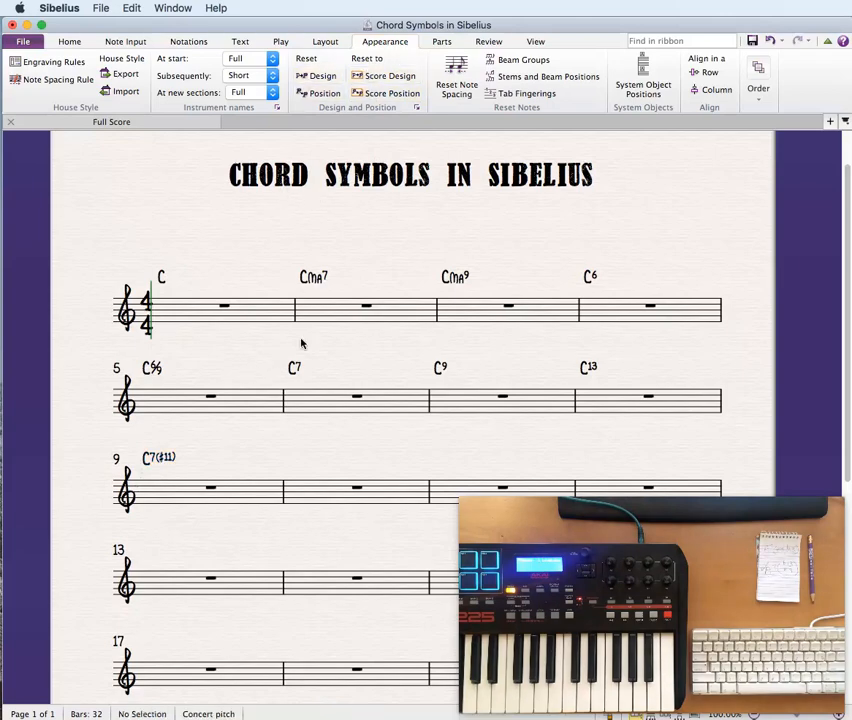
pyautogui.moveTo(320, 469)
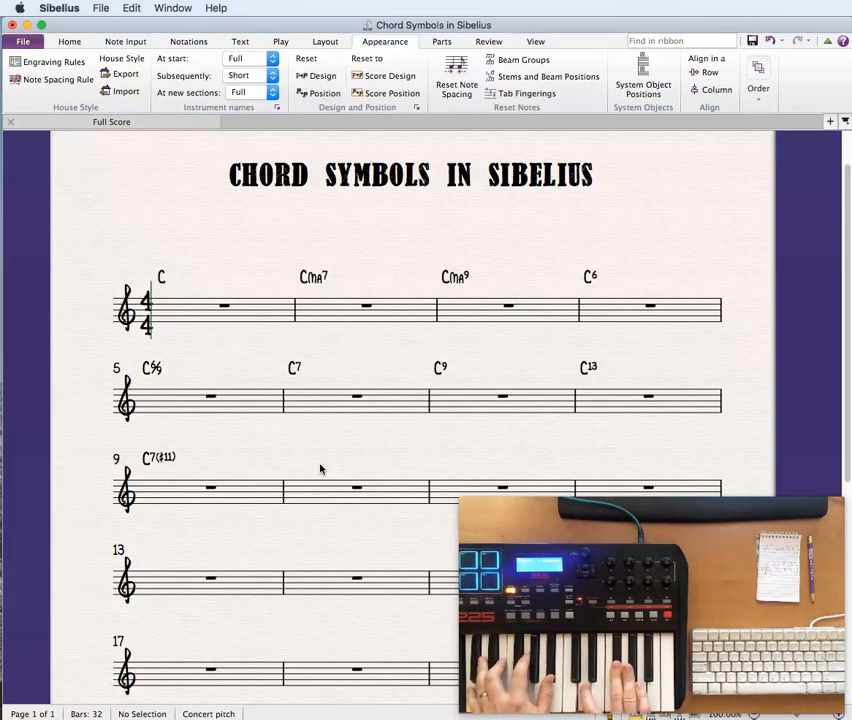
pyautogui.click(357, 488)
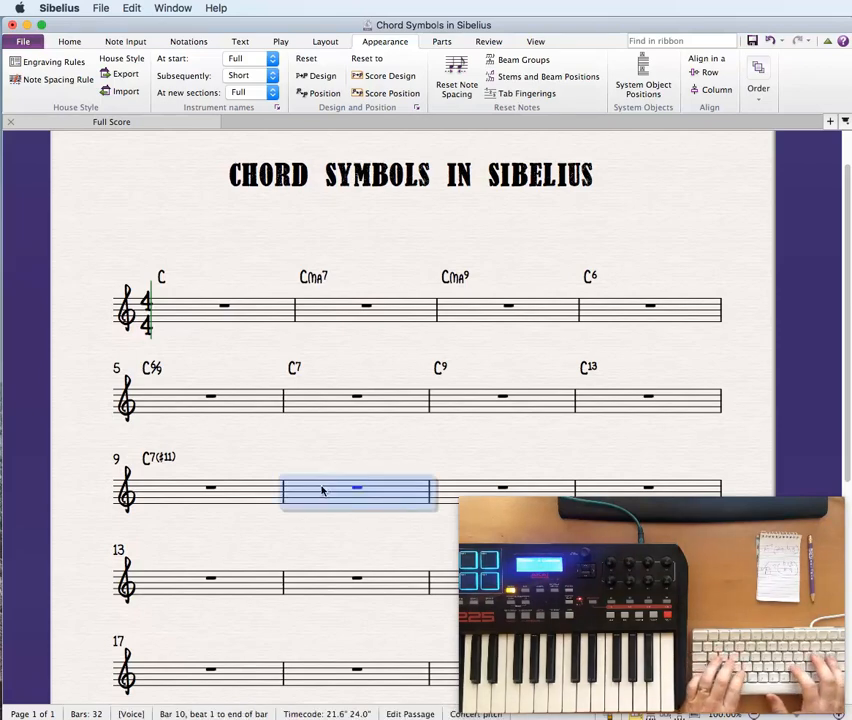
# Enter C7(b9) on bar 10, C13(b9) on bar 11, and a stacked-alteration C7 on bar 12.
pyautogui.write('C7')
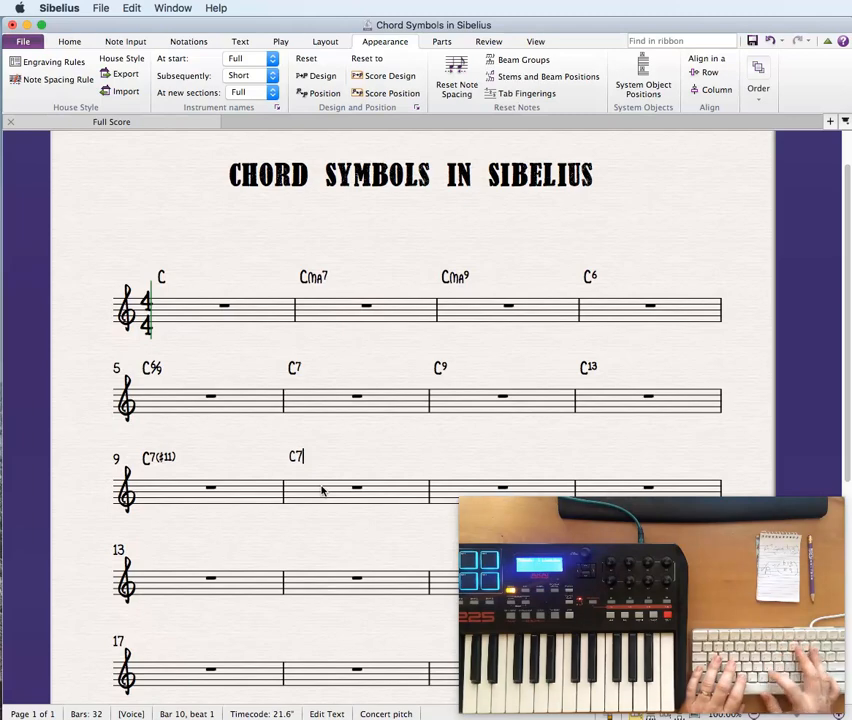
pyautogui.write('b9')
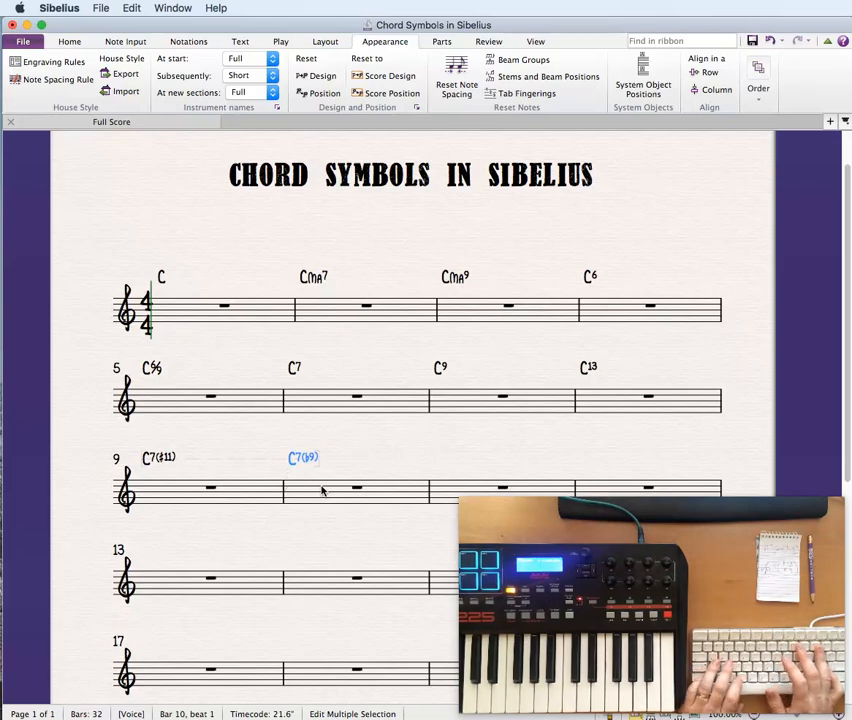
pyautogui.write('C')
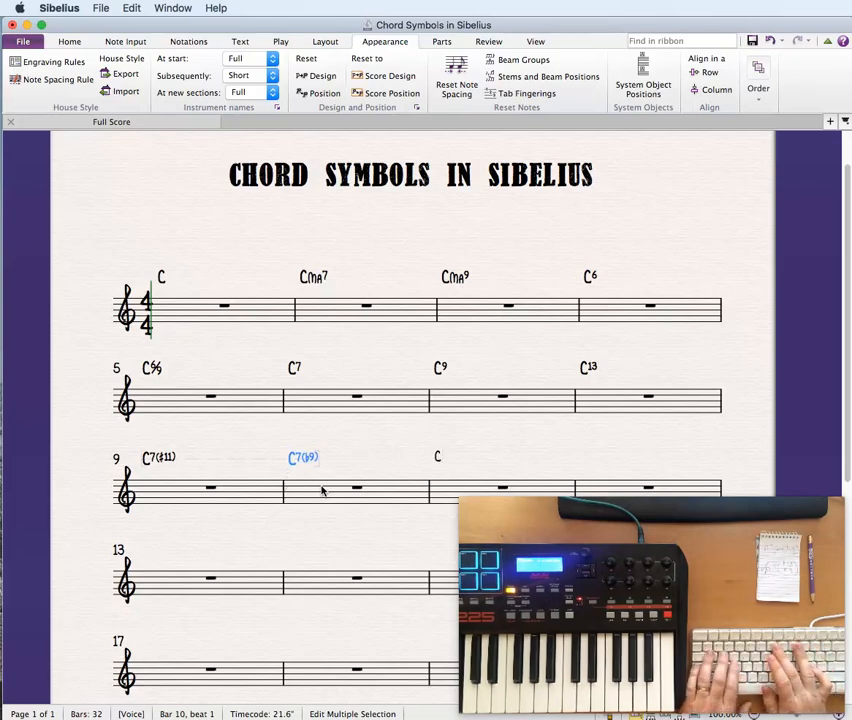
pyautogui.write('13b9')
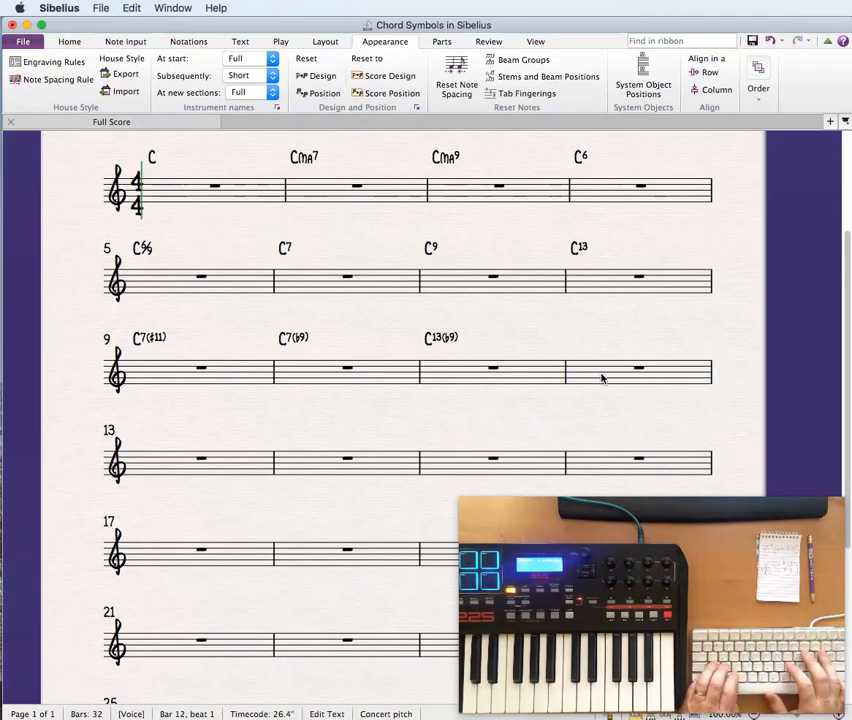
pyautogui.write('C7')
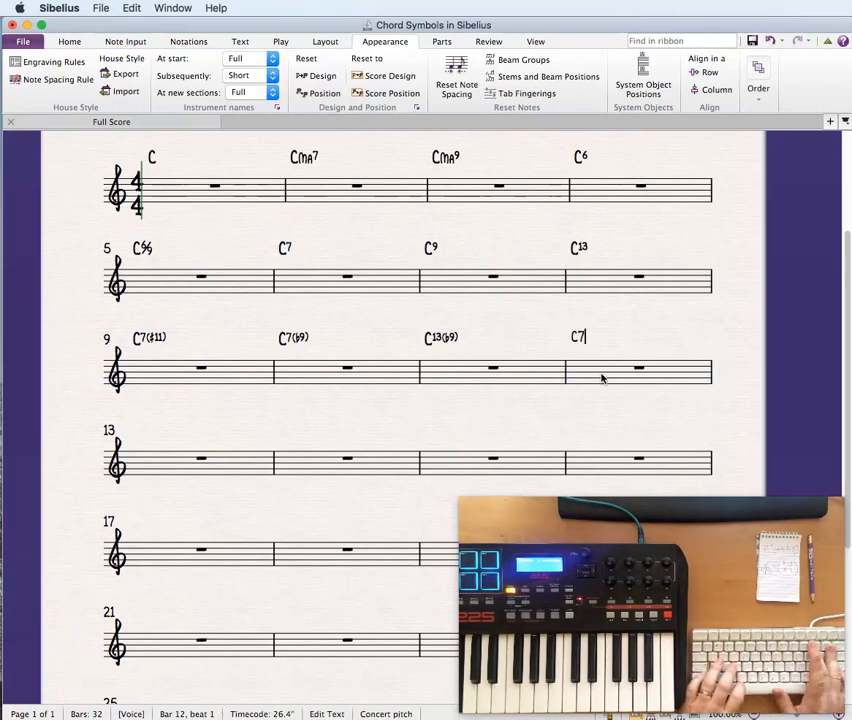
pyautogui.write('(♯13♭9')
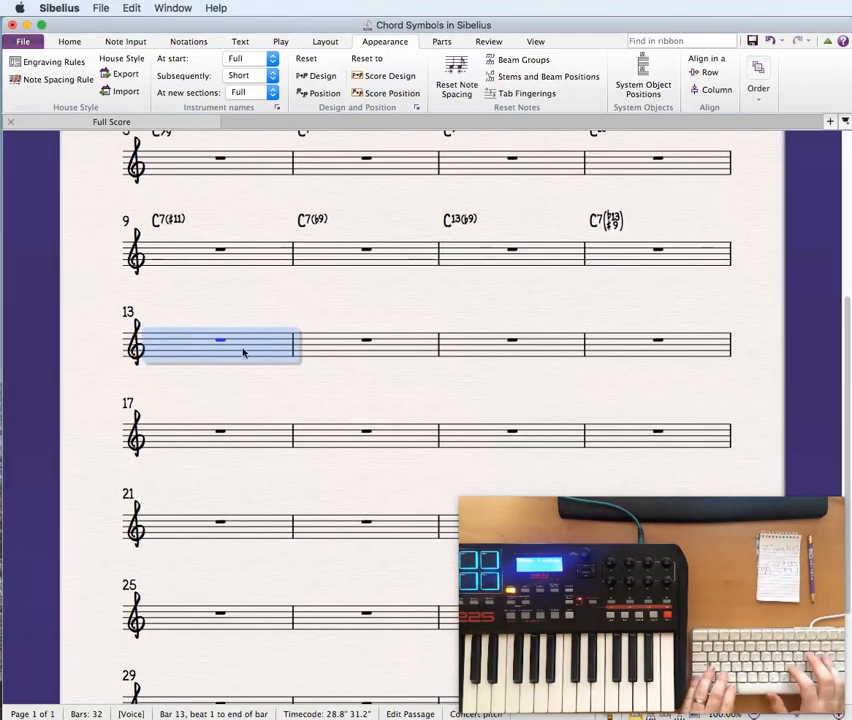
# Type the Cm chord symbol above bar 13.
pyautogui.write('C')
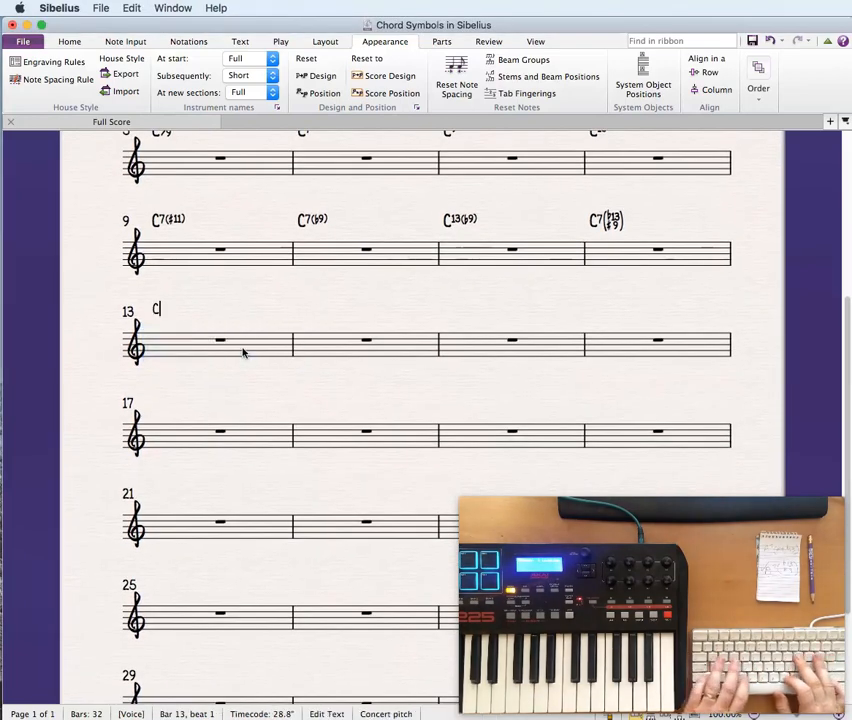
pyautogui.write('m')
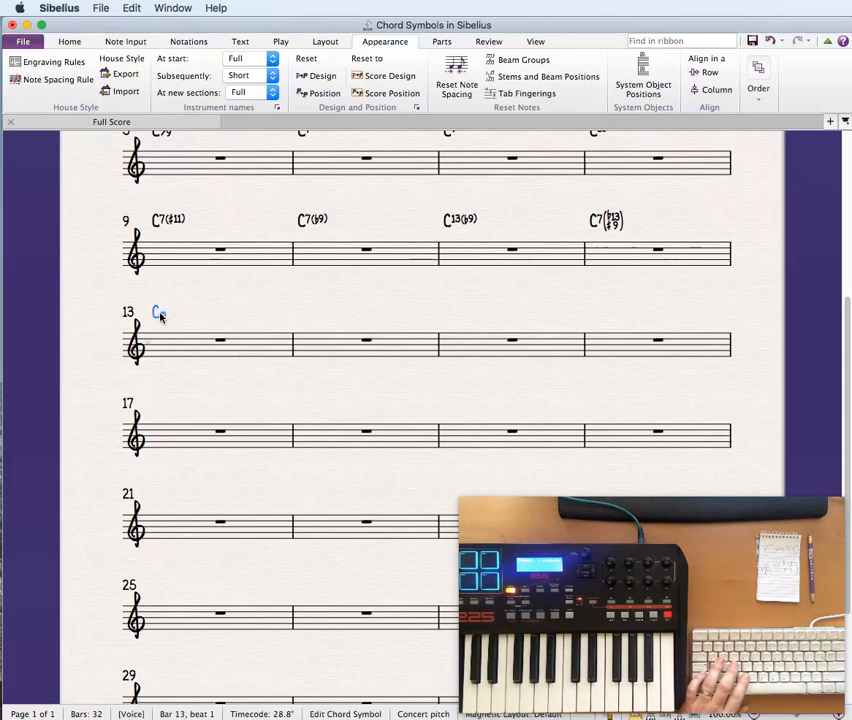
pyautogui.write('m')
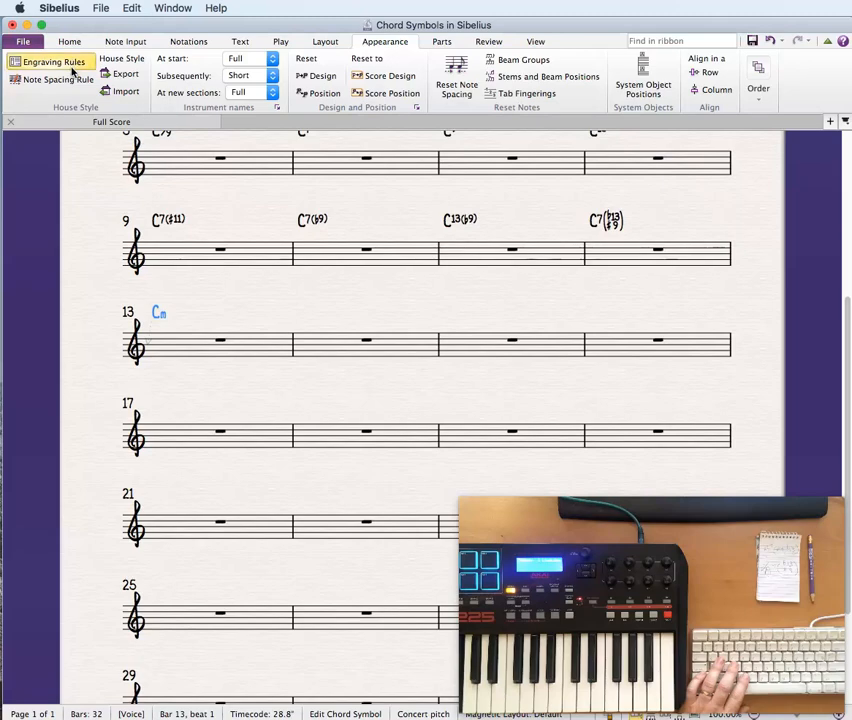
# View the Chord Symbols engraving rules, close them, and clear the selection.
pyautogui.click(54, 62)
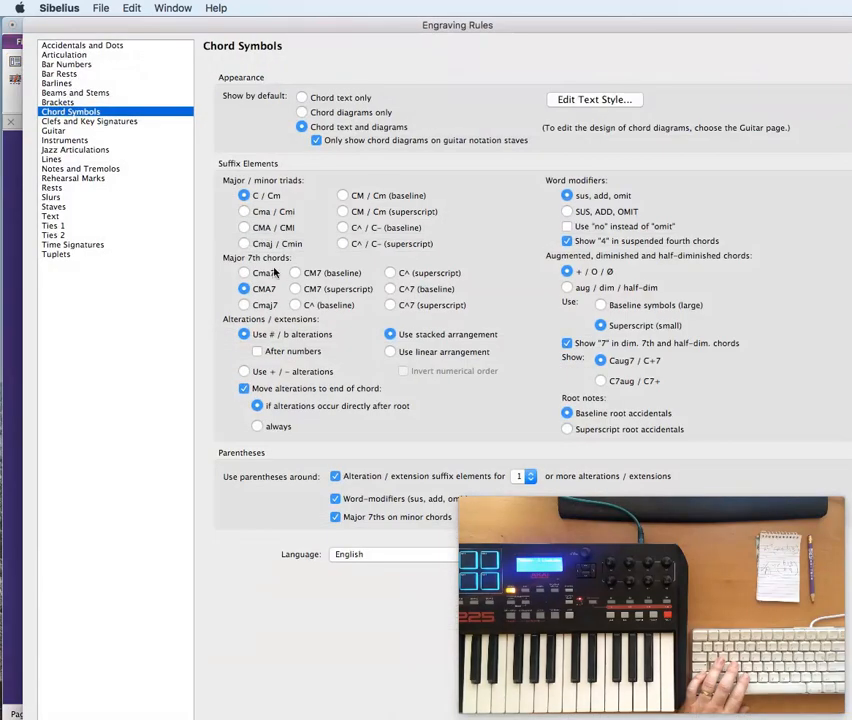
pyautogui.moveTo(270, 270)
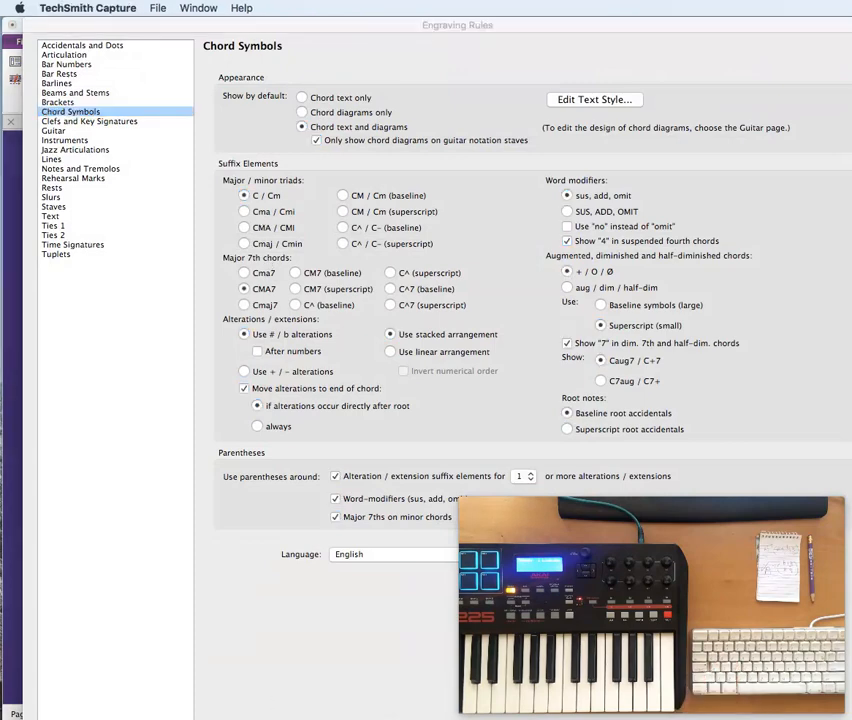
pyautogui.click(244, 211)
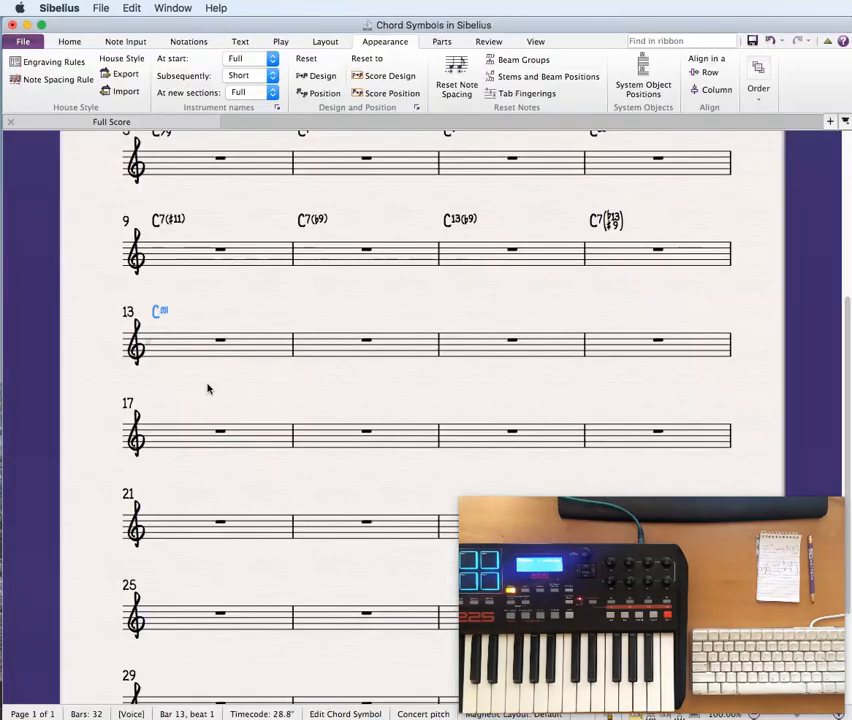
pyautogui.click(335, 345)
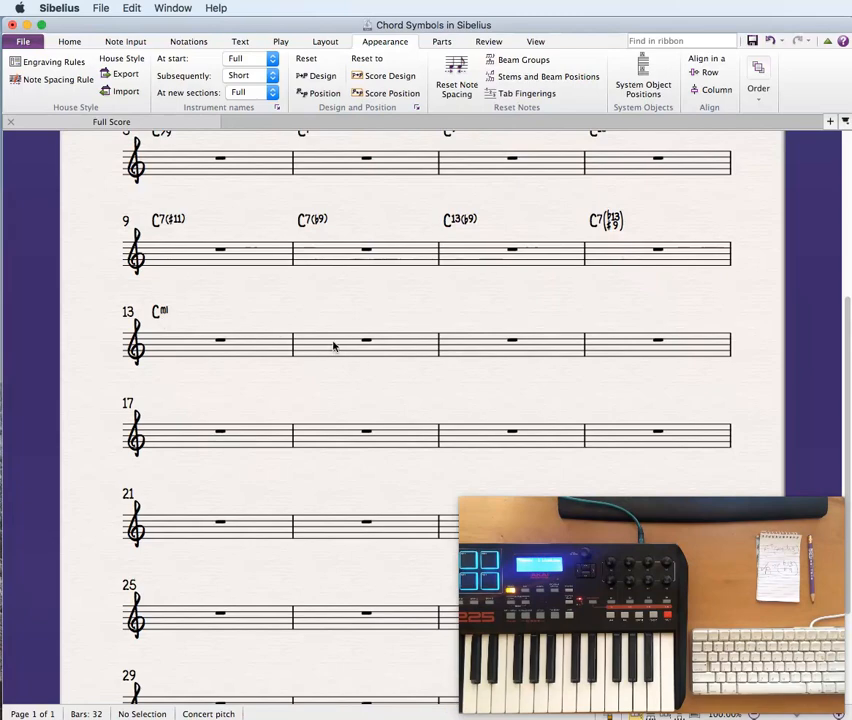
# Override the Minor suffix appearance with the larger mi style and confirm it.
pyautogui.click(158, 311)
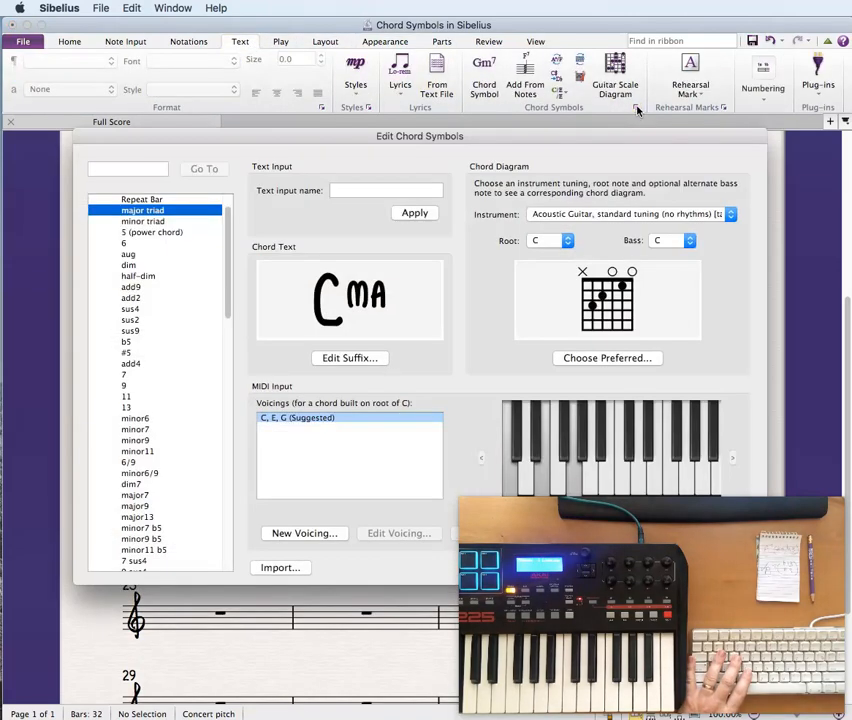
pyautogui.click(143, 221)
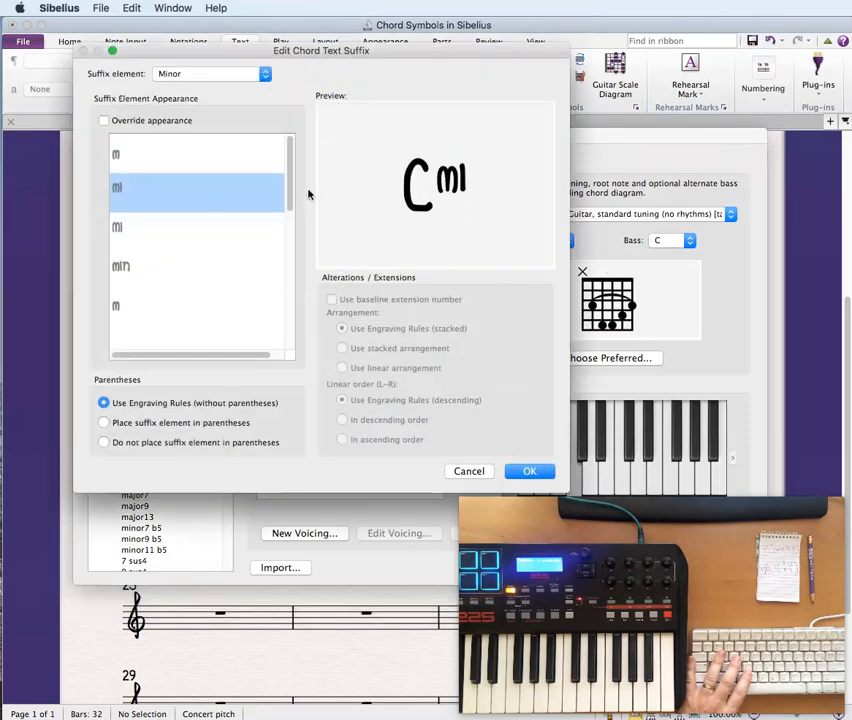
pyautogui.click(104, 120)
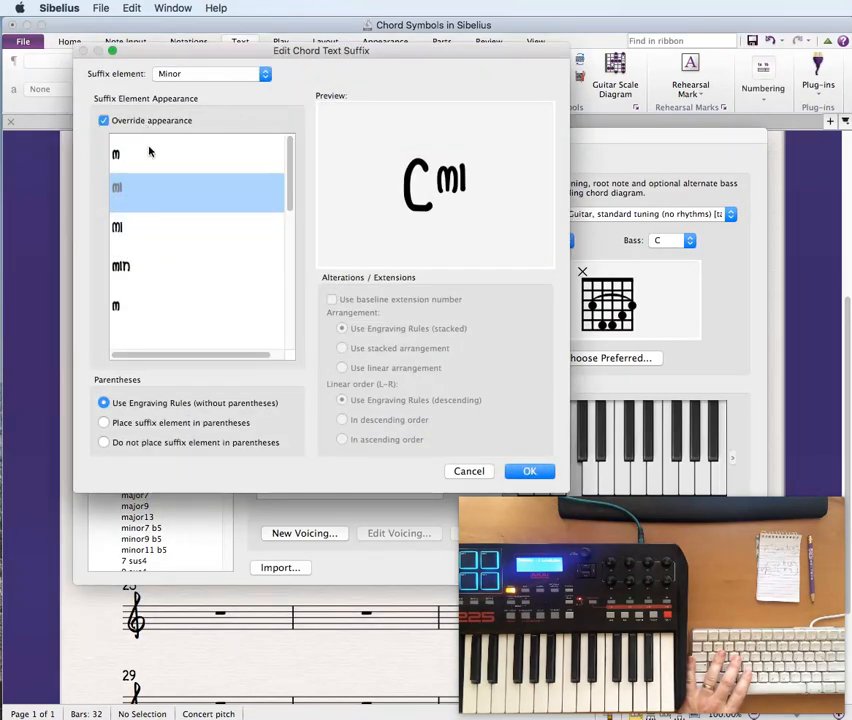
pyautogui.click(116, 153)
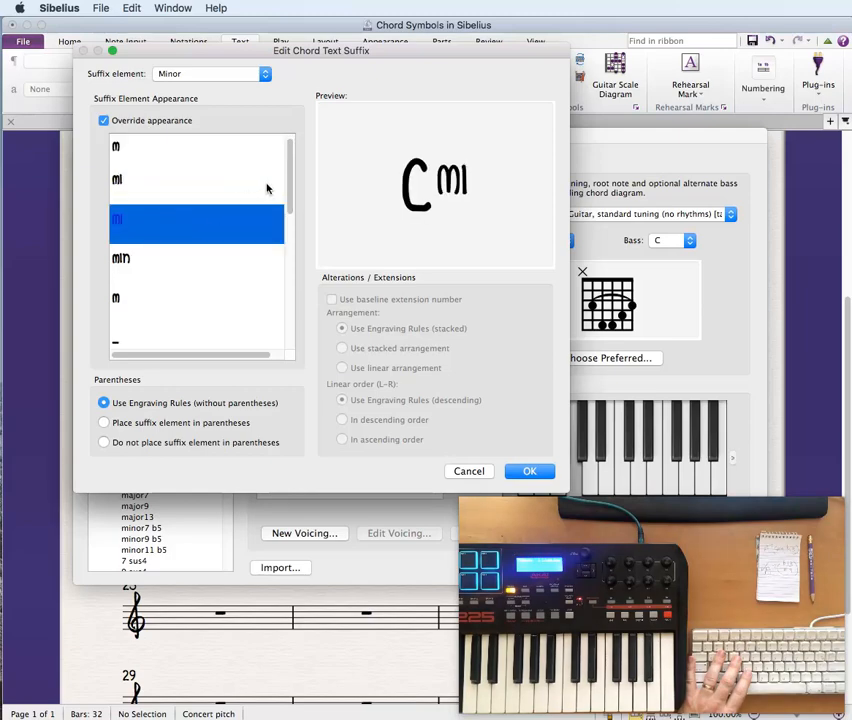
pyautogui.scroll(-3)
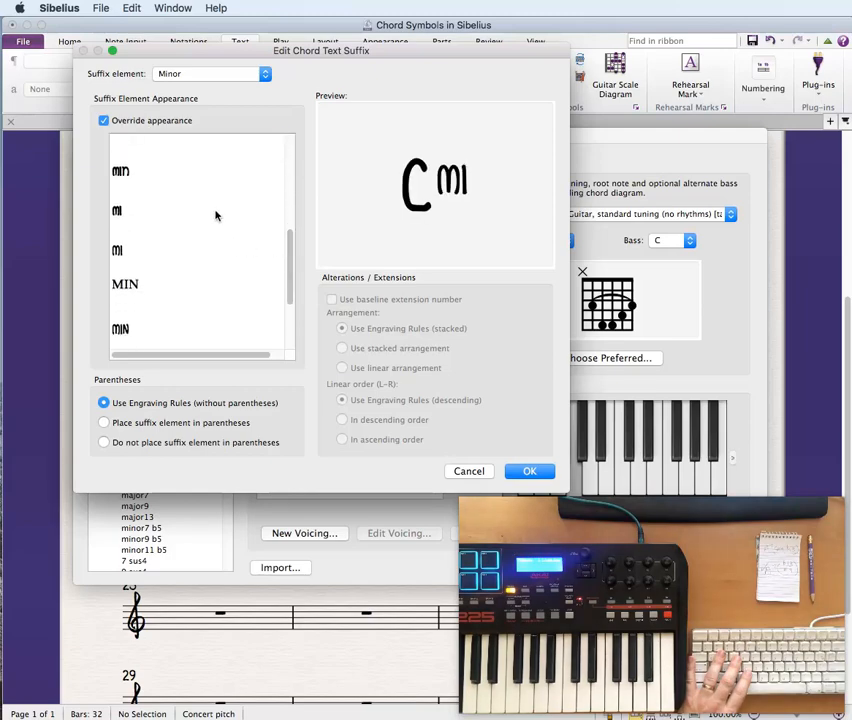
pyautogui.click(117, 210)
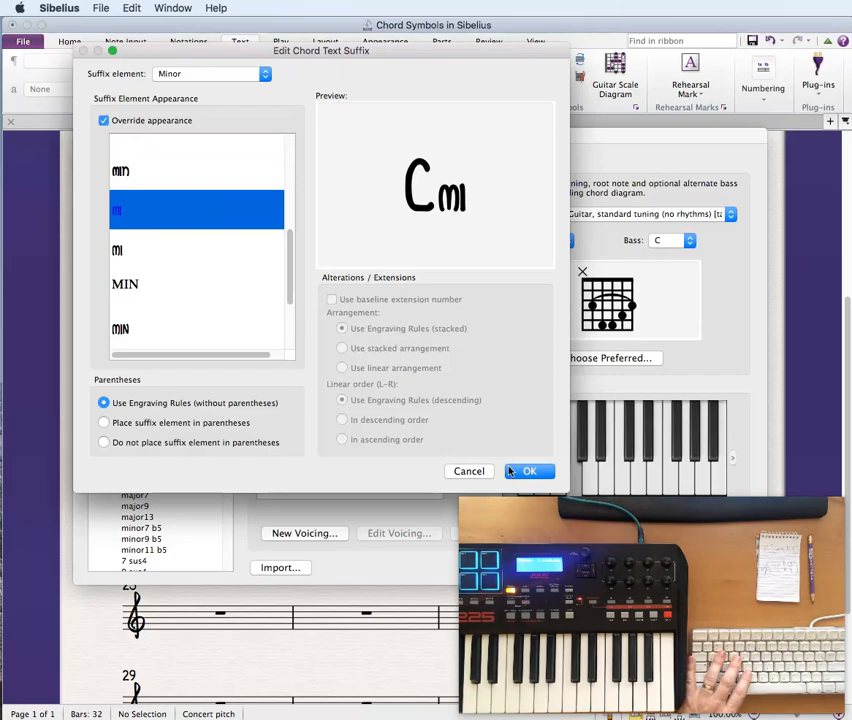
pyautogui.click(530, 471)
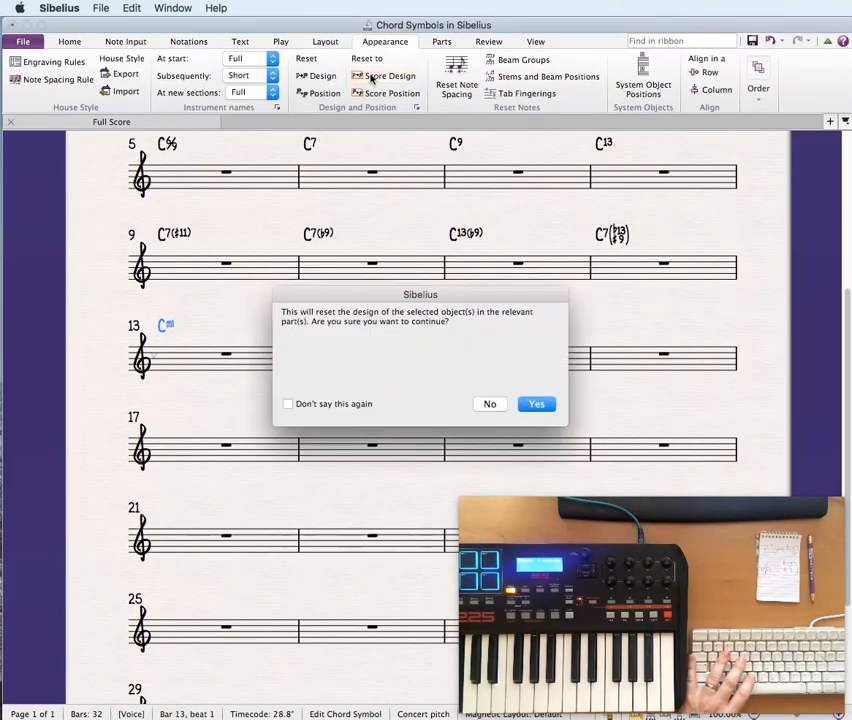
# Confirm the Cm design reset, then enter Cmi7, Cmi9 and Cmi6 chord symbols in bars 14–16.
pyautogui.click(536, 404)
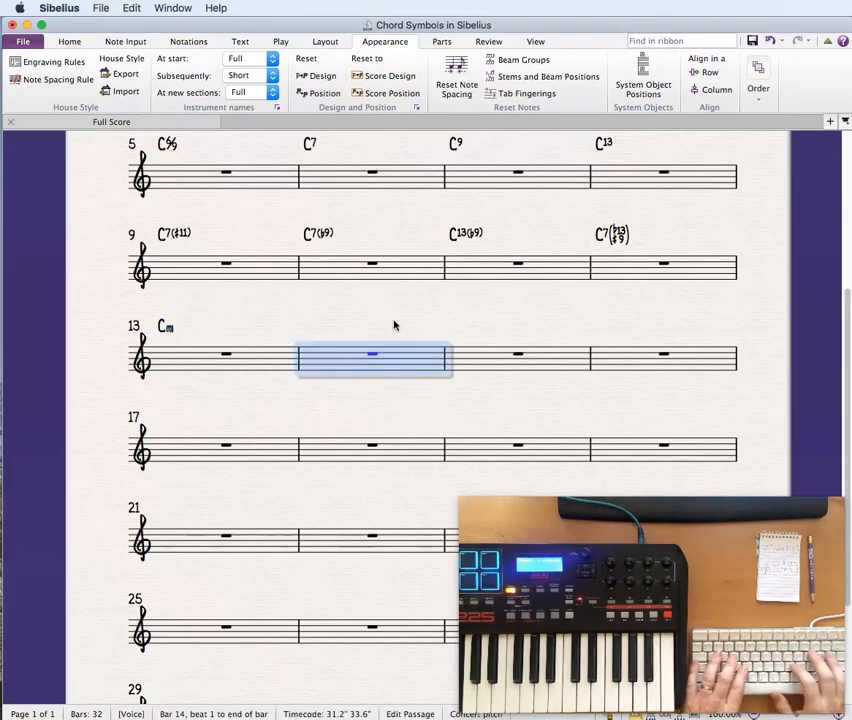
pyautogui.write('Cm')
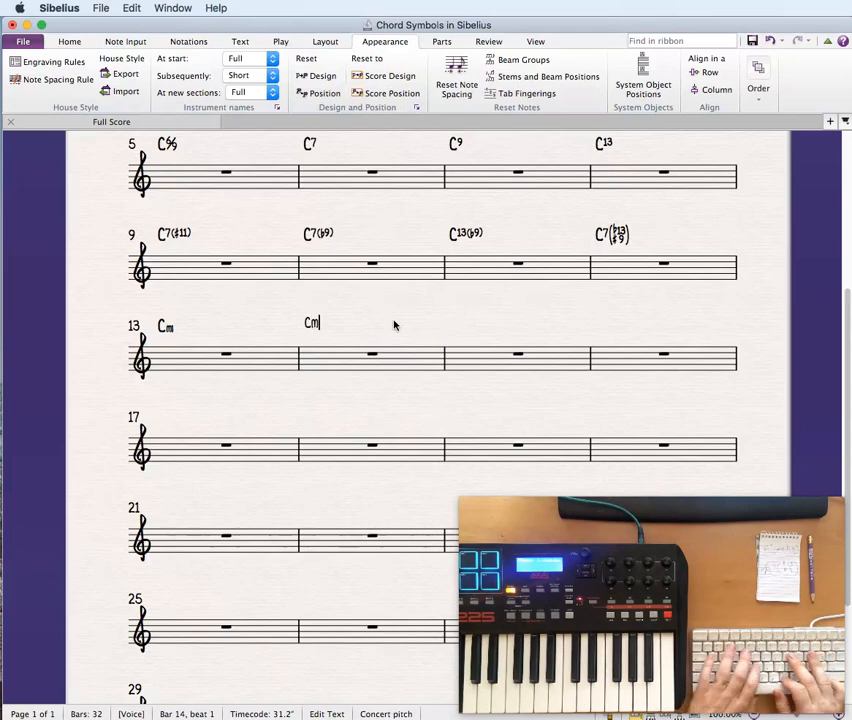
pyautogui.write('7')
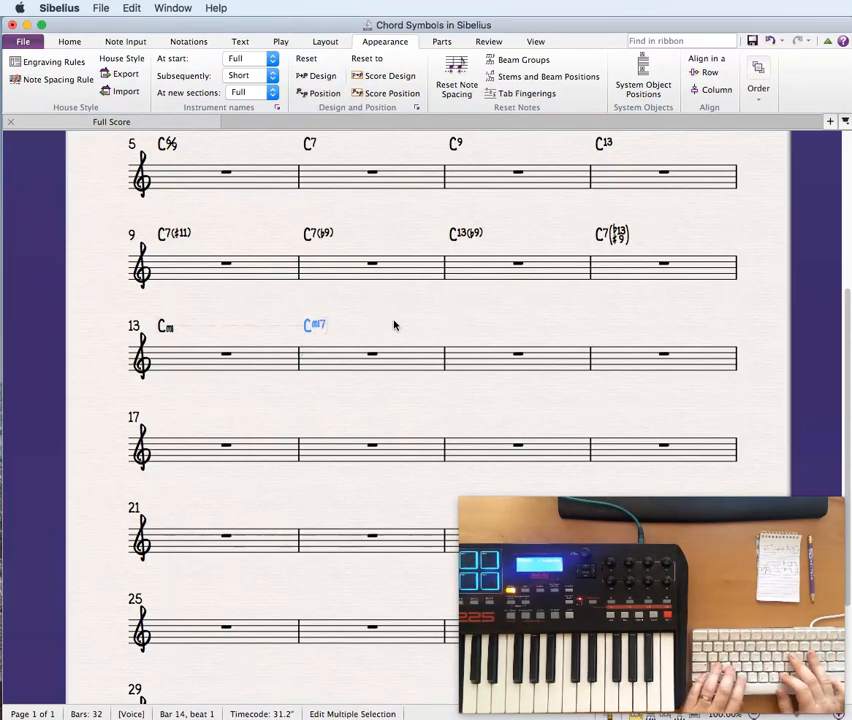
pyautogui.write('Cm9')
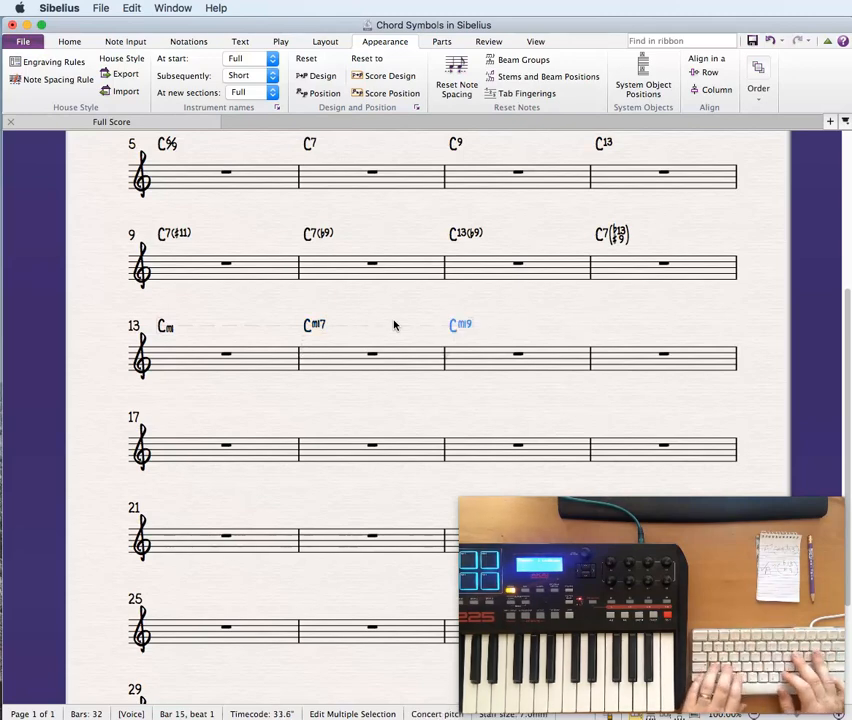
pyautogui.write('m6')
pyautogui.write('C')
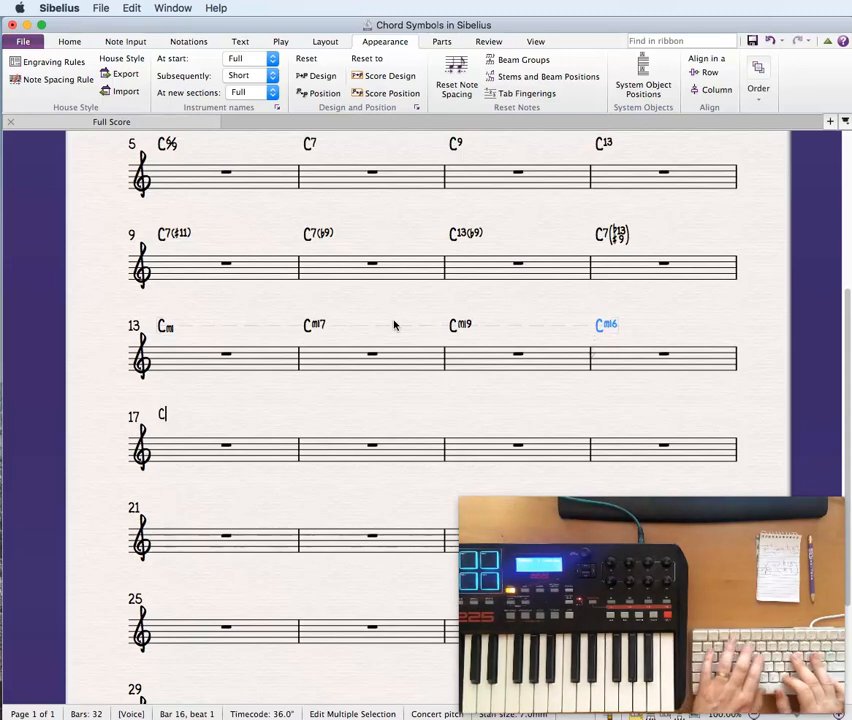
# Enter Cmi7(♭5), C+, C7(♯5) and Co chord symbols in bars 17–20.
pyautogui.write('mi7')
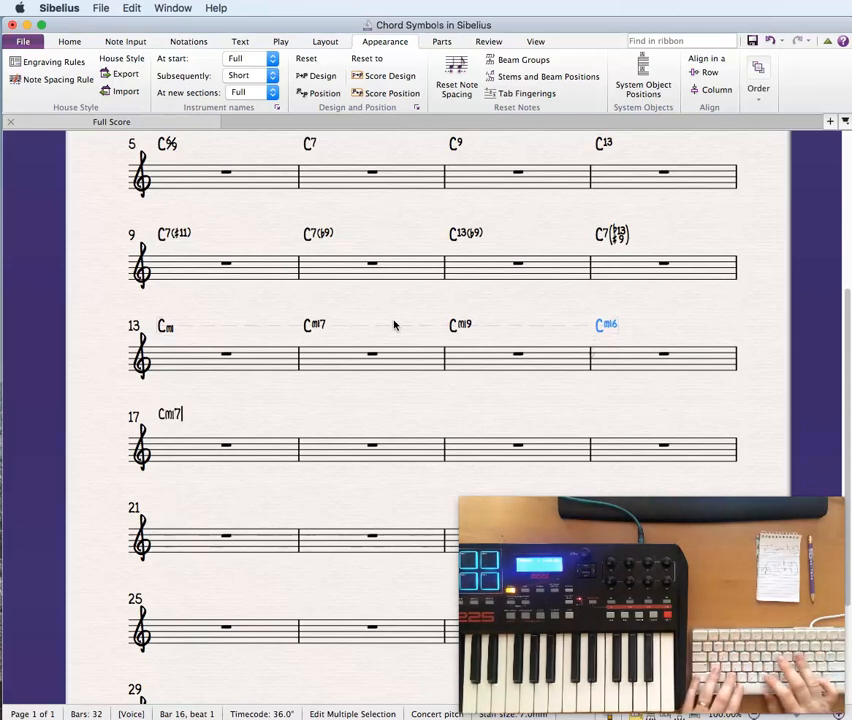
pyautogui.write('b5')
pyautogui.write('C')
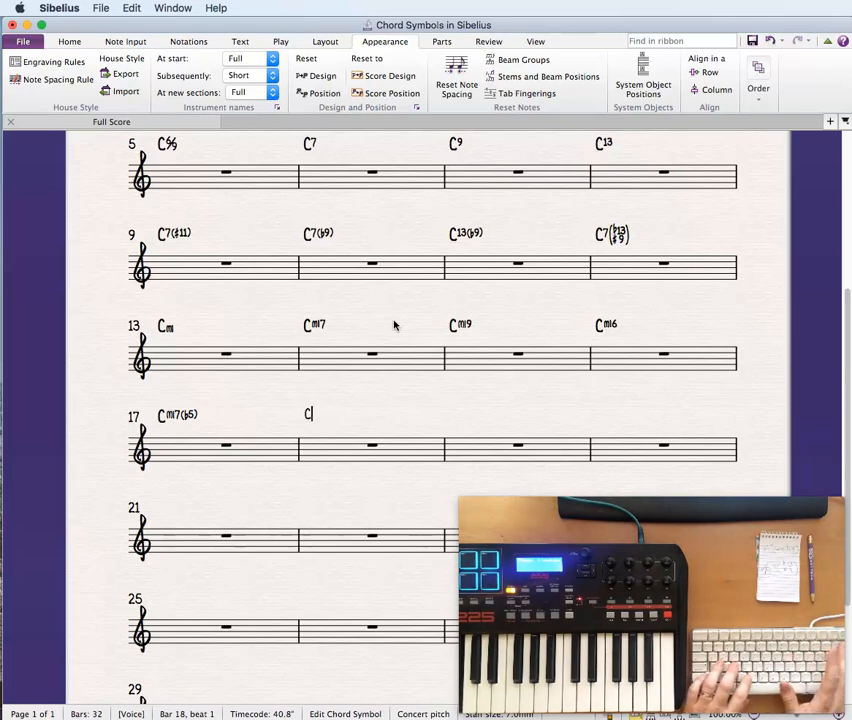
pyautogui.write('+')
pyautogui.write('C')
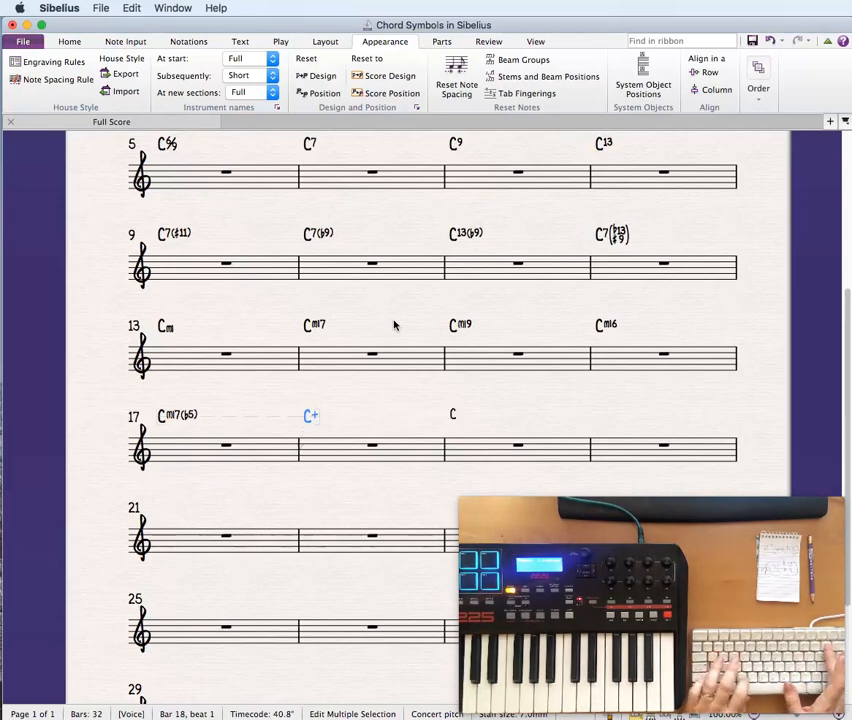
pyautogui.write('7')
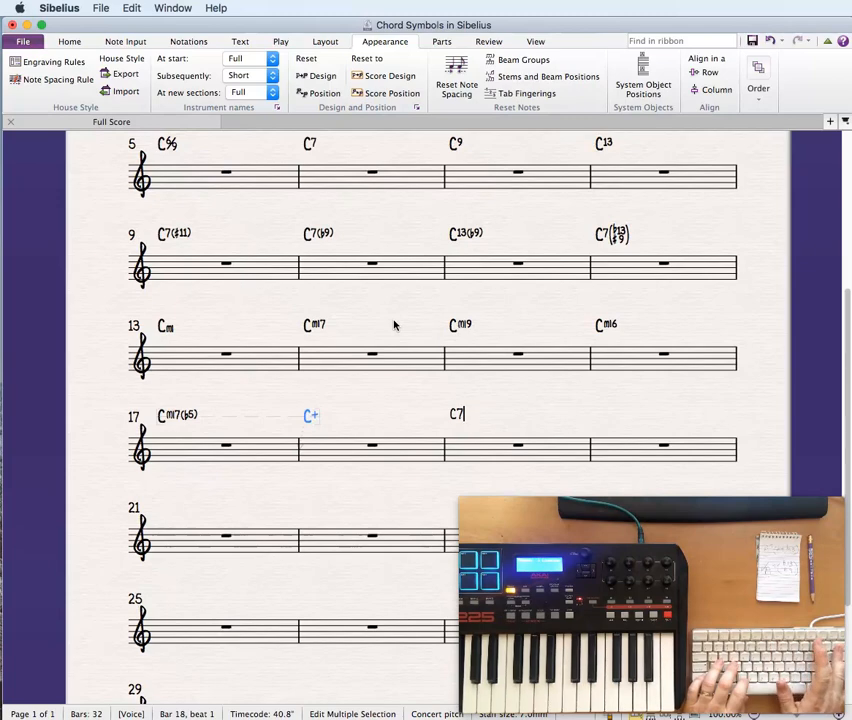
pyautogui.write('(#5)')
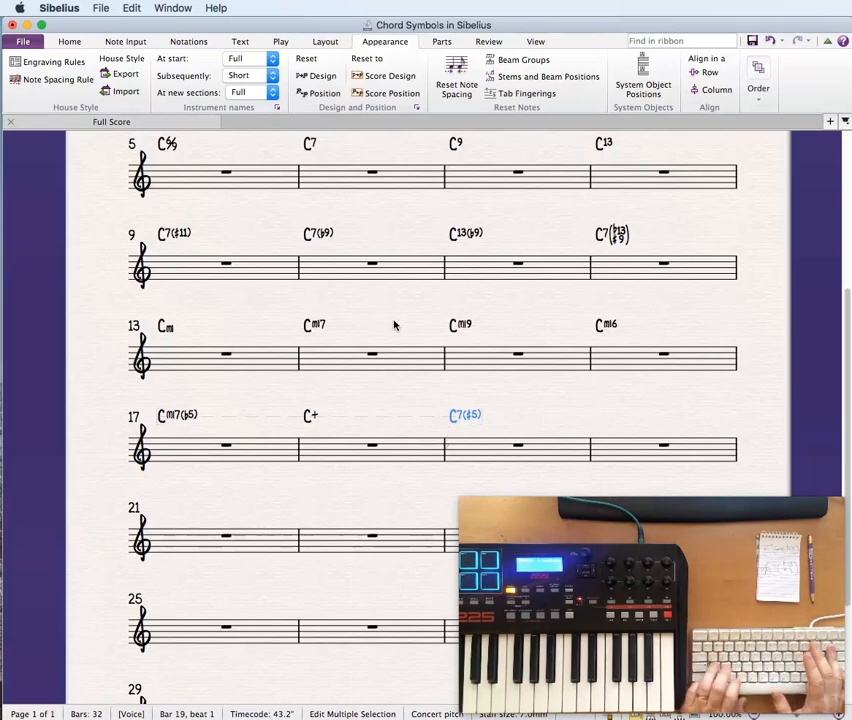
pyautogui.write('Co')
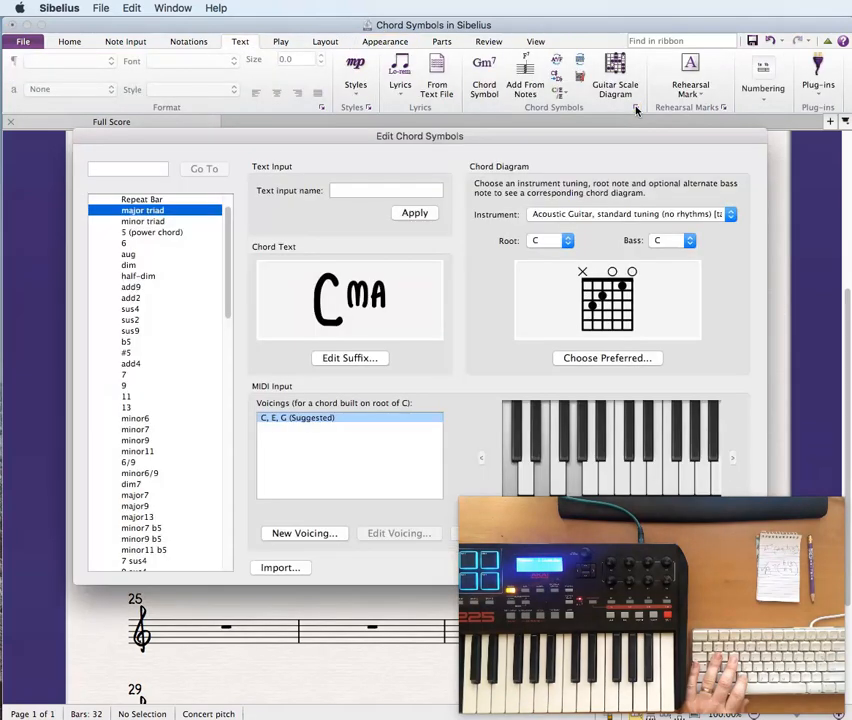
# Change the dim suffix to a small circle and reset the C° symbol's design.
pyautogui.click(128, 265)
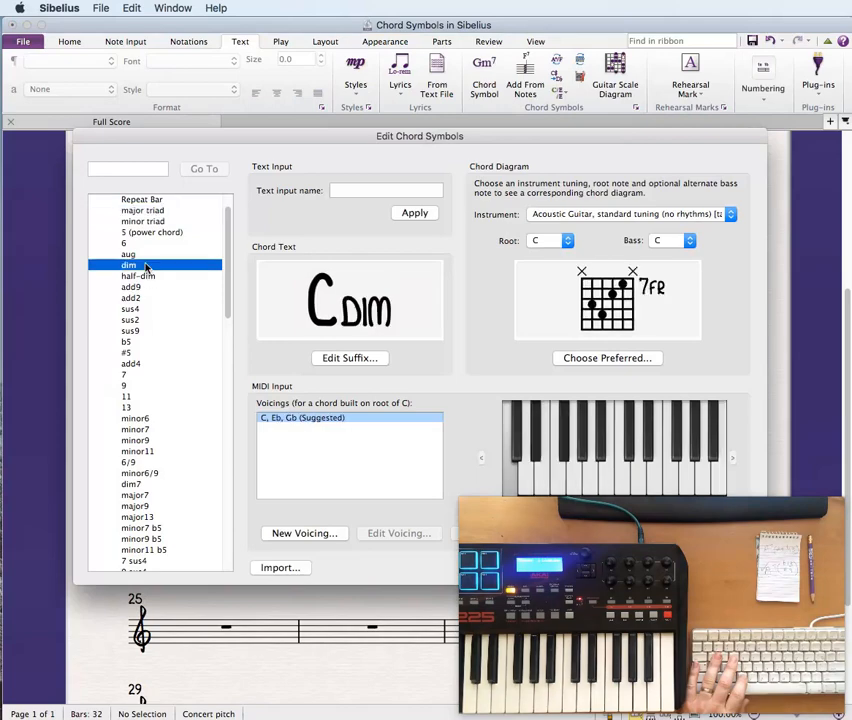
pyautogui.click(349, 357)
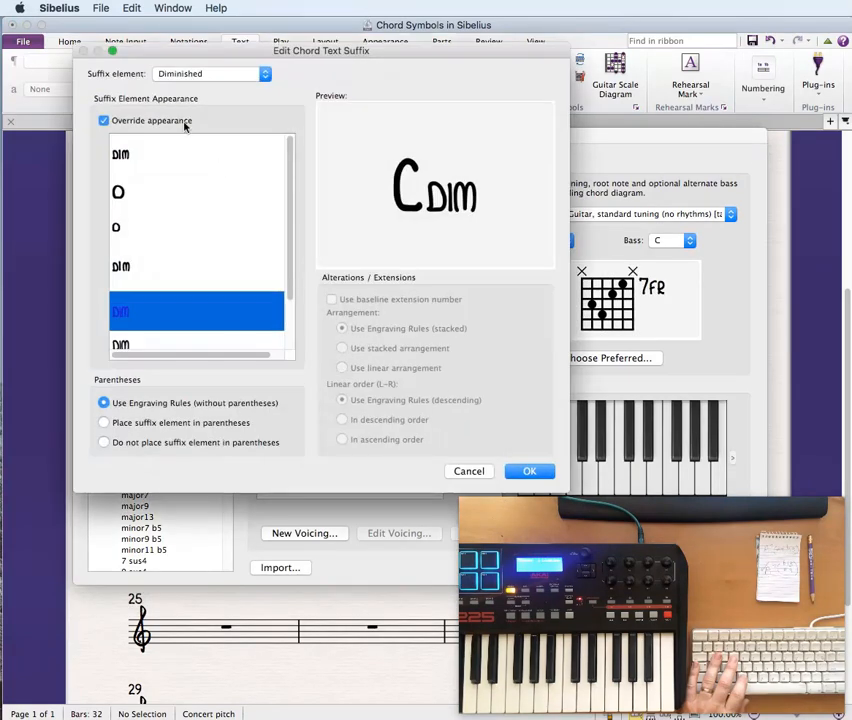
pyautogui.scroll(-3)
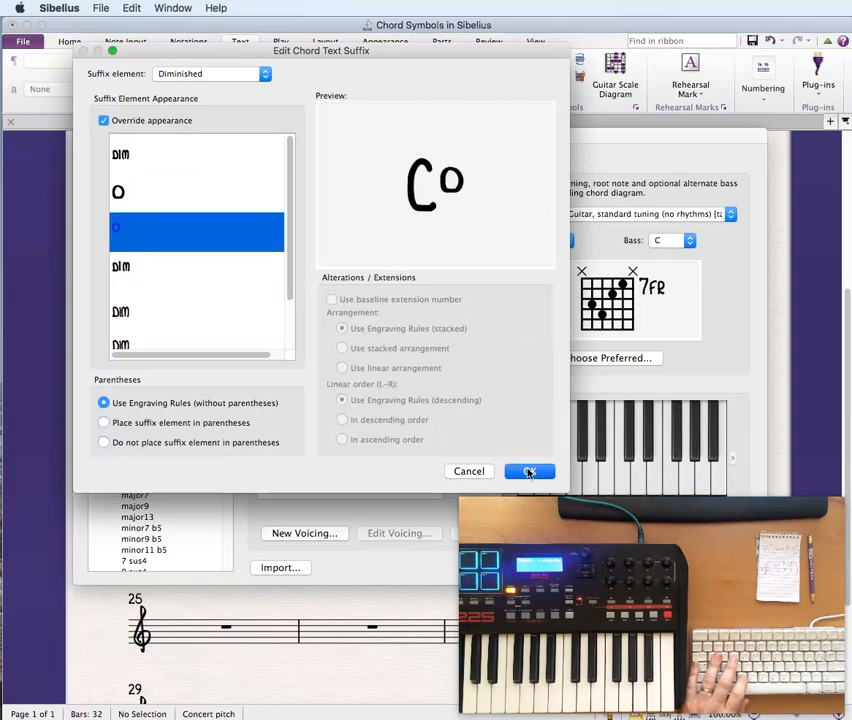
pyautogui.click(529, 471)
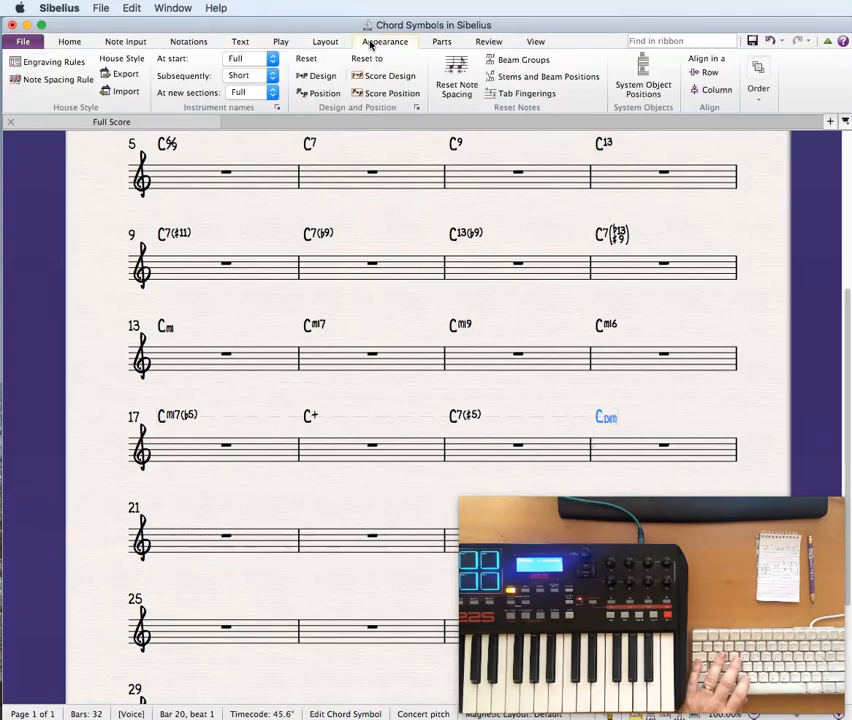
pyautogui.click(390, 76)
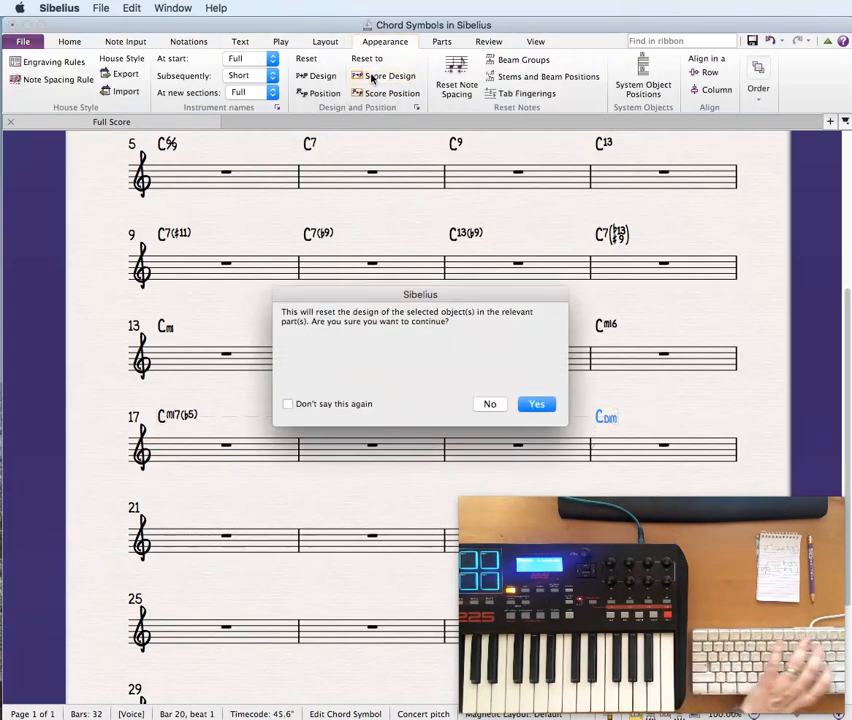
pyautogui.click(536, 403)
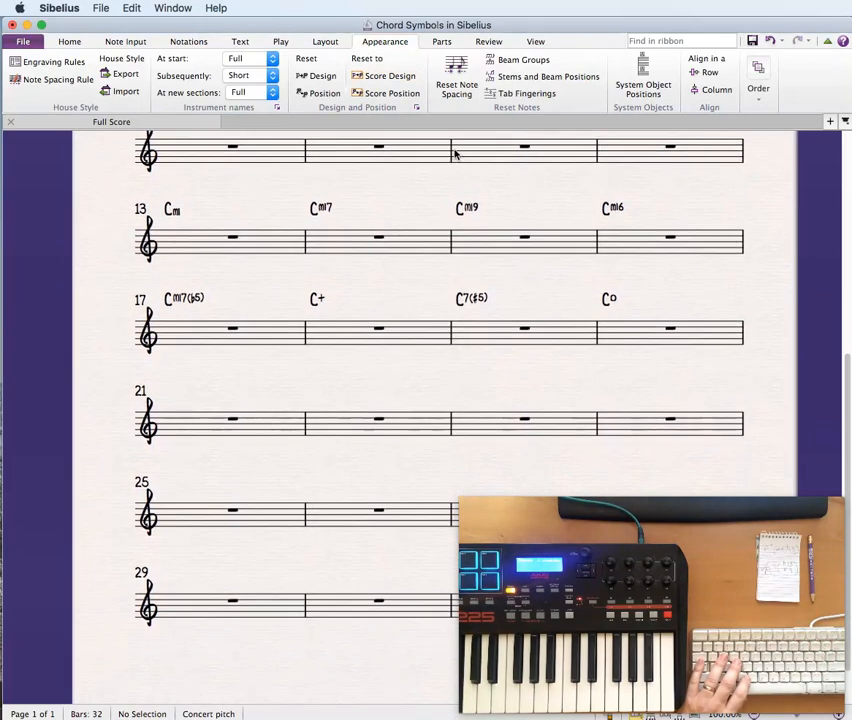
# Set the dim7 suffix to the small o7 appearance and pick bar 21 for C°7.
pyautogui.click(239, 41)
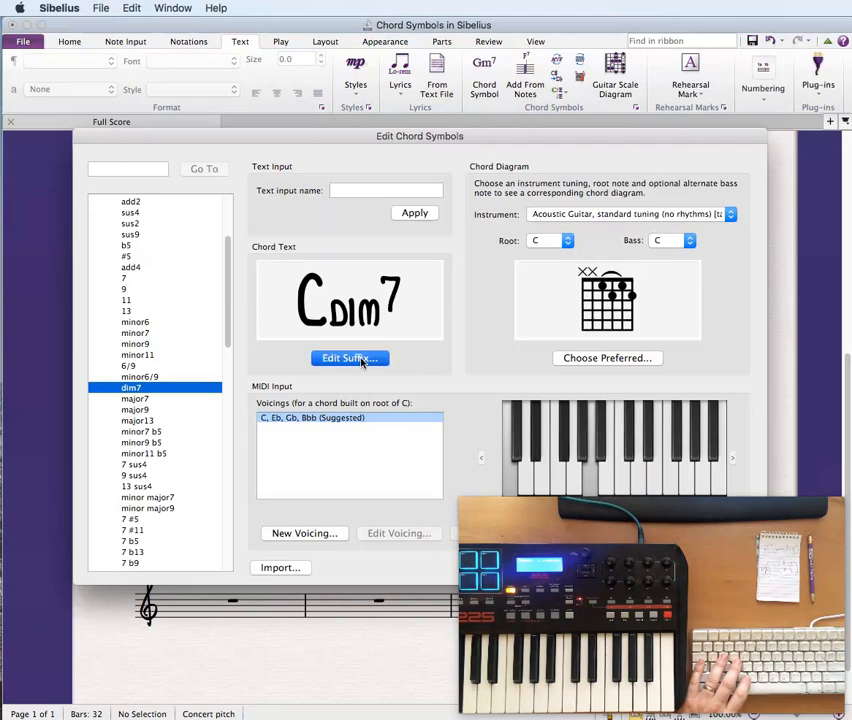
pyautogui.click(349, 358)
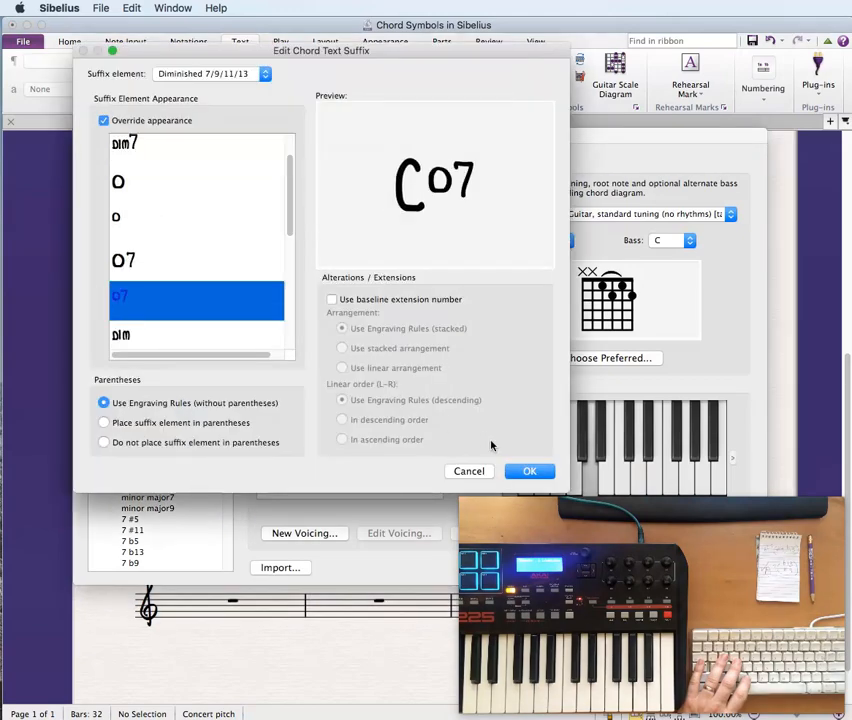
pyautogui.click(530, 471)
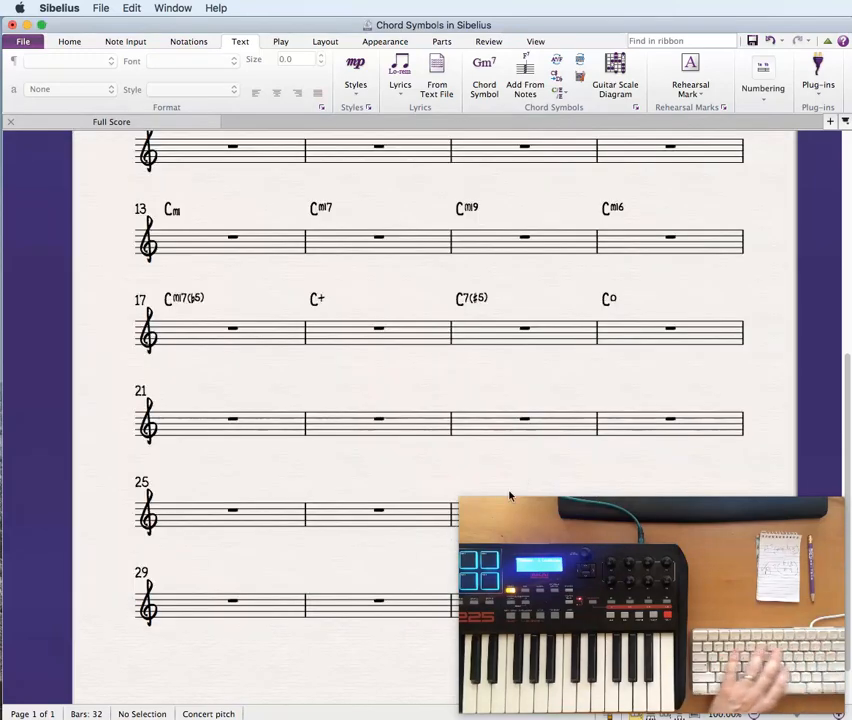
pyautogui.click(231, 422)
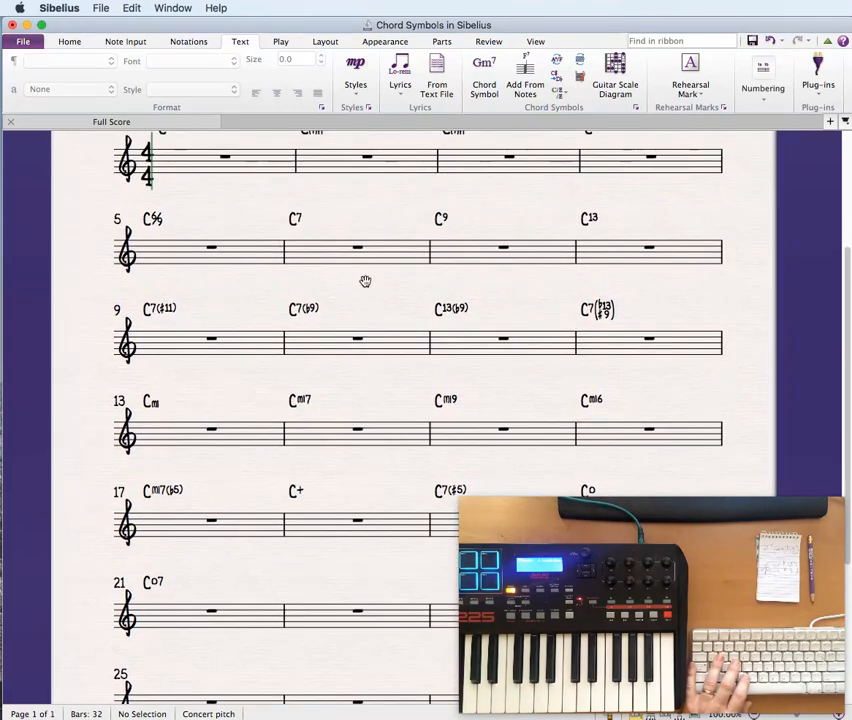
pyautogui.moveTo(366, 286)
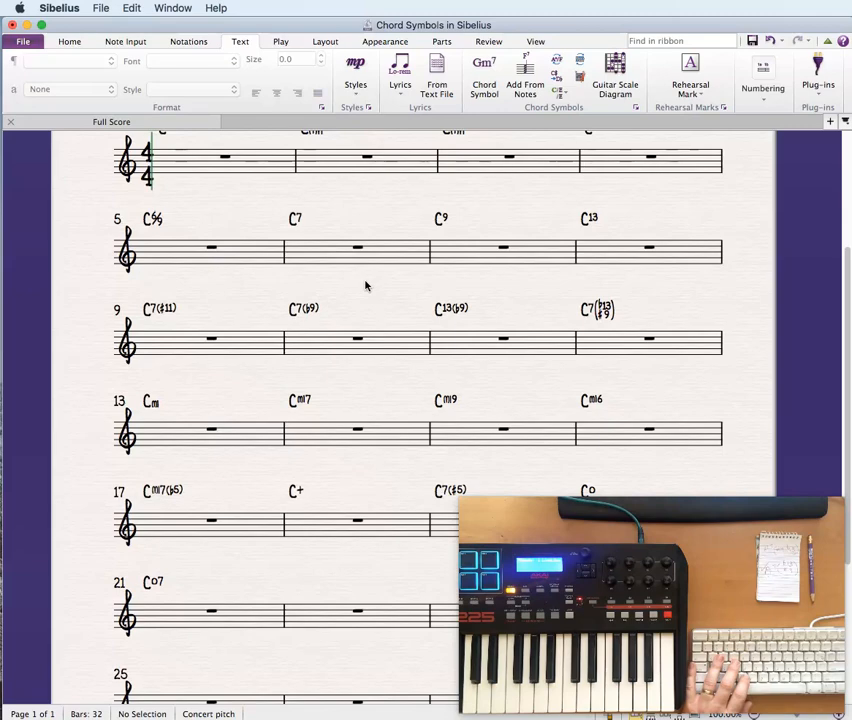
pyautogui.moveTo(305, 233)
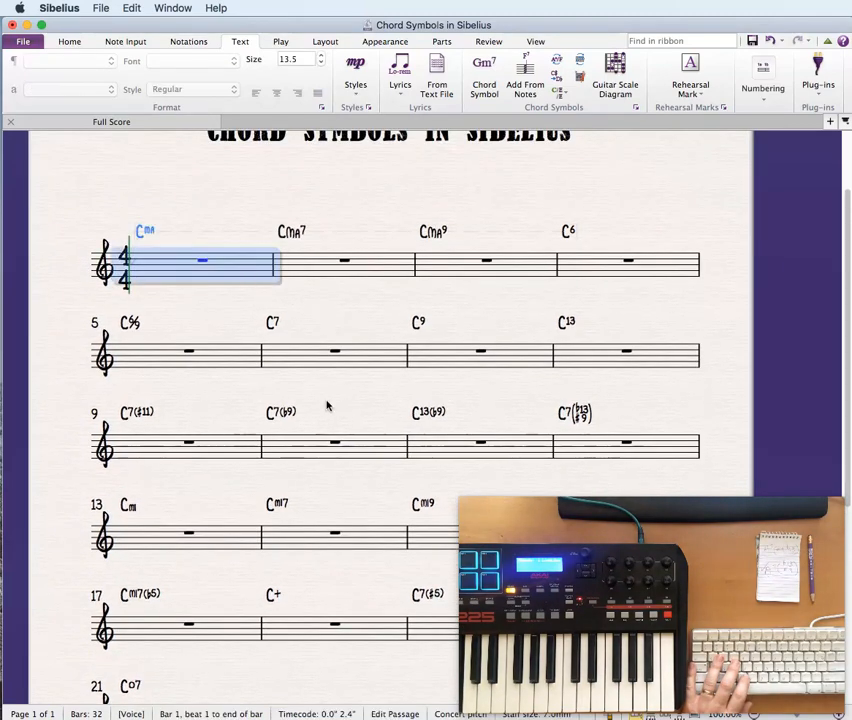
# Realize the chord symbols of bars 1–21 as block chords on a new Piano staff.
pyautogui.scroll(-3)
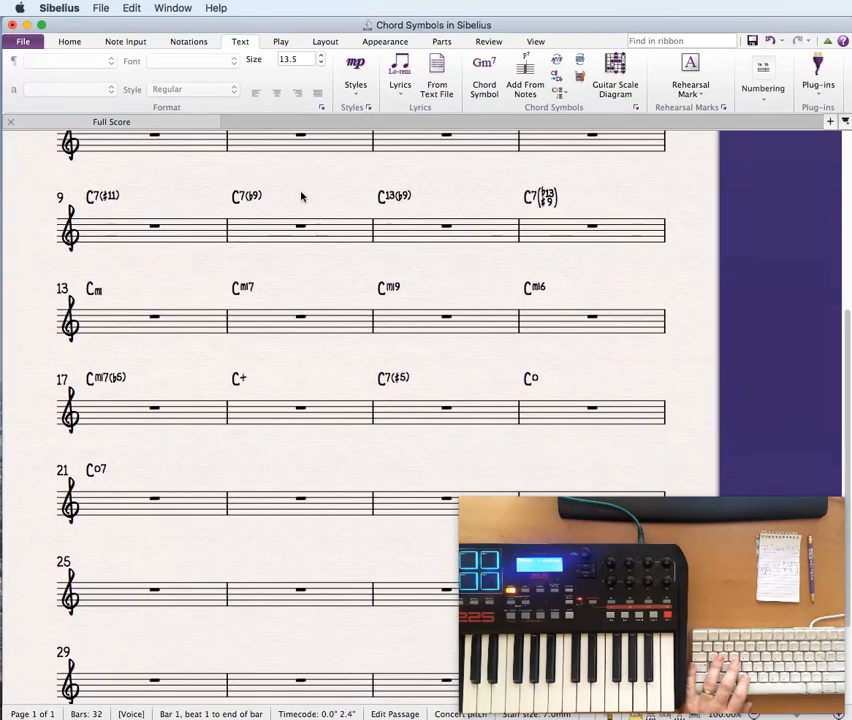
pyautogui.moveTo(190, 510)
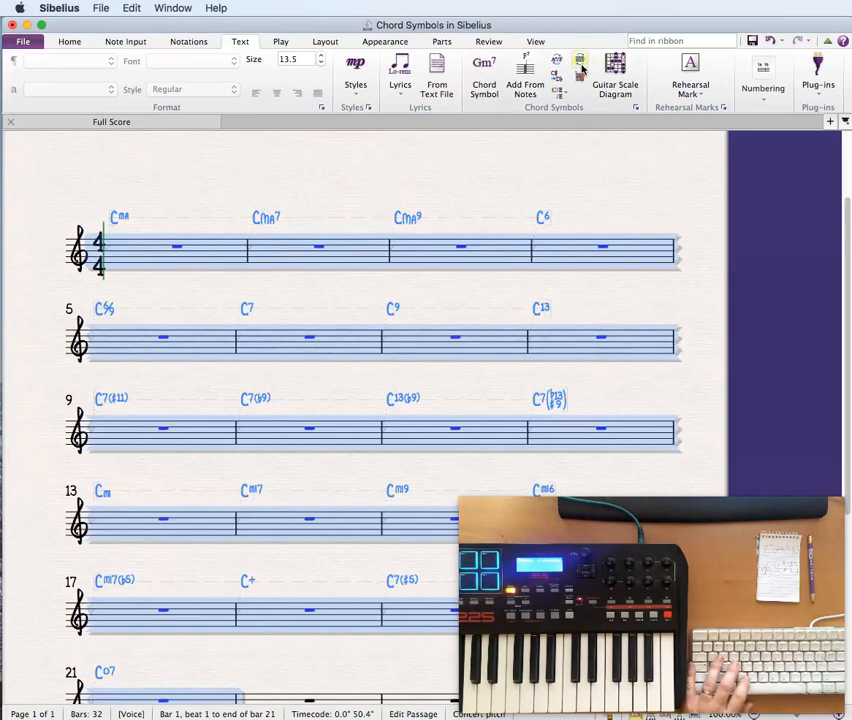
pyautogui.write('reali')
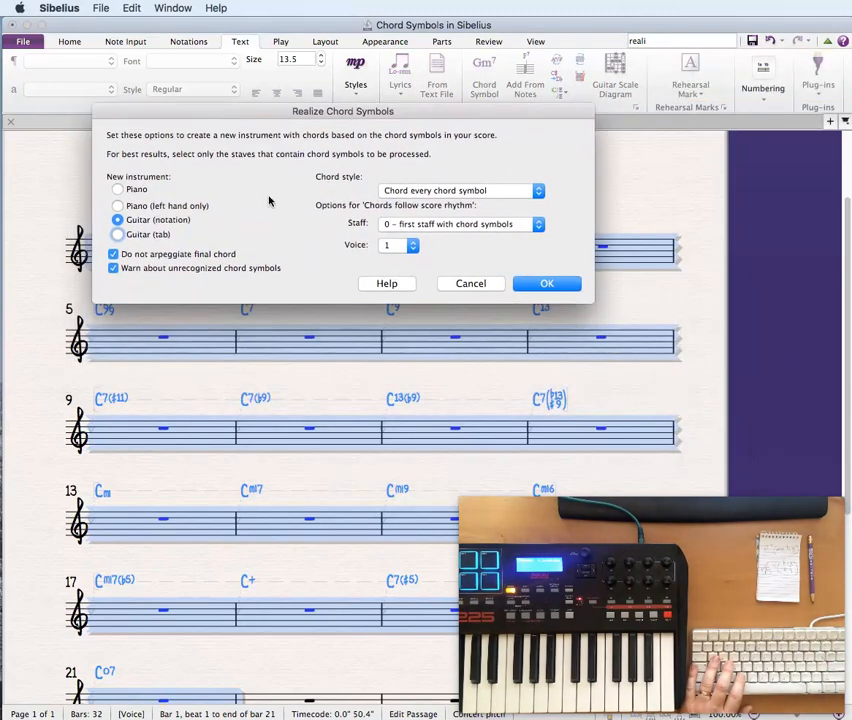
pyautogui.click(118, 189)
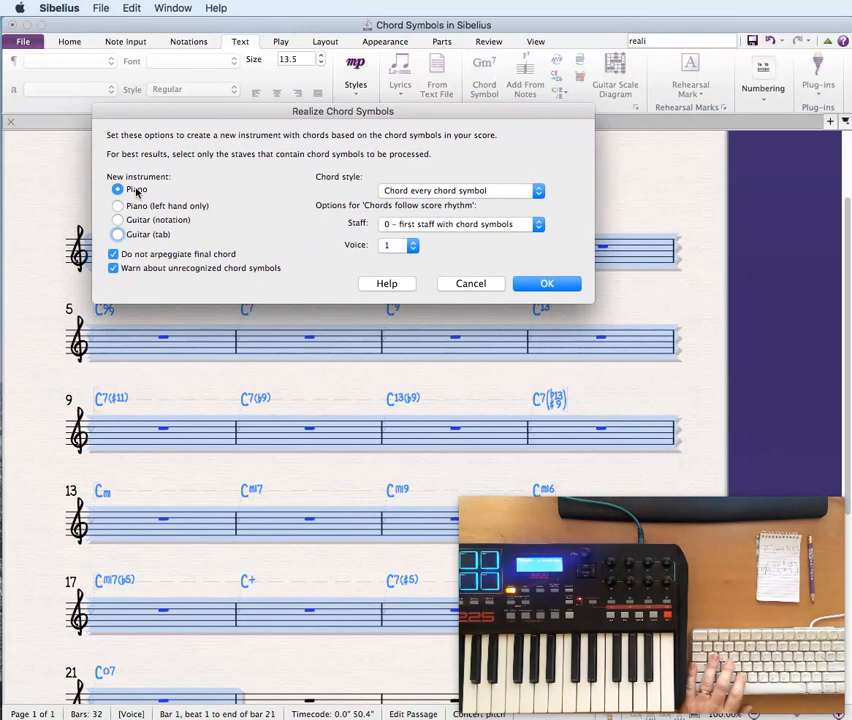
pyautogui.click(547, 283)
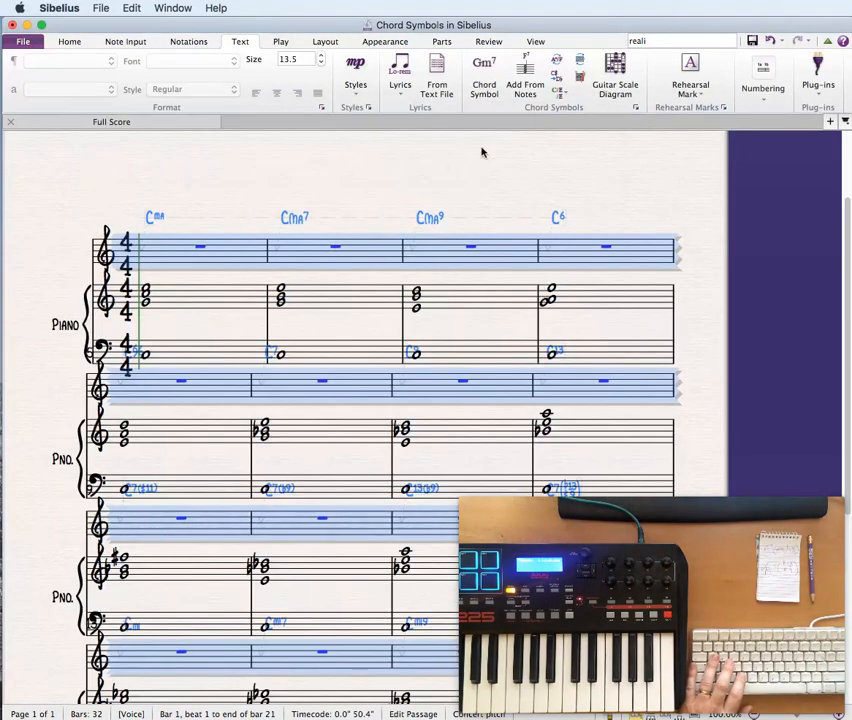
pyautogui.click(680, 41)
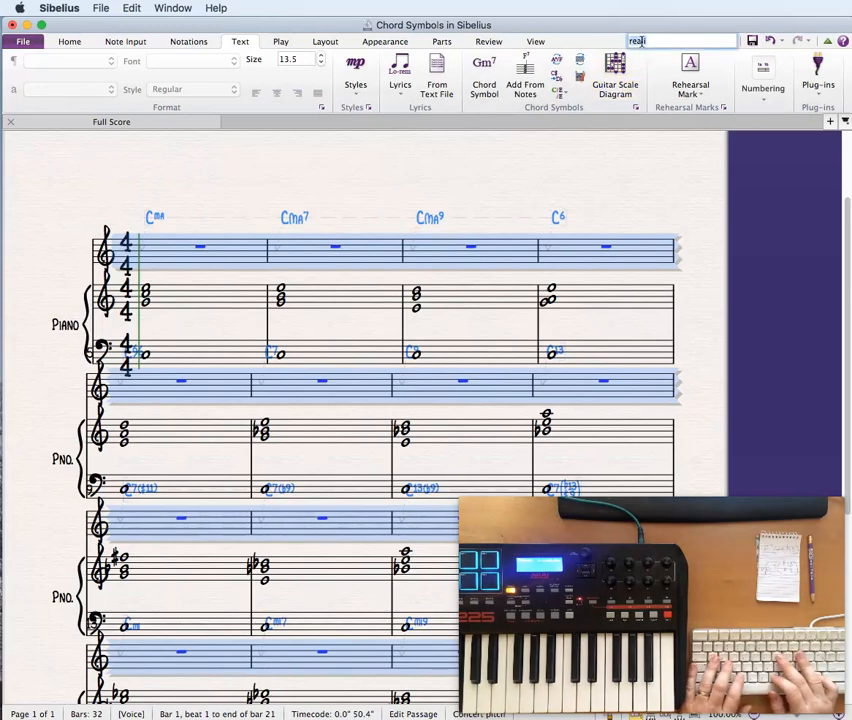
# Apply a uniform layout: 4 bars per system, 4 systems per page, 3 on page one.
pyautogui.write('uniform')
pyautogui.write('3')
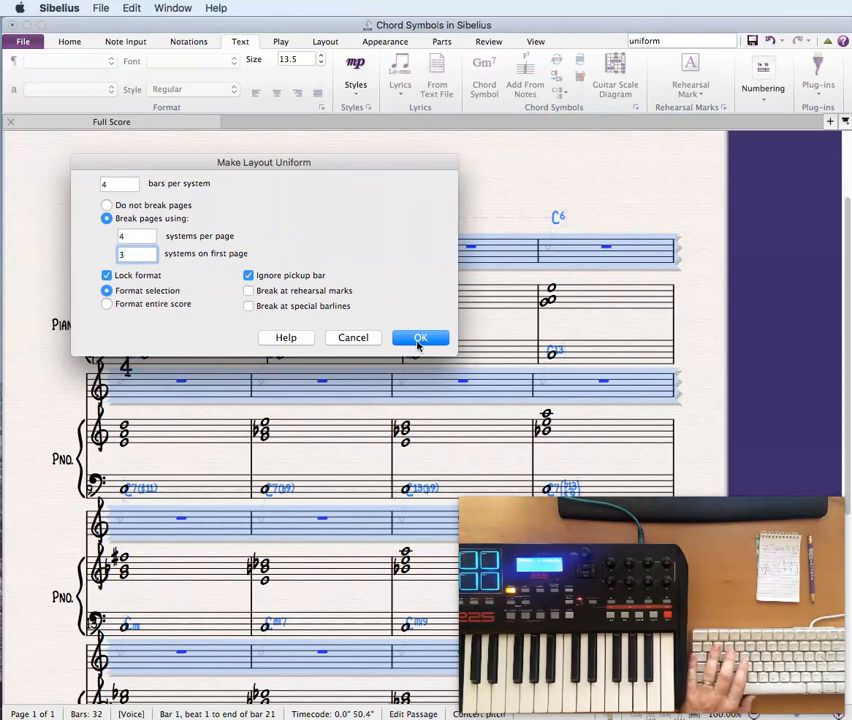
pyautogui.click(420, 337)
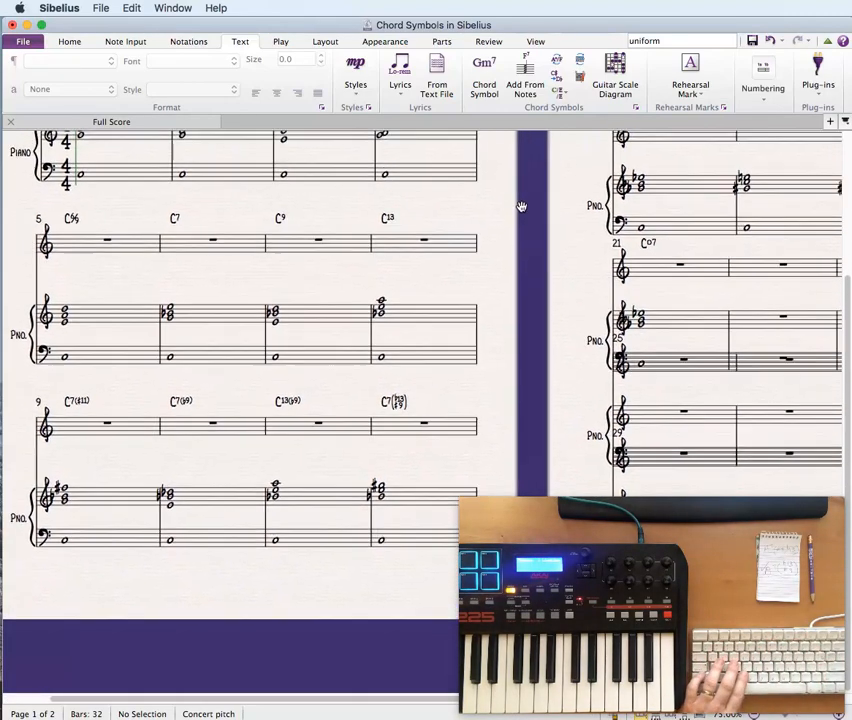
pyautogui.scroll(-3)
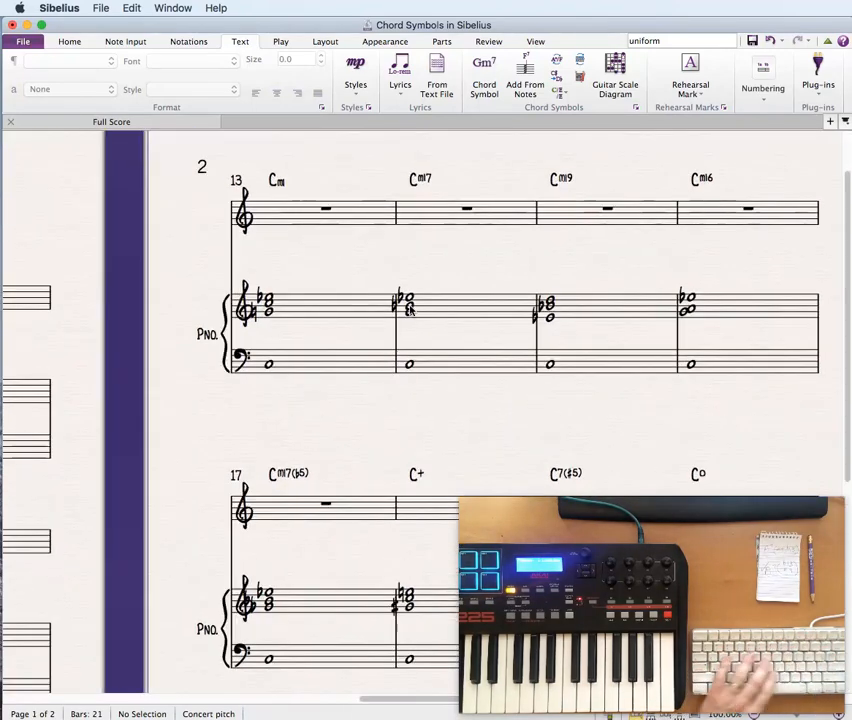
# Select the whole score and show the Appearance reset options.
pyautogui.click(400, 305)
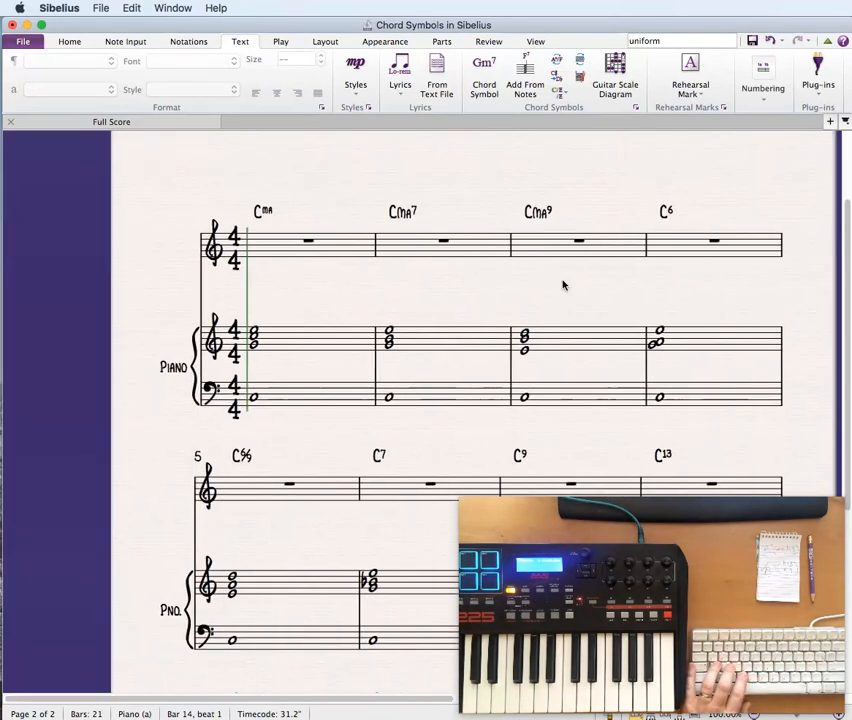
pyautogui.click(324, 41)
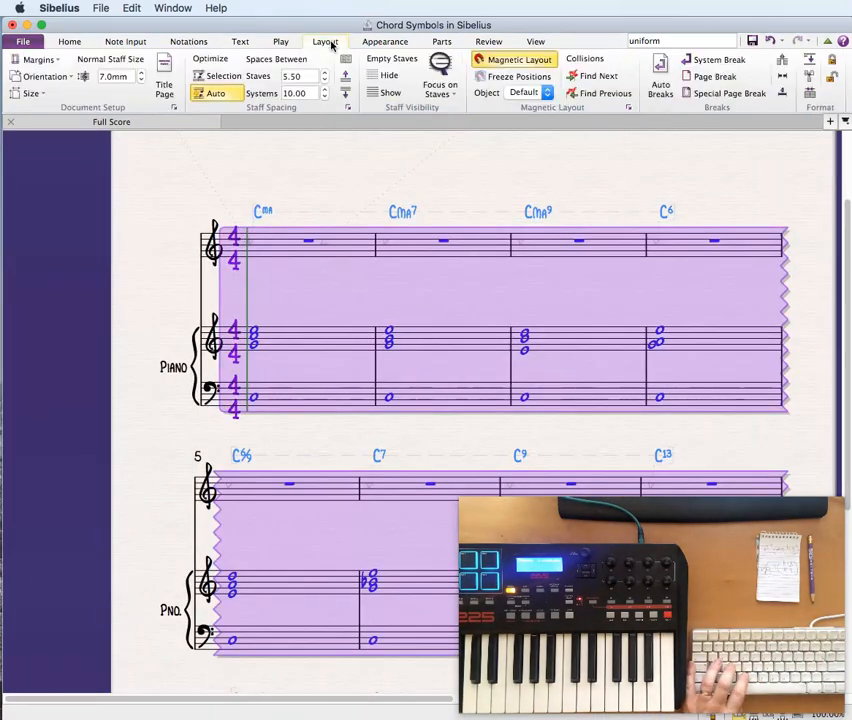
pyautogui.click(384, 41)
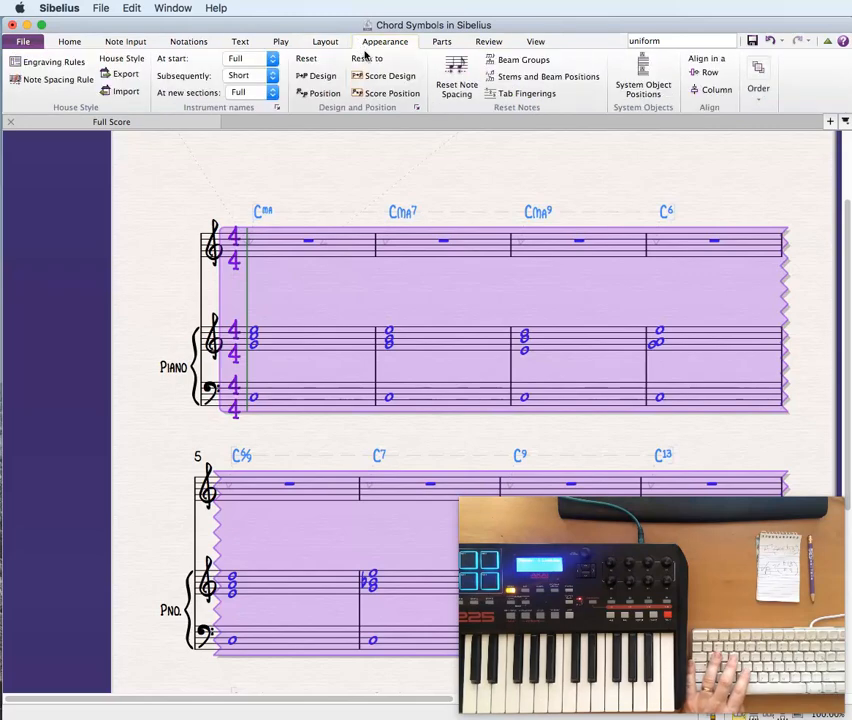